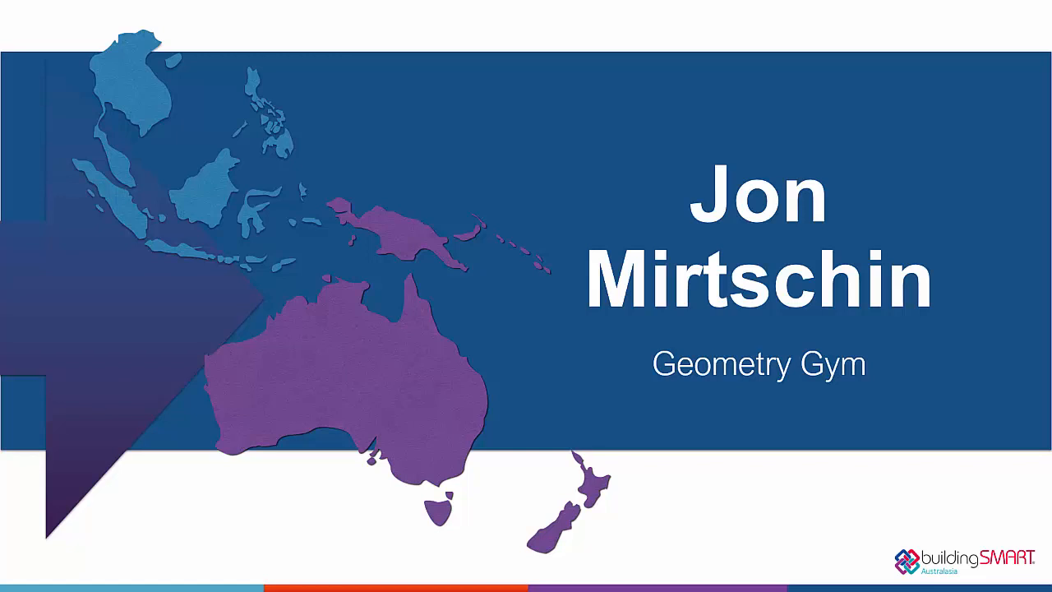
- Advance the slideshow to the title slide, Design Transfer for creating Asset Information Models
{"action": "key", "text": "Right"}
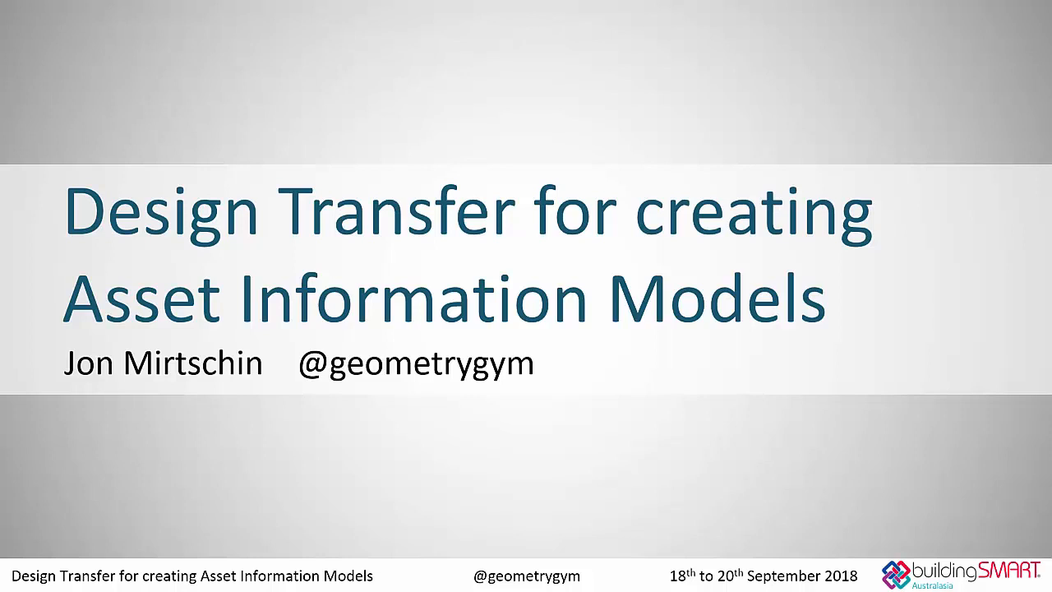
- Advance to the presenter background slide with degrees, past employers and projects
{"action": "key", "text": "Right"}
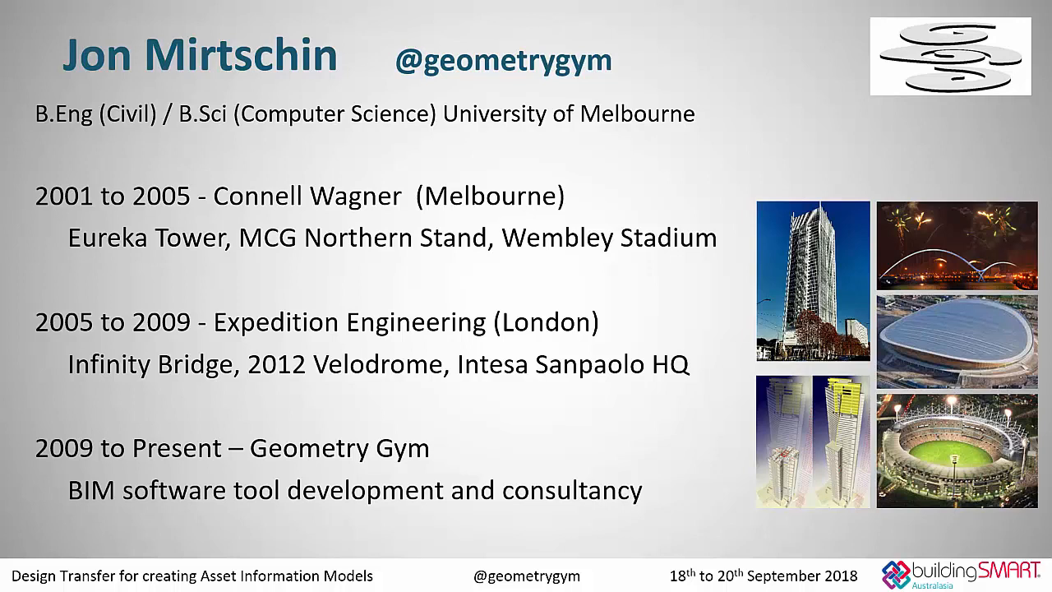
- Advance to the openBIM 'What is BIM?' slide with the BIM software logo collage
{"action": "key", "text": "Right"}
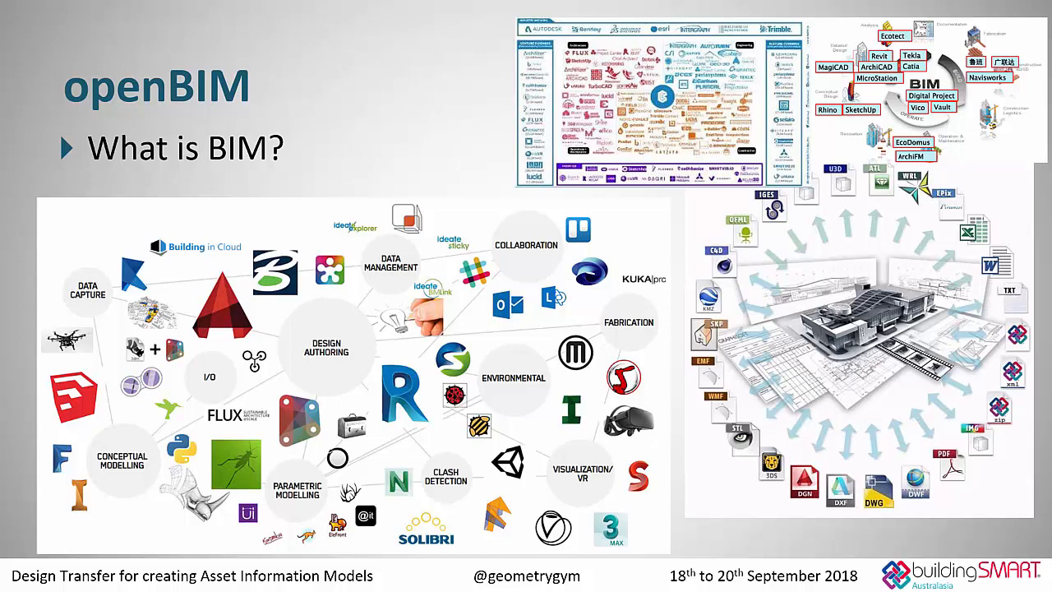
{"action": "key", "text": "right"}
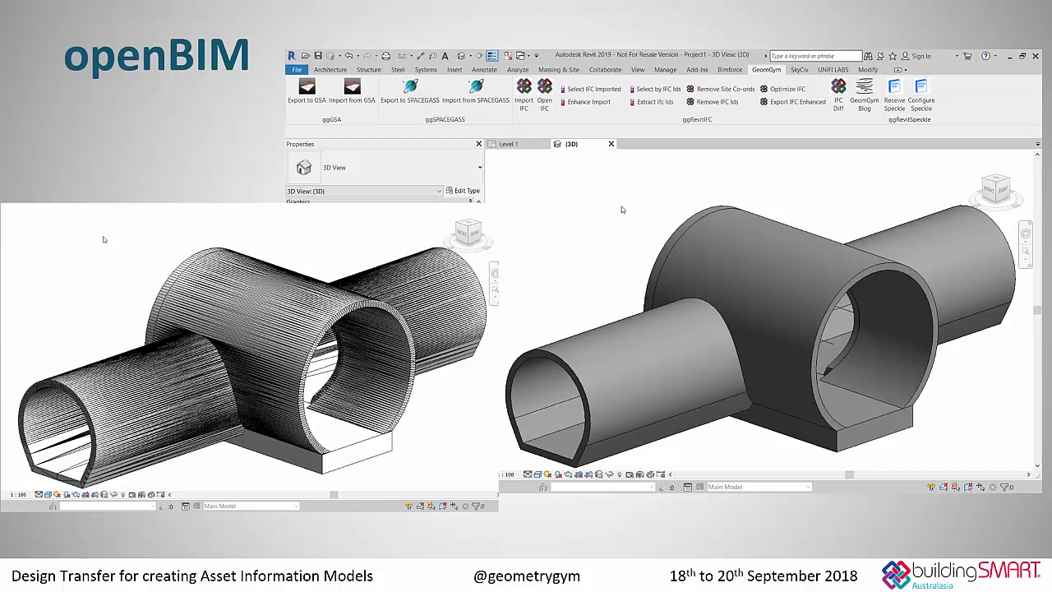
{"action": "mouse_move", "coordinate": [393, 428]}
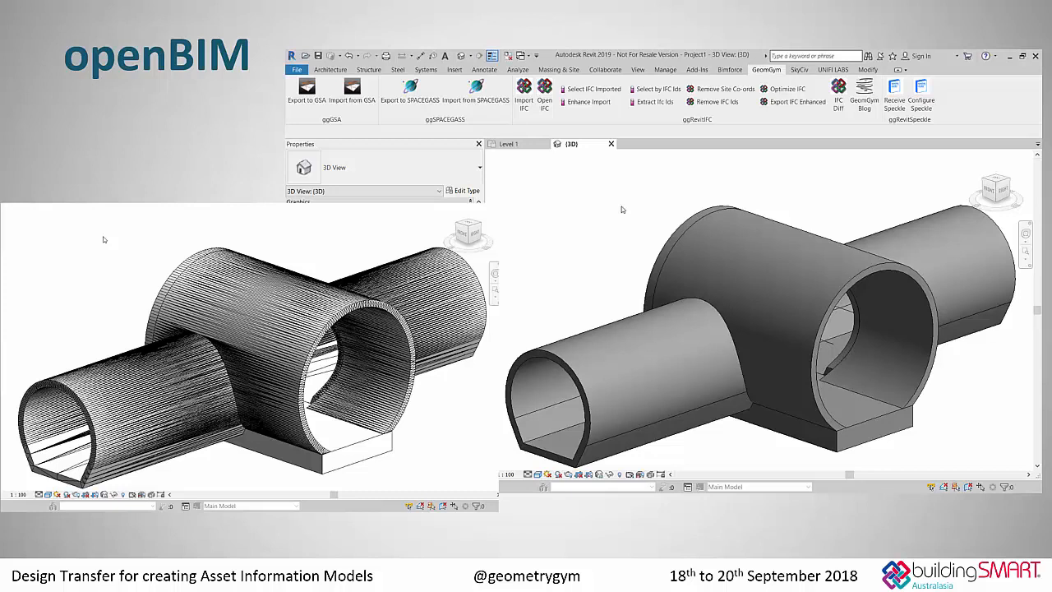
{"action": "mouse_move", "coordinate": [165, 375]}
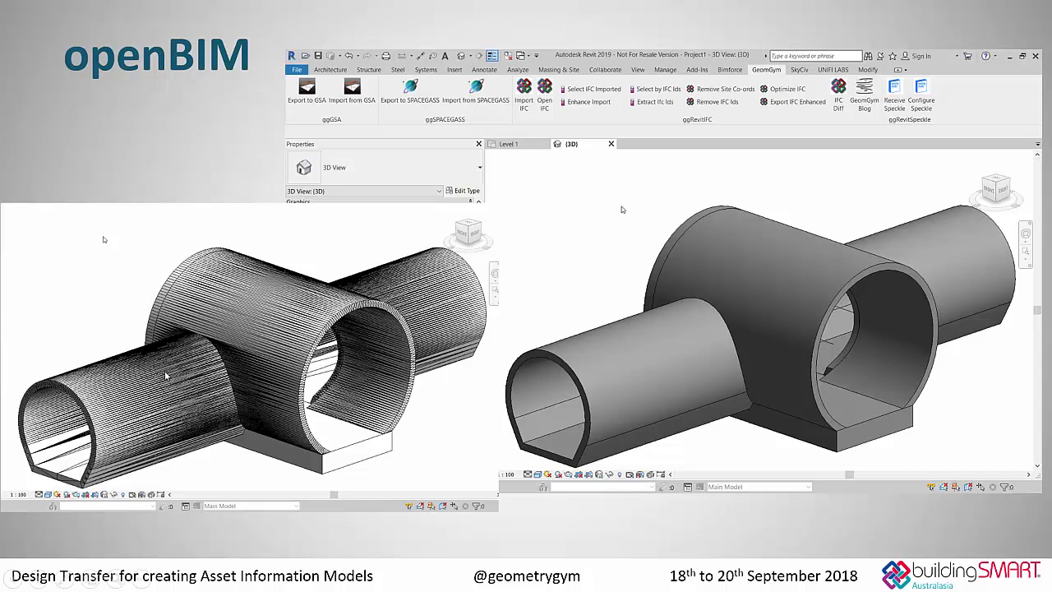
{"action": "mouse_move", "coordinate": [224, 317]}
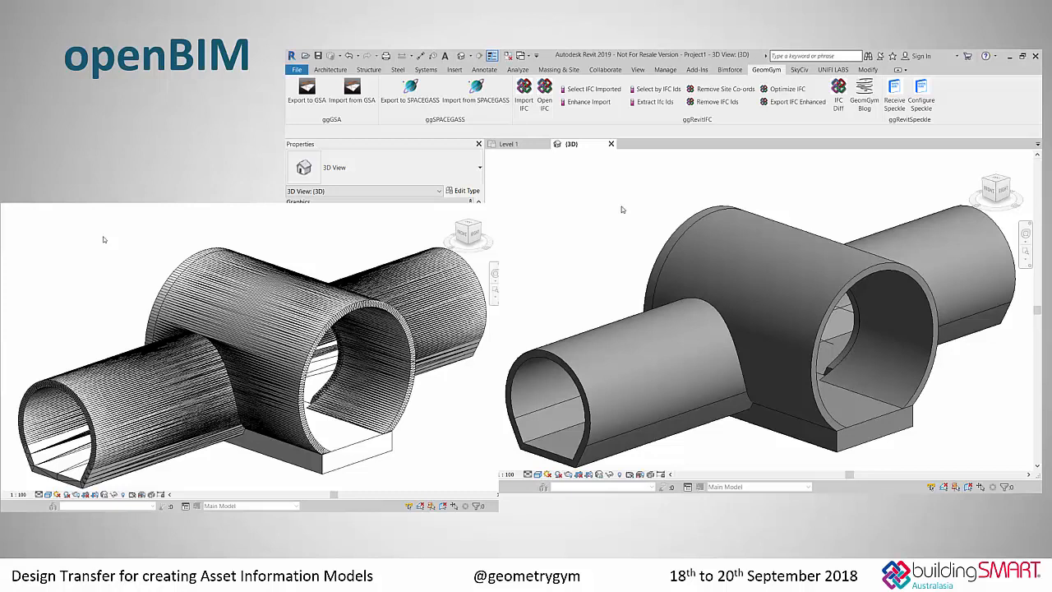
{"action": "mouse_move", "coordinate": [507, 343]}
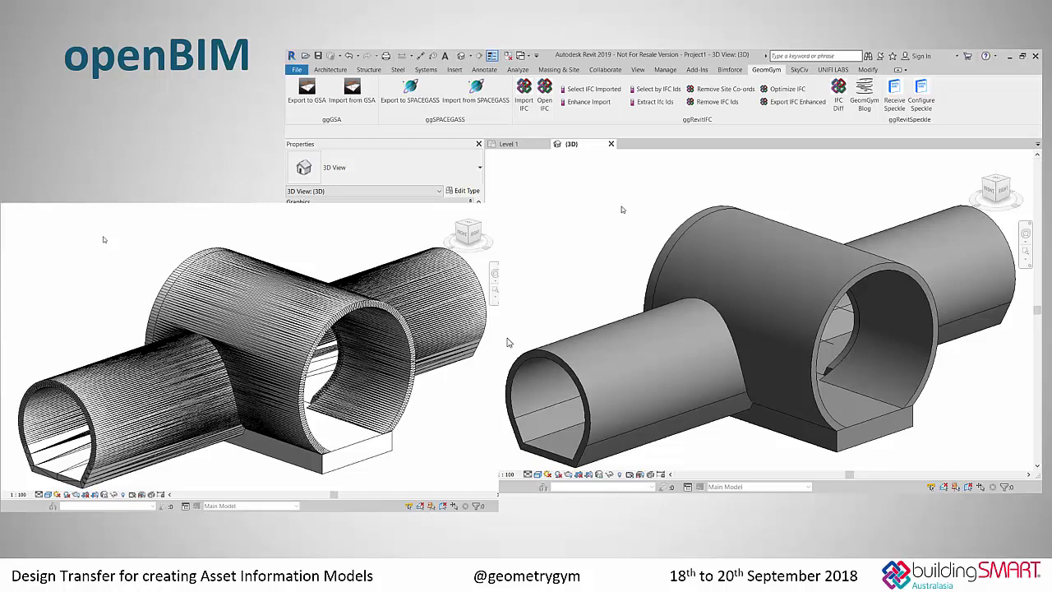
{"action": "mouse_move", "coordinate": [715, 316]}
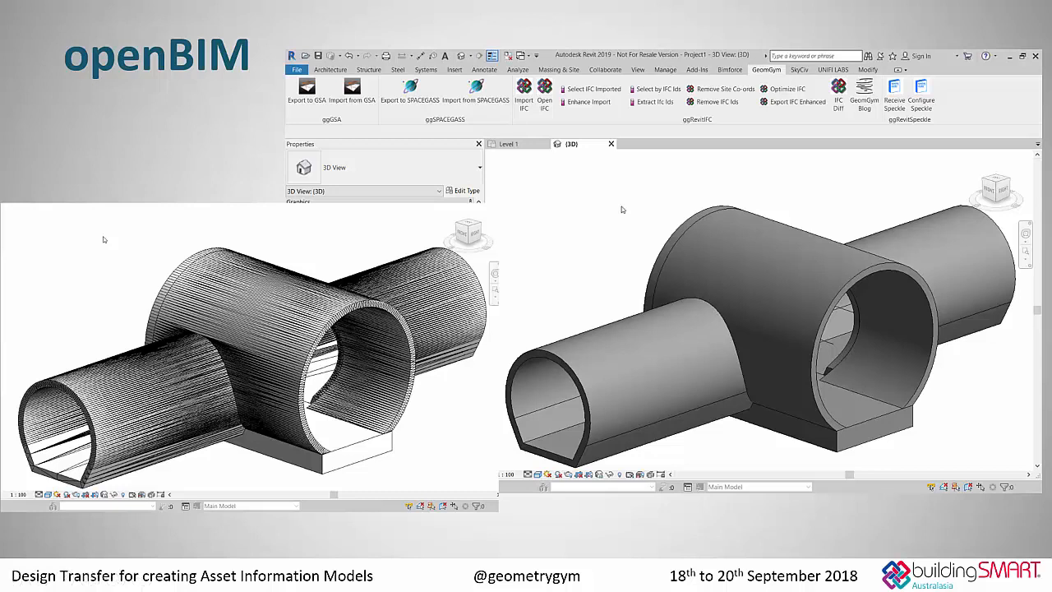
{"action": "mouse_move", "coordinate": [605, 391]}
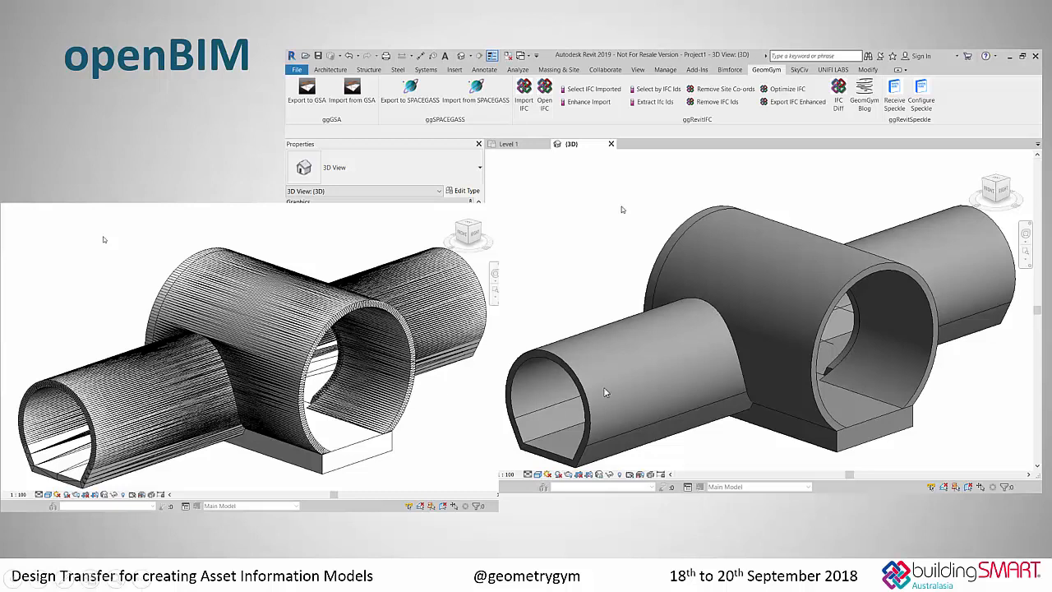
{"action": "mouse_move", "coordinate": [783, 378]}
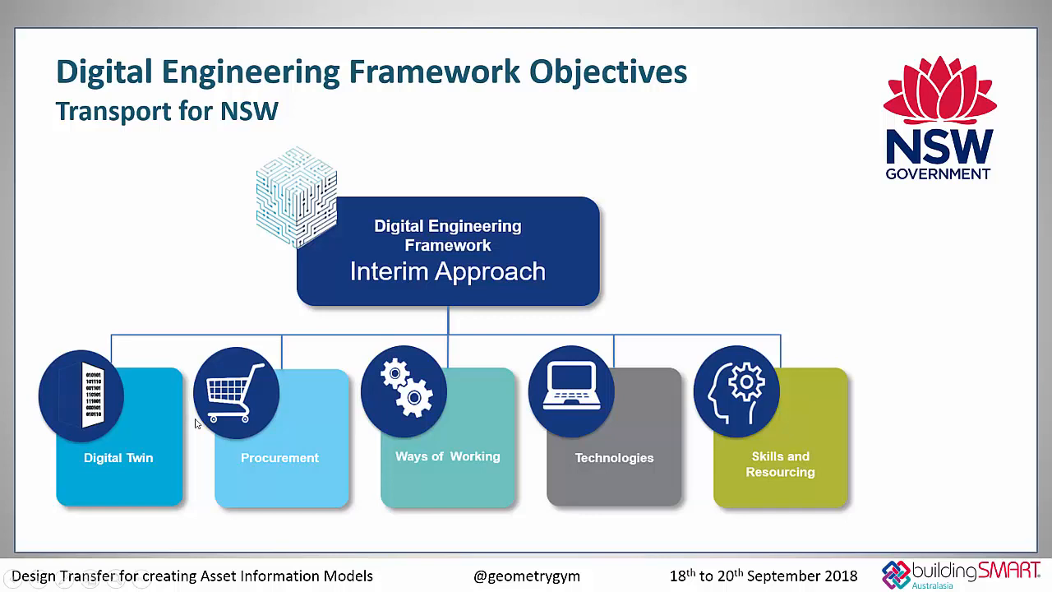
{"action": "mouse_move", "coordinate": [130, 460]}
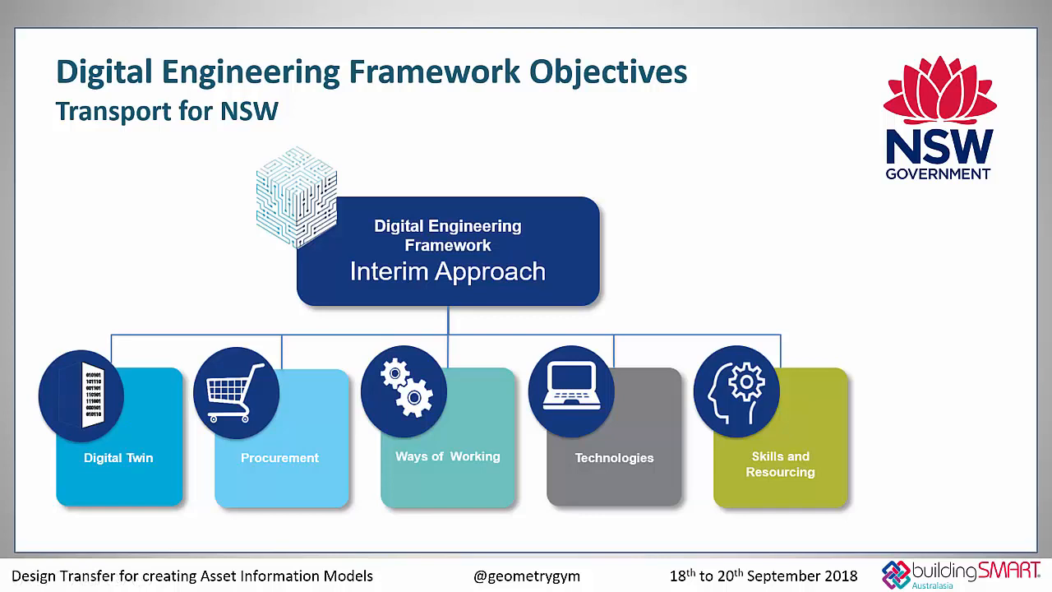
{"action": "key", "text": "Right"}
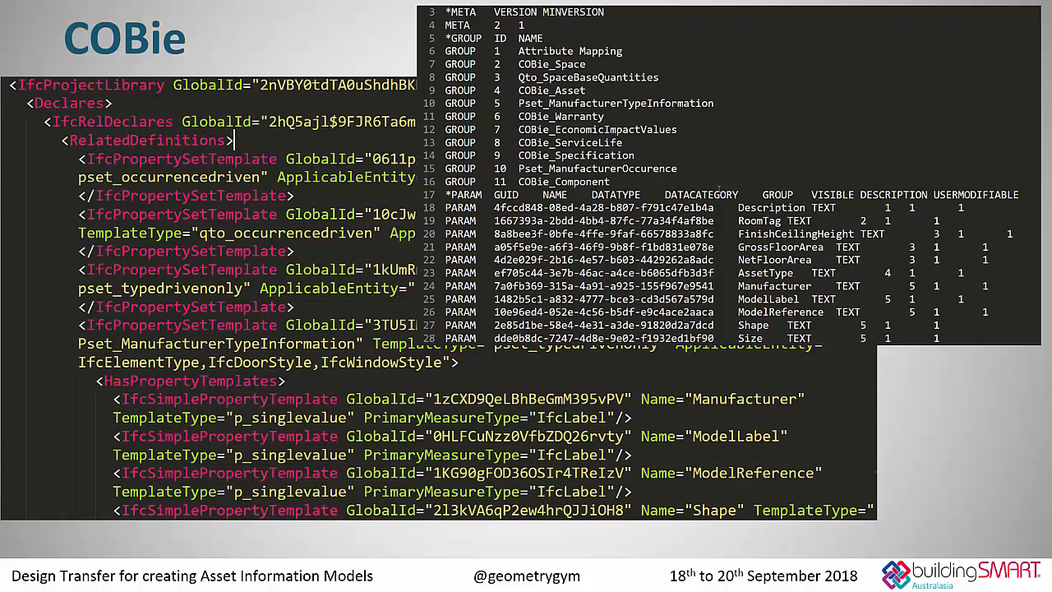
{"action": "mouse_move", "coordinate": [286, 221]}
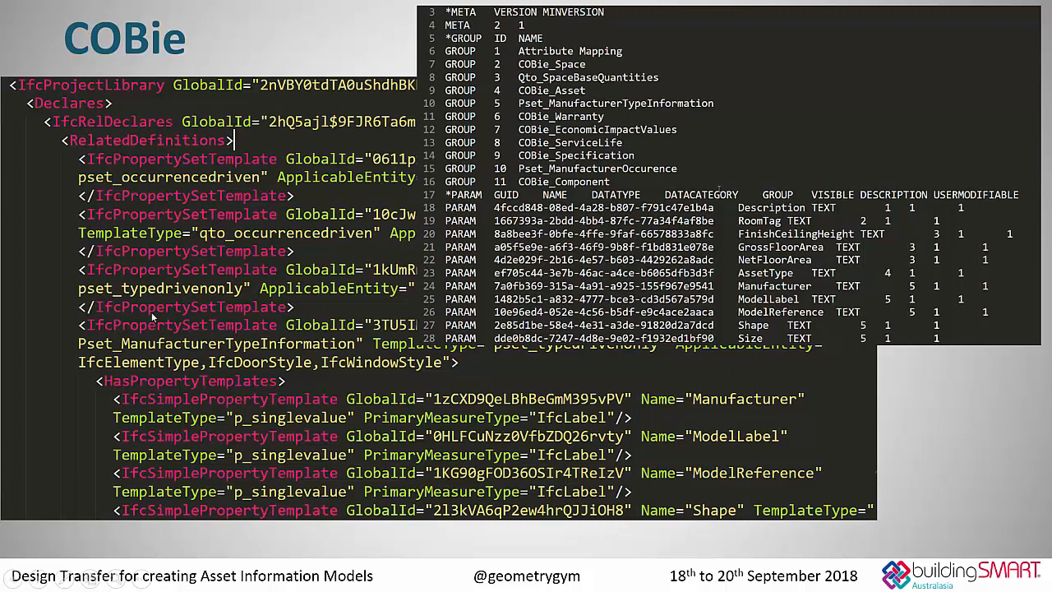
{"action": "mouse_move", "coordinate": [359, 411]}
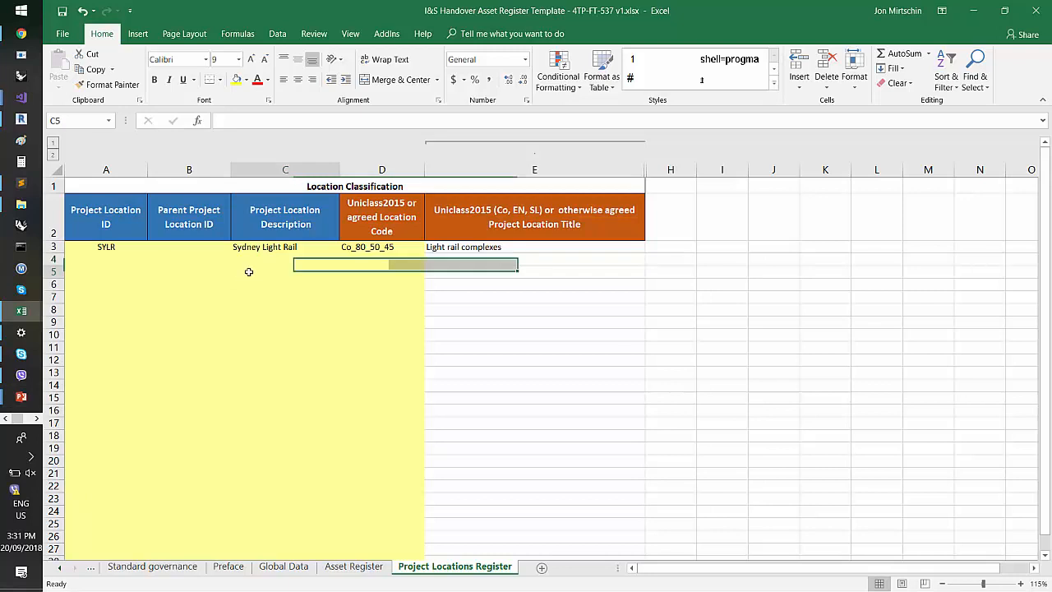
- Enter 'Circular Quay Light Rail Station' as a new location description in cell C4
{"action": "left_click", "coordinate": [286, 260]}
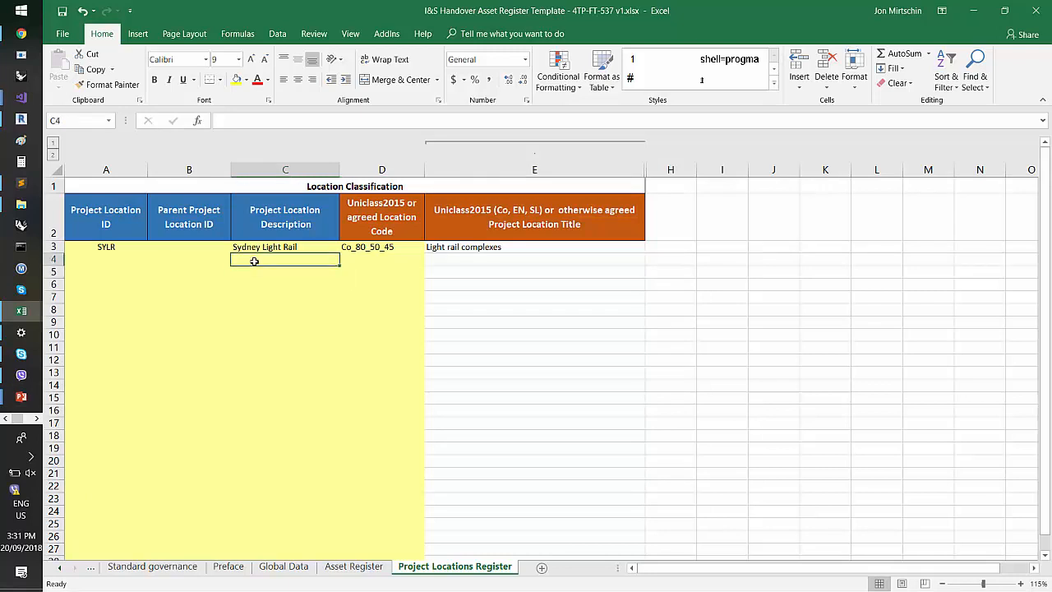
{"action": "type", "text": "Circular"}
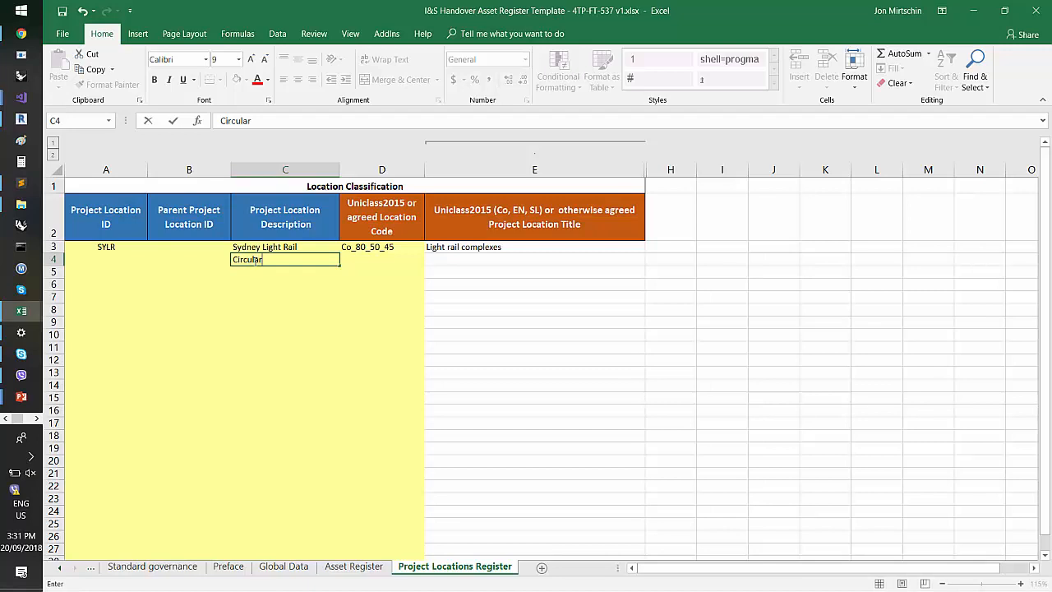
{"action": "type", "text": "Quay"}
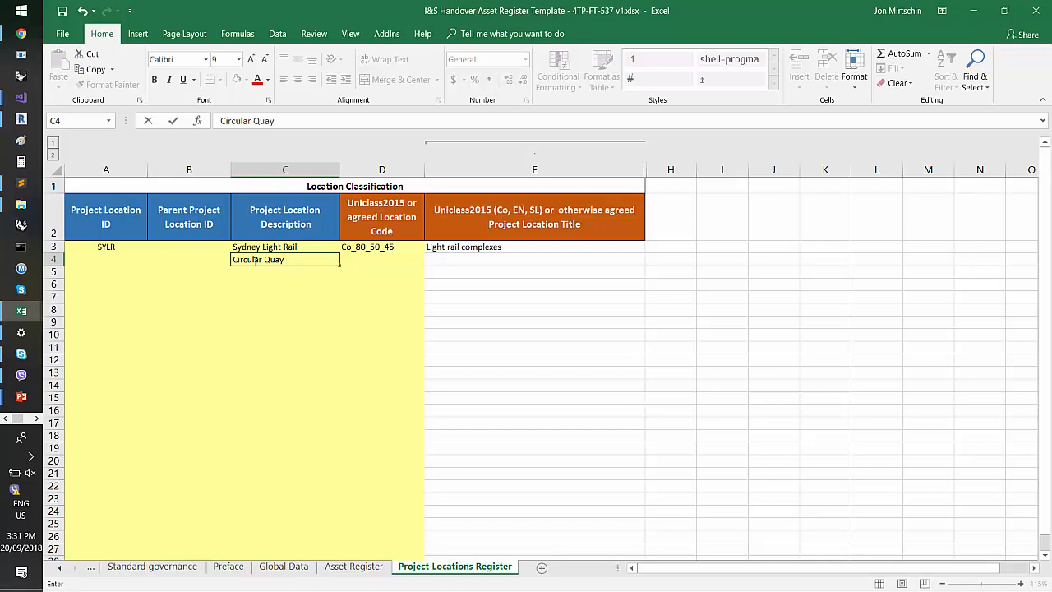
{"action": "type", "text": "Light Rail"}
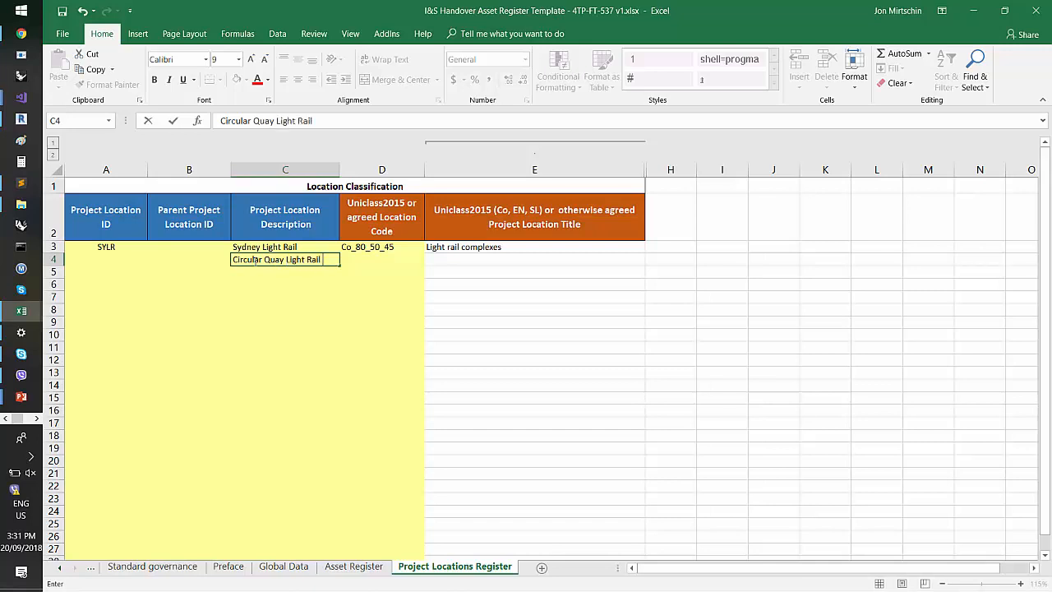
{"action": "type", "text": "Sta"}
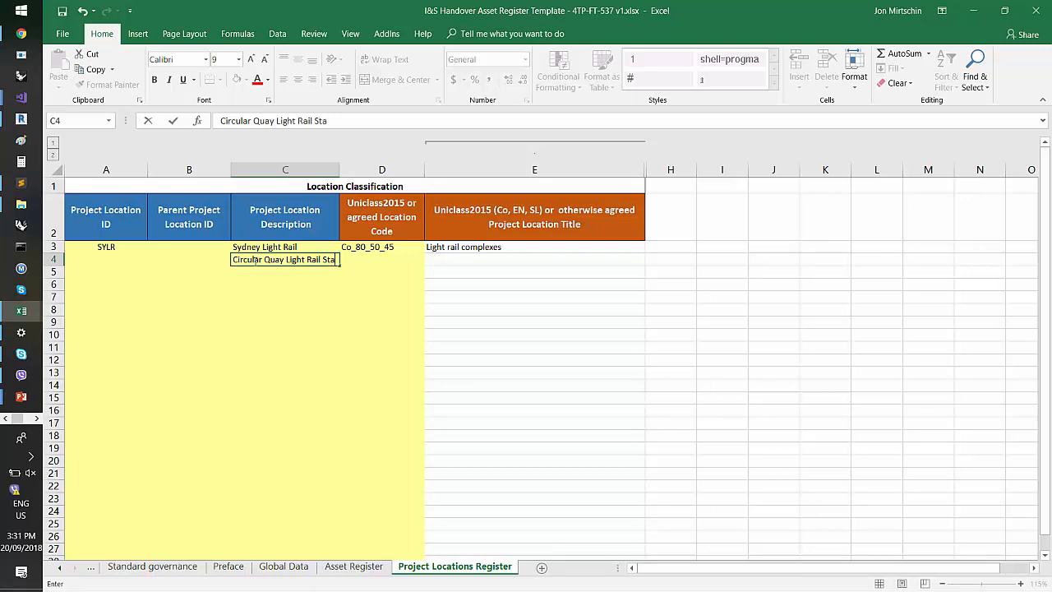
{"action": "type", "text": "tion"}
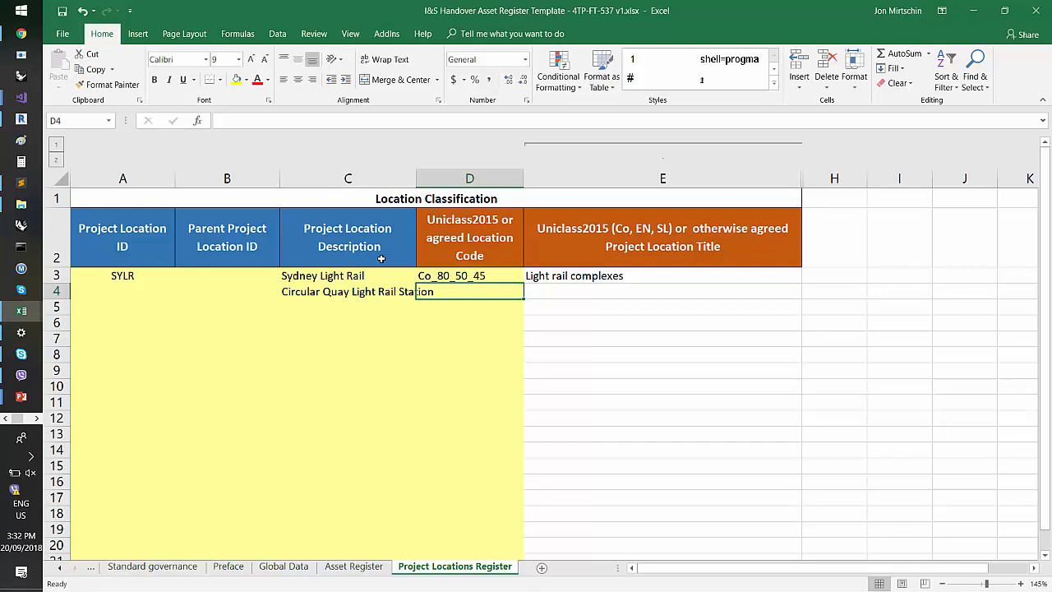
{"action": "mouse_move", "coordinate": [450, 273]}
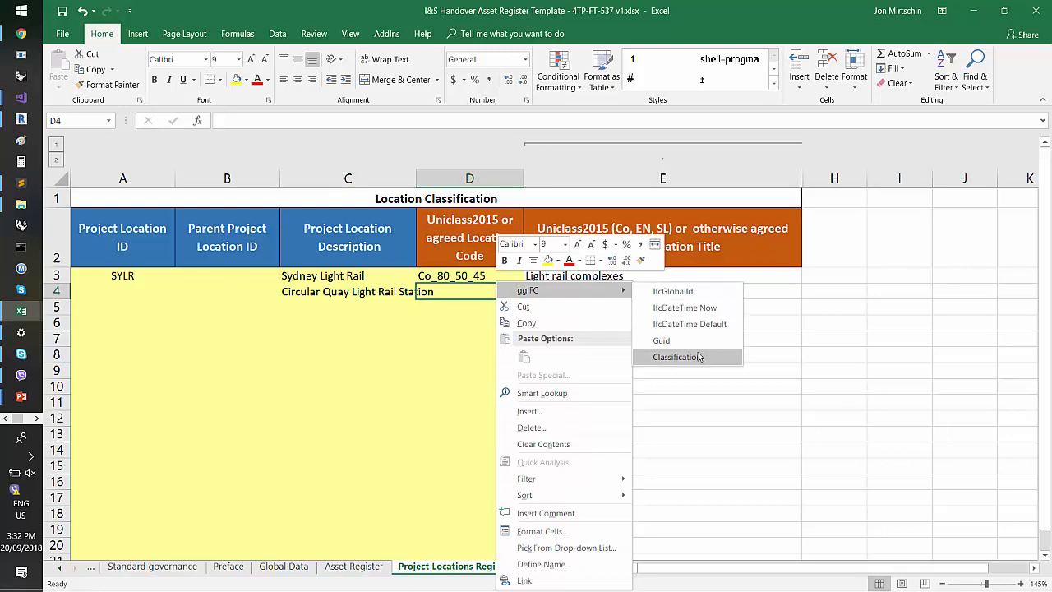
- Classify row 4 as En_80_50_74 Railway stations from Uniclass2015, under parent SYLR
{"action": "left_click", "coordinate": [677, 357]}
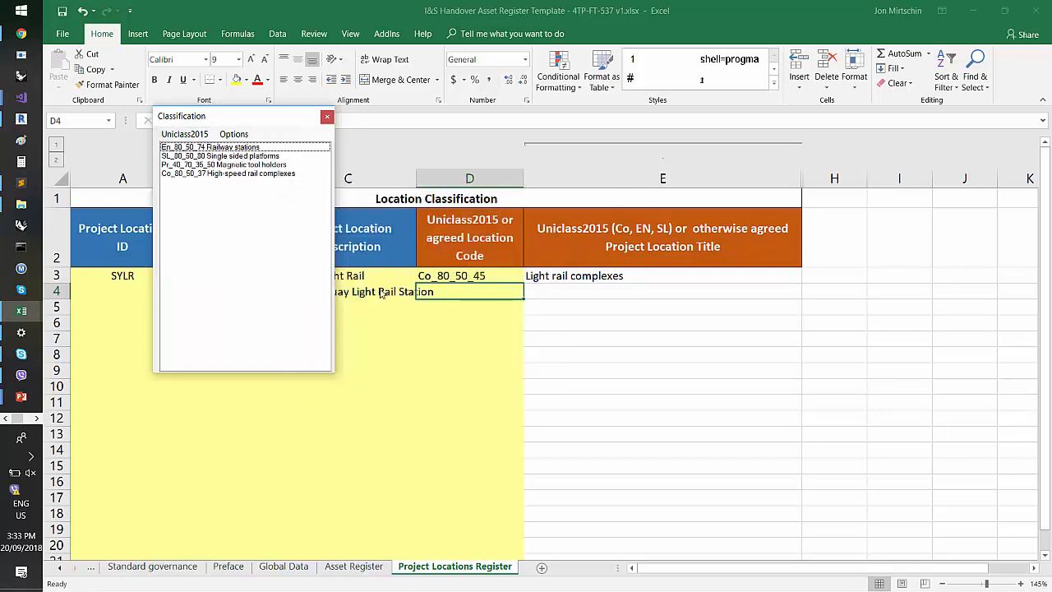
{"action": "left_click", "coordinate": [327, 115]}
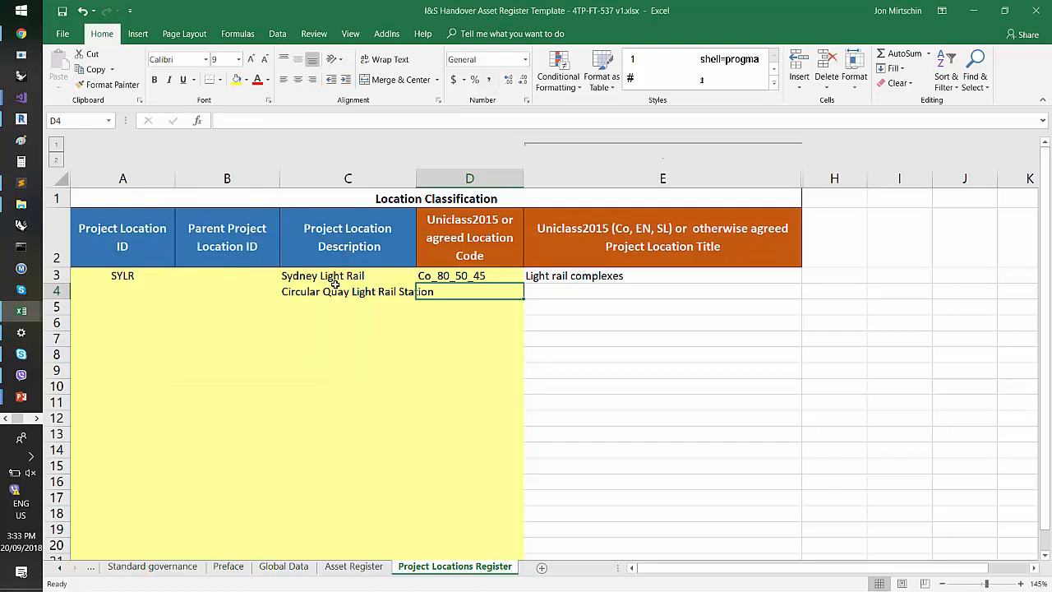
{"action": "left_click", "coordinate": [347, 276]}
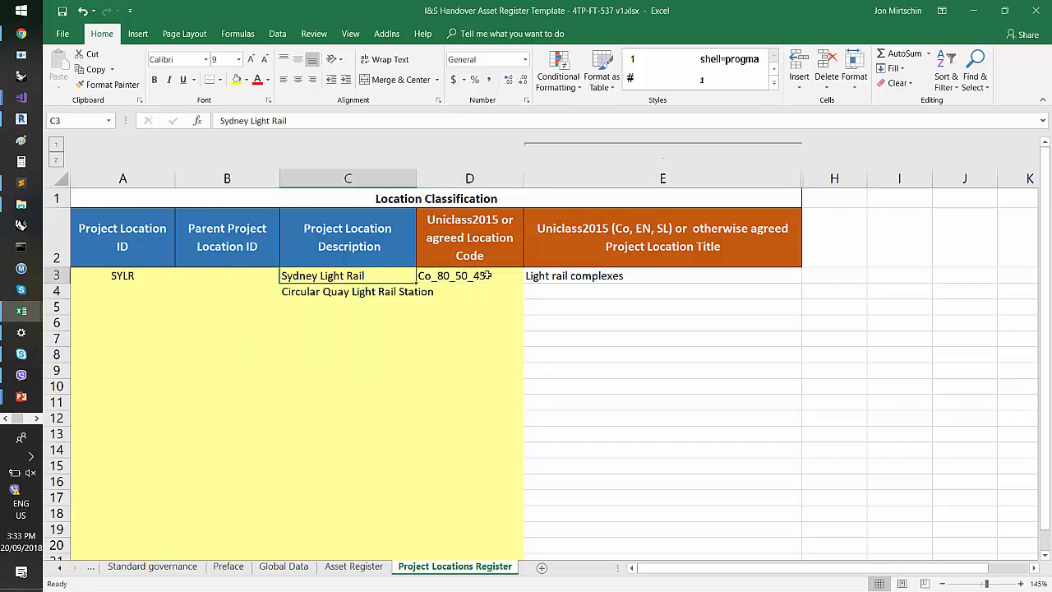
{"action": "left_click", "coordinate": [470, 291]}
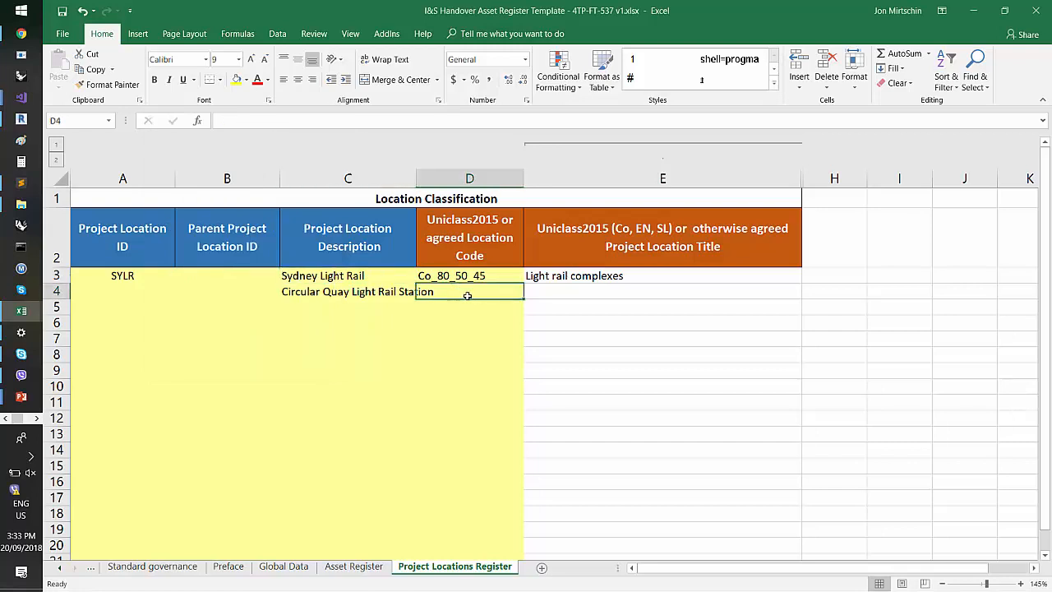
{"action": "right_click", "coordinate": [469, 293]}
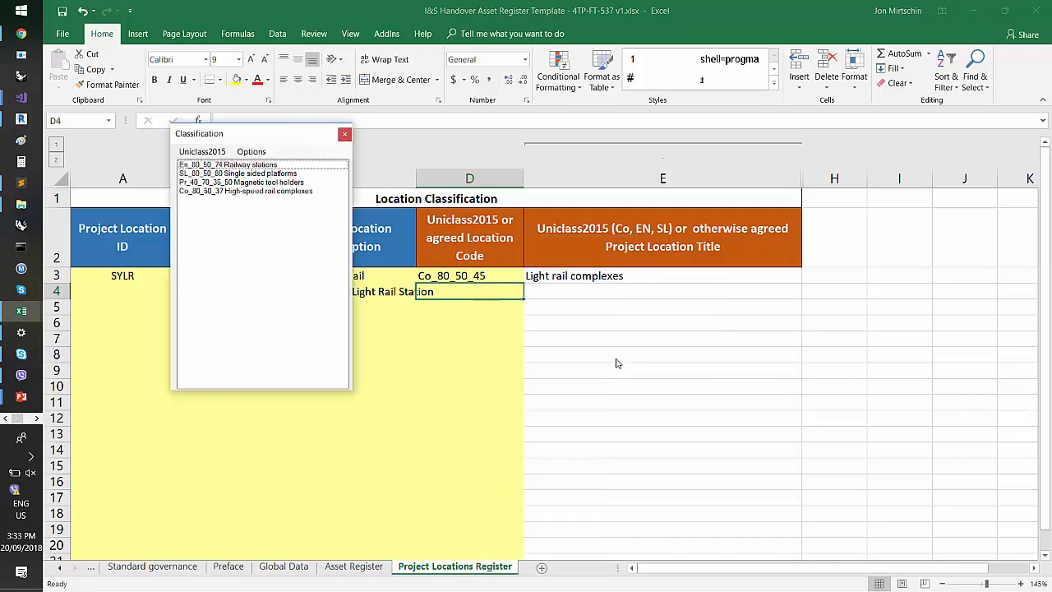
{"action": "left_click", "coordinate": [202, 151]}
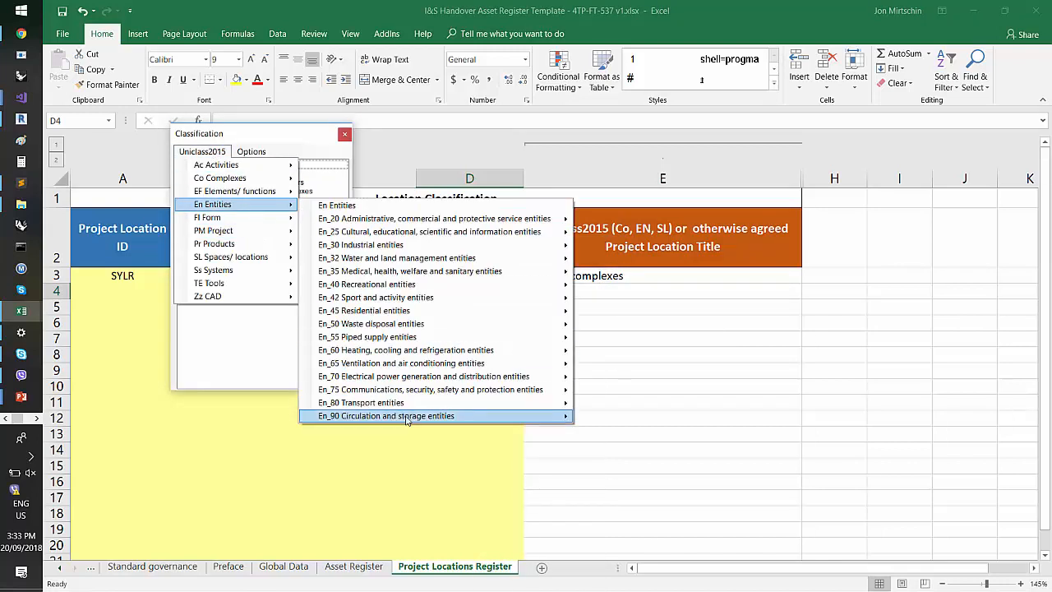
{"action": "mouse_move", "coordinate": [361, 401]}
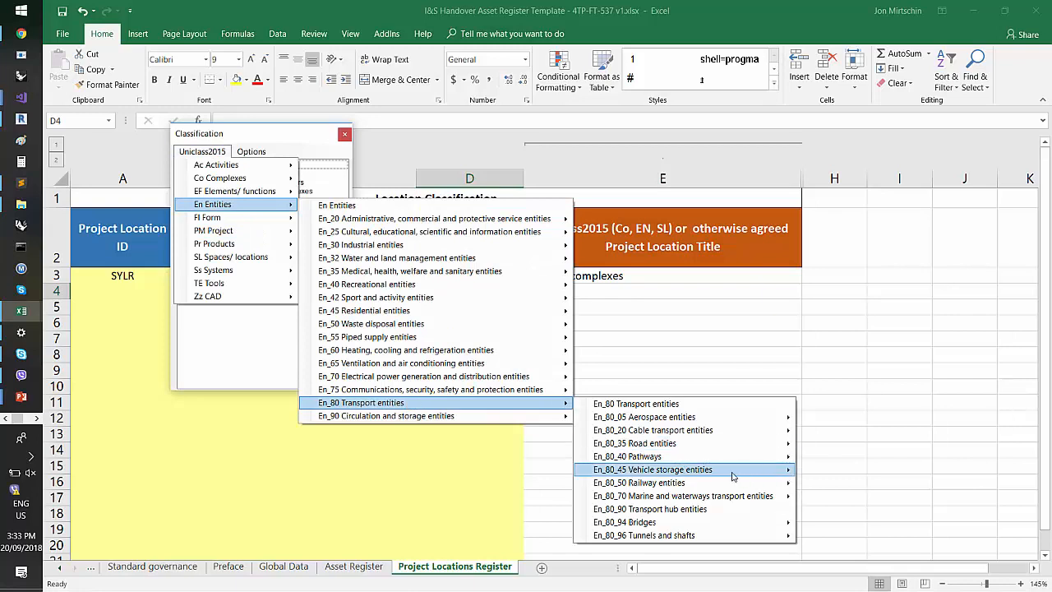
{"action": "mouse_move", "coordinate": [639, 483]}
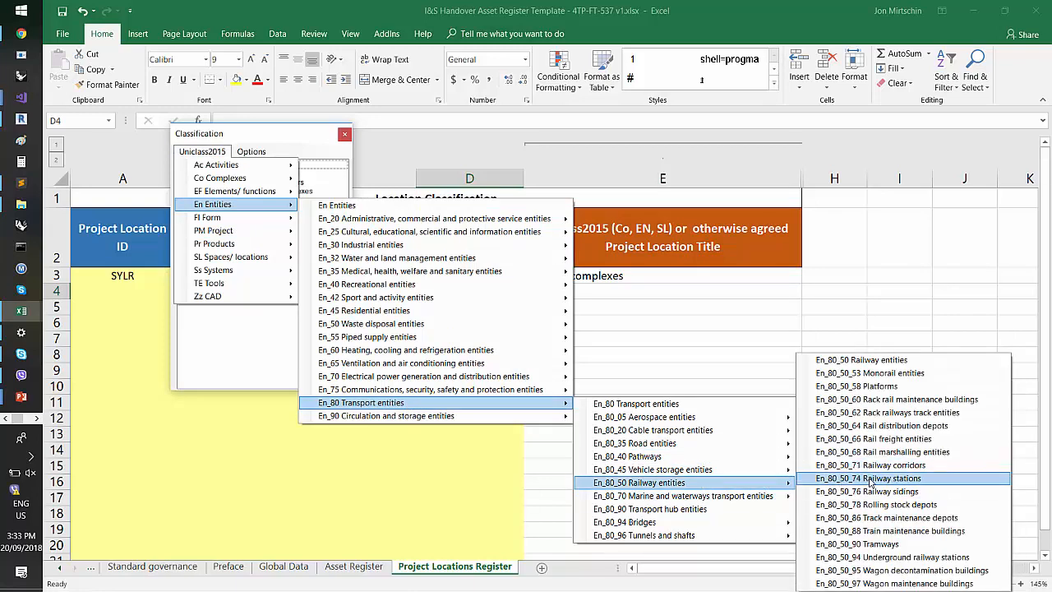
{"action": "left_click", "coordinate": [868, 477]}
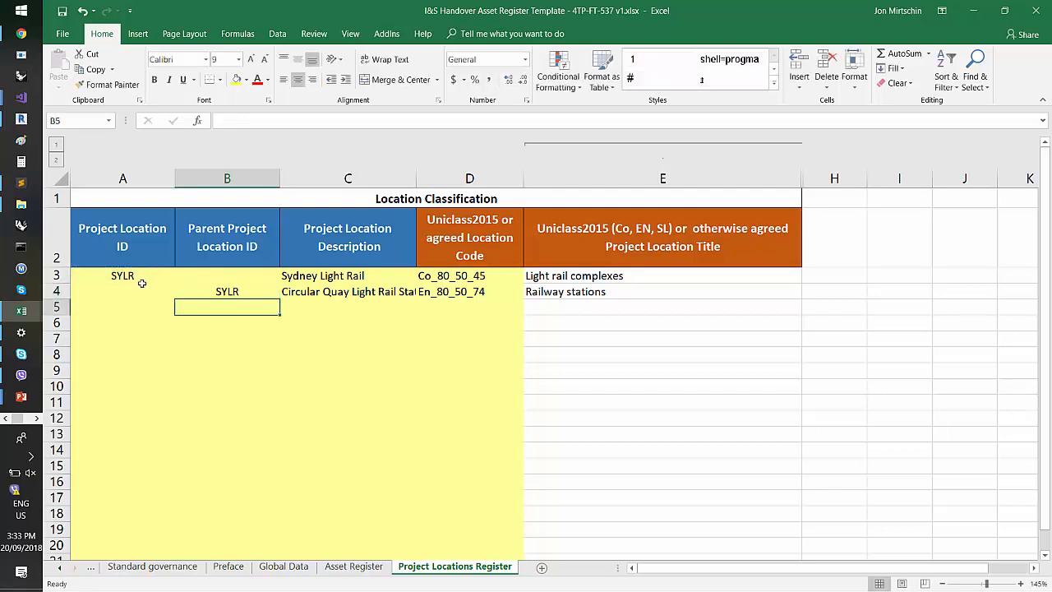
- Build the location ID SYLR-CRQS in A4 with the formula =B4&"-CRQS"
{"action": "left_click", "coordinate": [121, 291]}
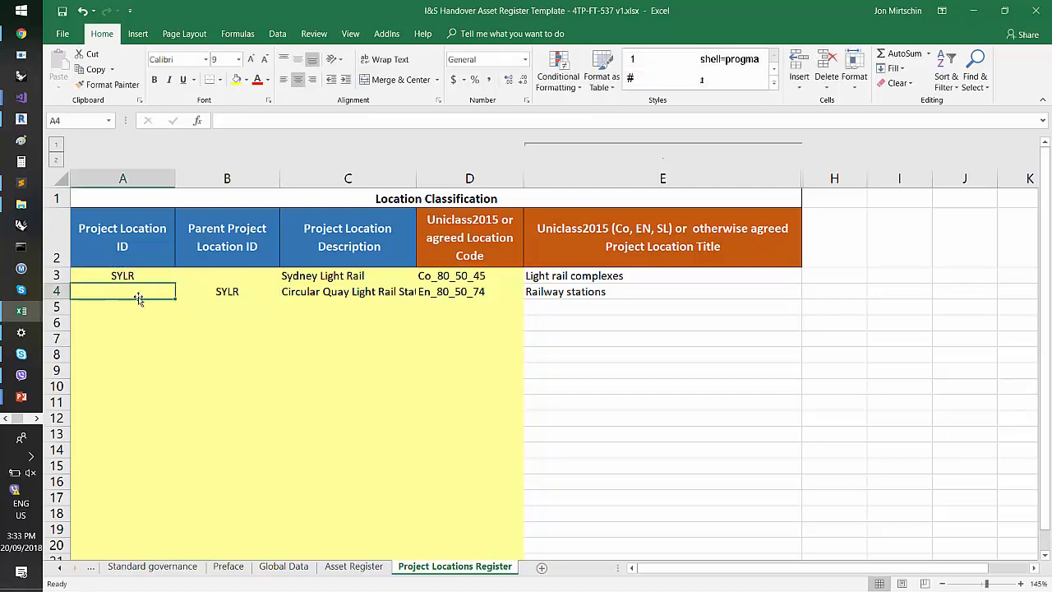
{"action": "type", "text": "=B4"}
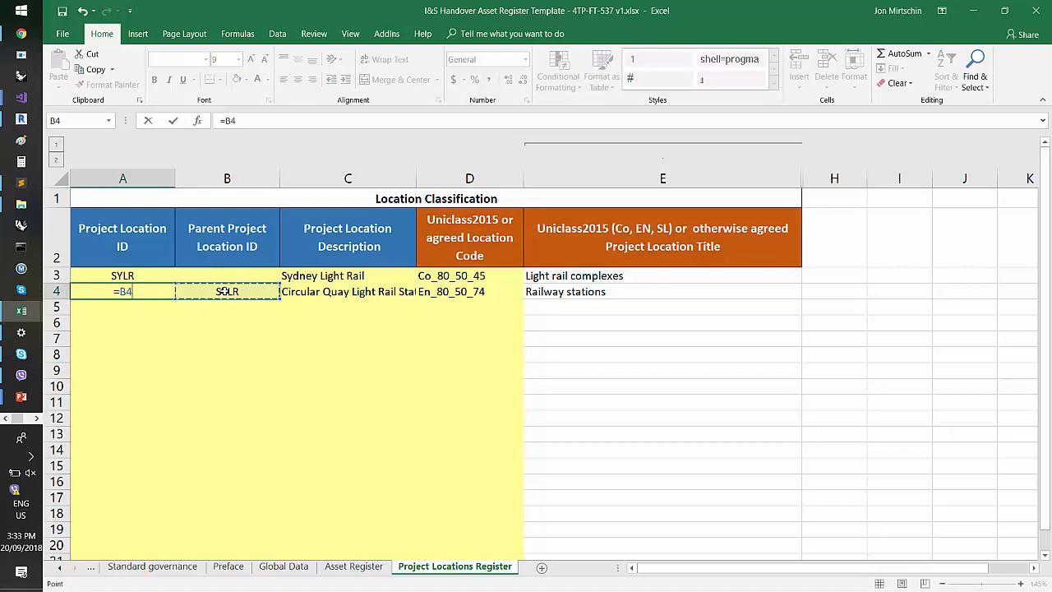
{"action": "type", "text": "&\"-"}
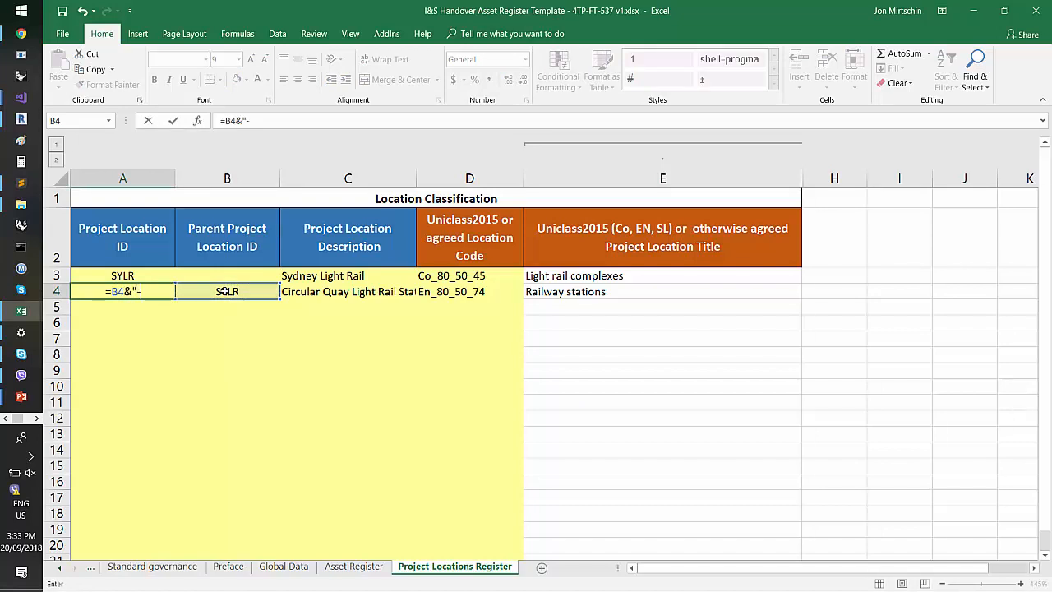
{"action": "type", "text": "CRQ"}
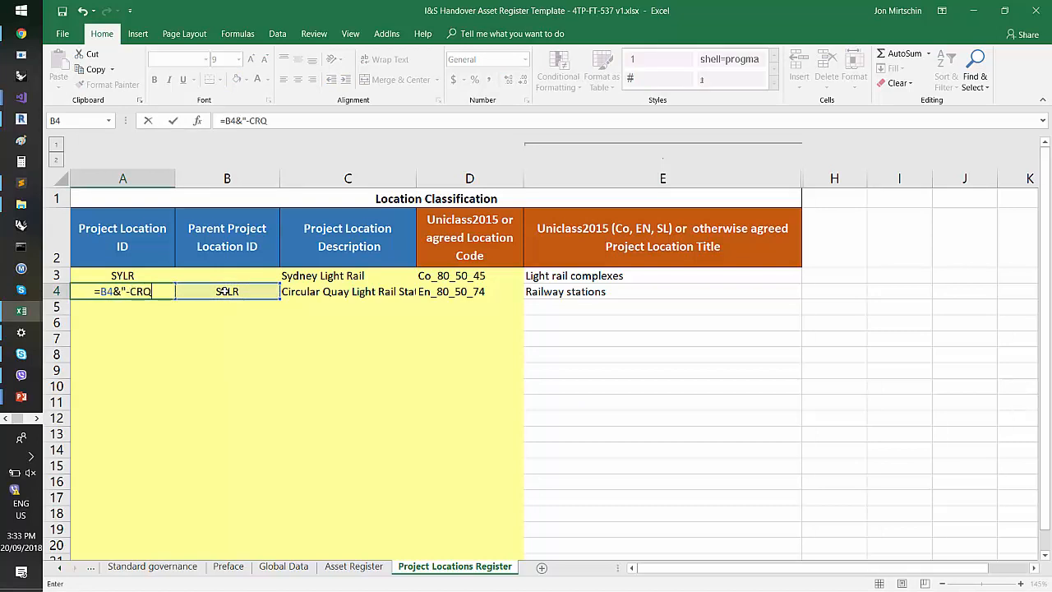
{"action": "type", "text": "S\""}
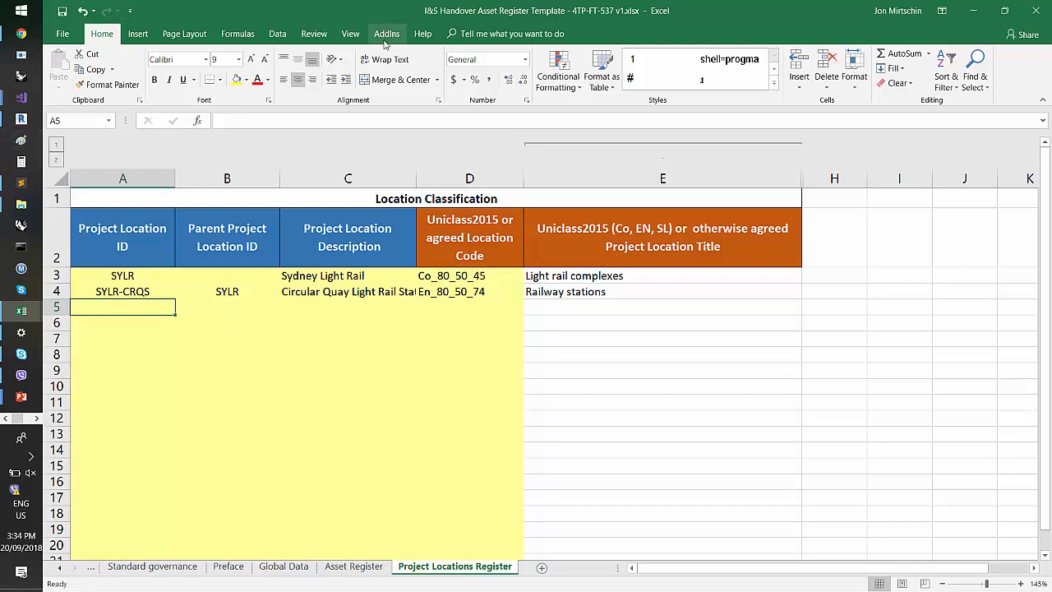
{"action": "left_click", "coordinate": [386, 33]}
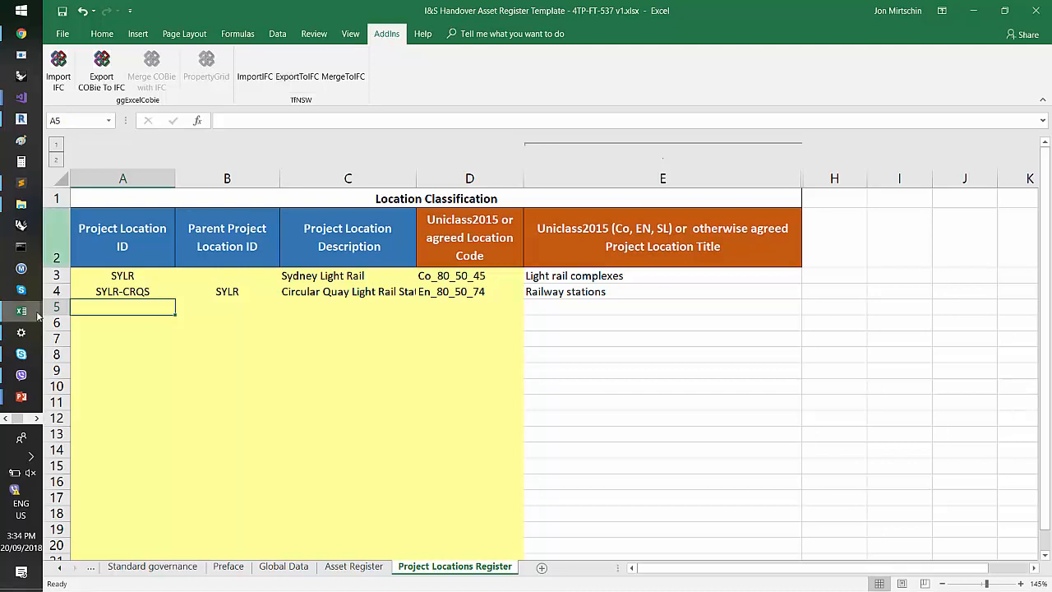
- Show the setup workbook's Project Locations Register listing Bridge Street, Wynyard, QVB and Circular Quay
{"action": "left_click", "coordinate": [353, 565]}
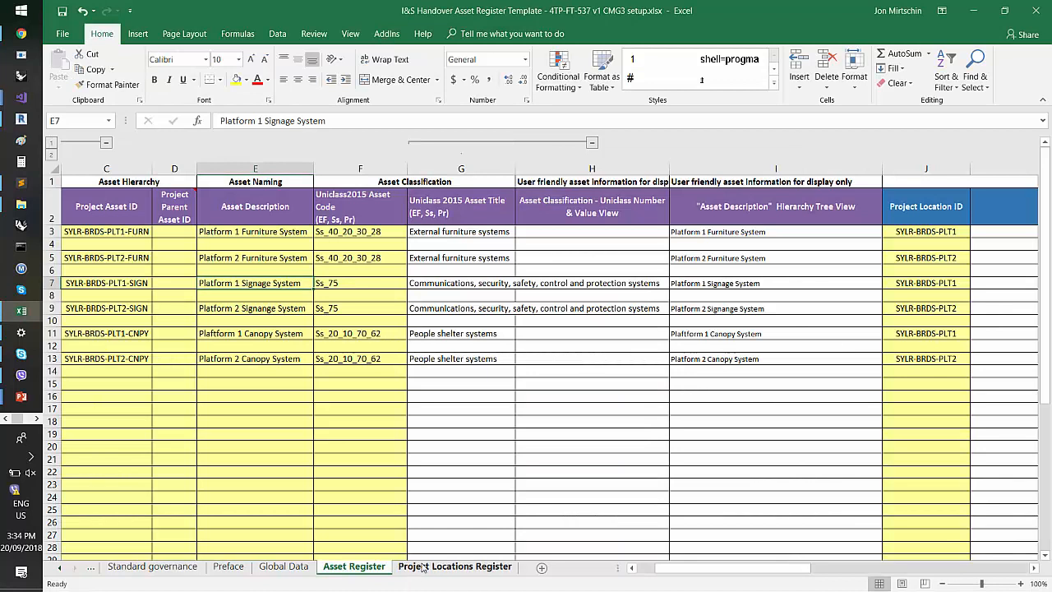
{"action": "left_click", "coordinate": [454, 565]}
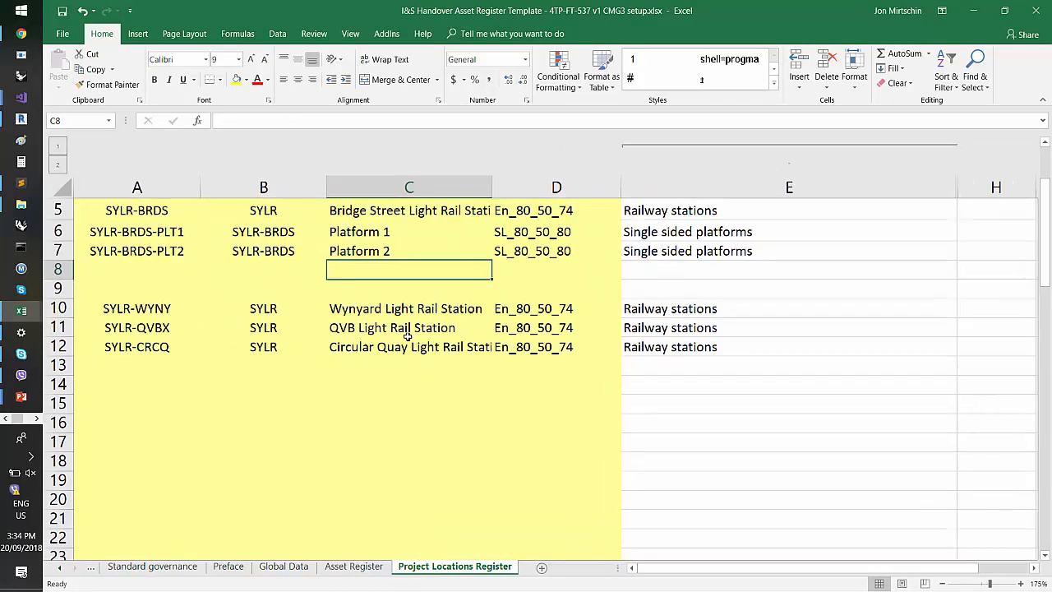
{"action": "scroll", "scroll_direction": "up", "scroll_amount": 3}
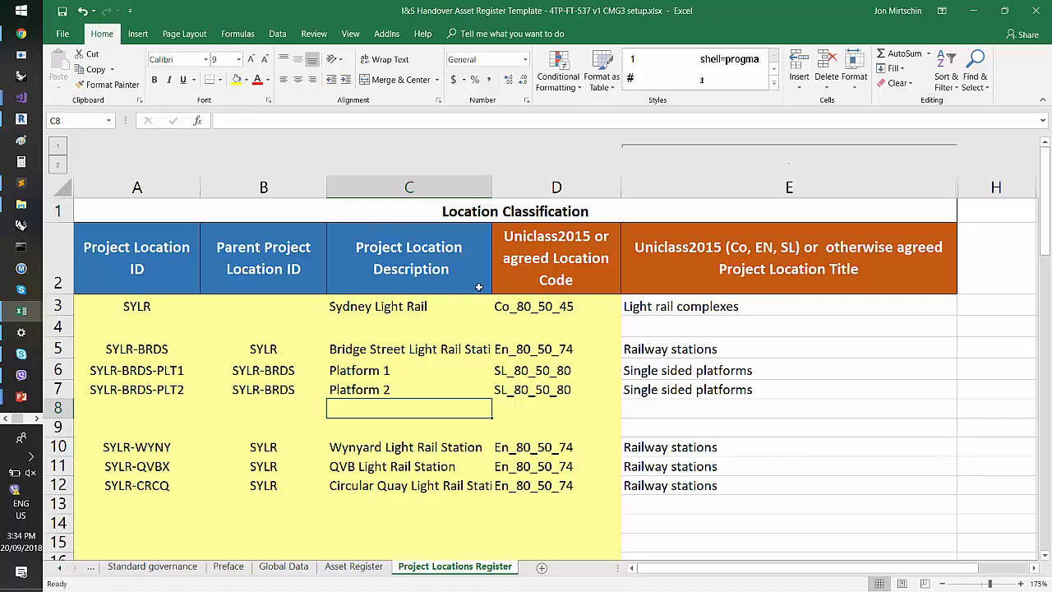
{"action": "mouse_move", "coordinate": [586, 376]}
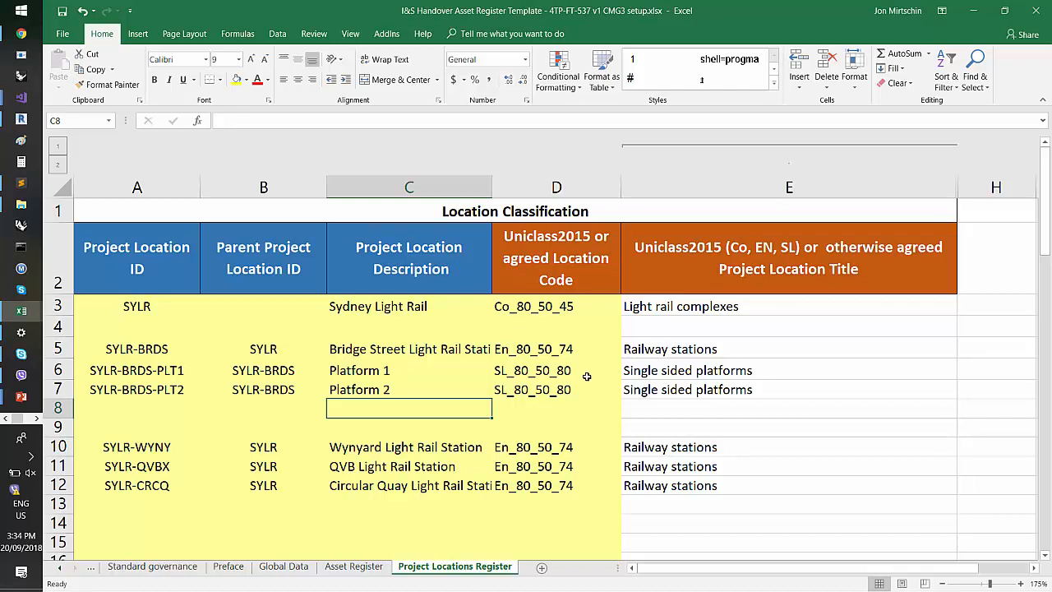
{"action": "mouse_move", "coordinate": [500, 401]}
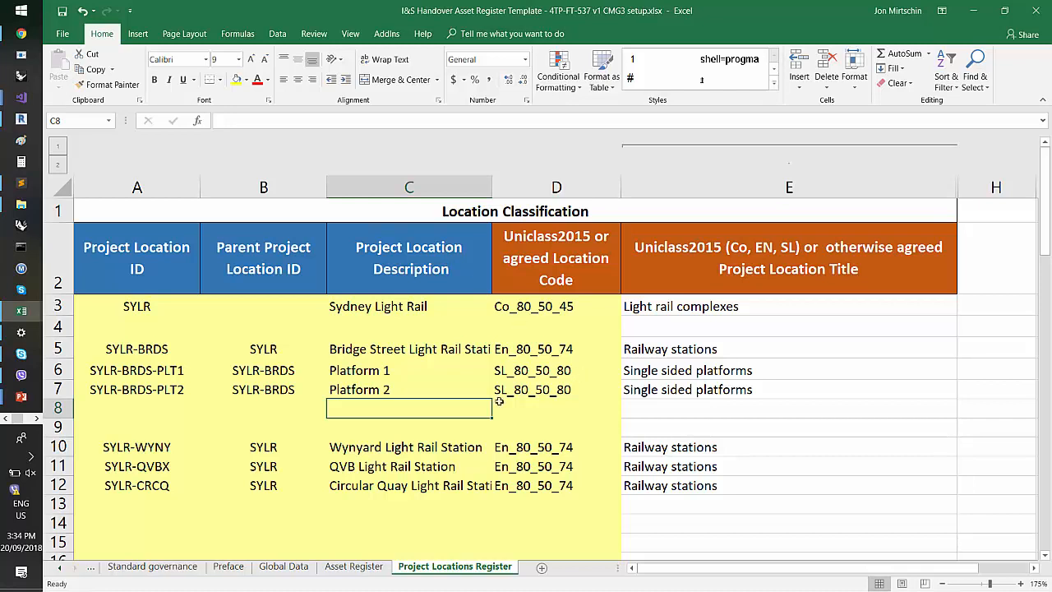
{"action": "mouse_move", "coordinate": [294, 411]}
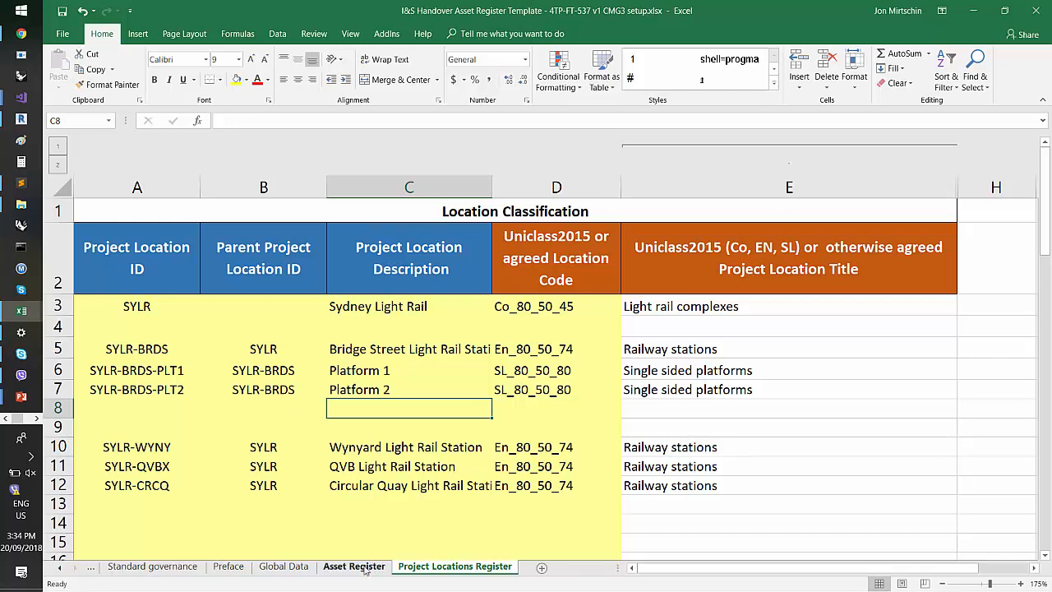
- Review the Asset Register sheet's platform furniture, signage and canopy assets with IDs and Uniclass codes
{"action": "left_click", "coordinate": [353, 565]}
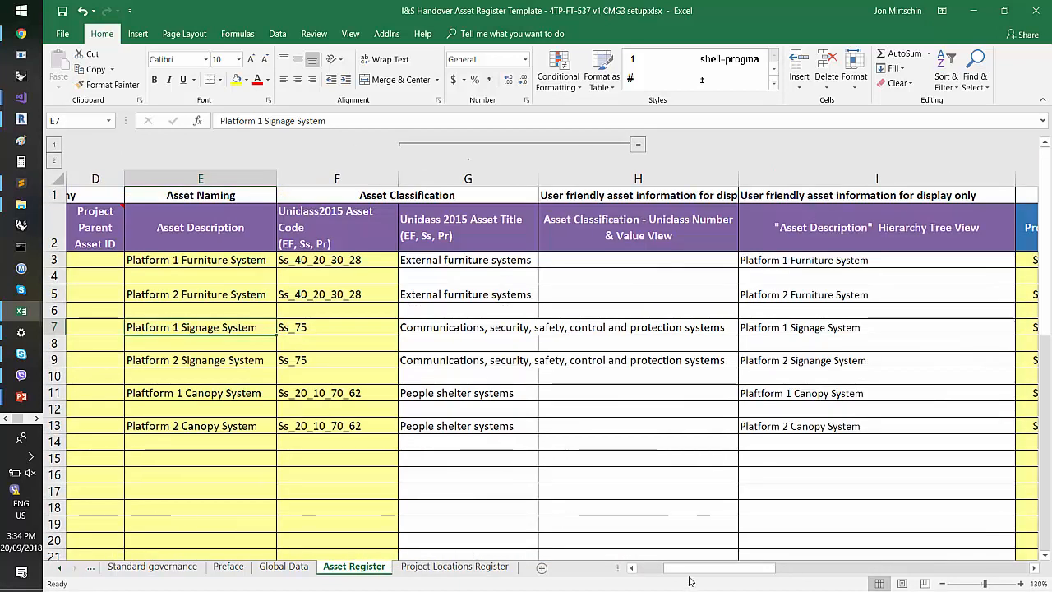
{"action": "scroll", "scroll_direction": "left", "scroll_amount": 3}
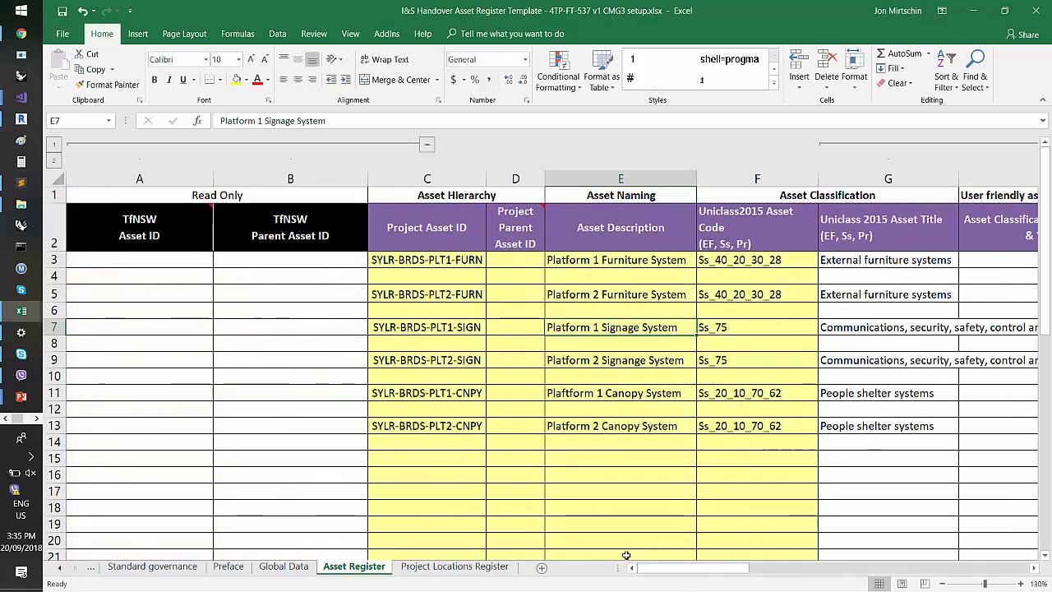
{"action": "scroll", "scroll_direction": "right", "scroll_amount": 3}
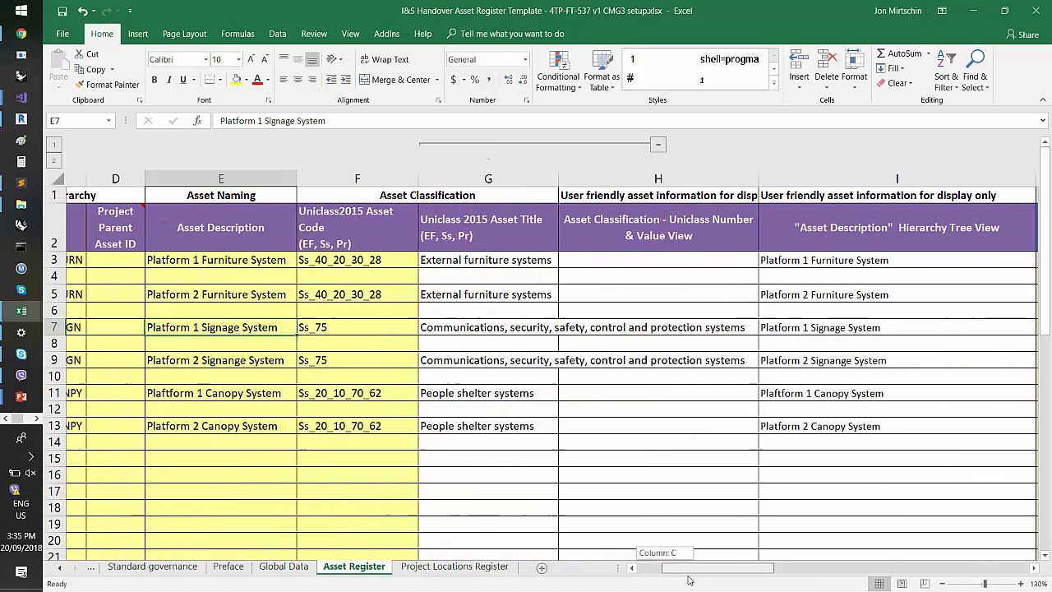
{"action": "scroll", "scroll_direction": "left", "scroll_amount": 3}
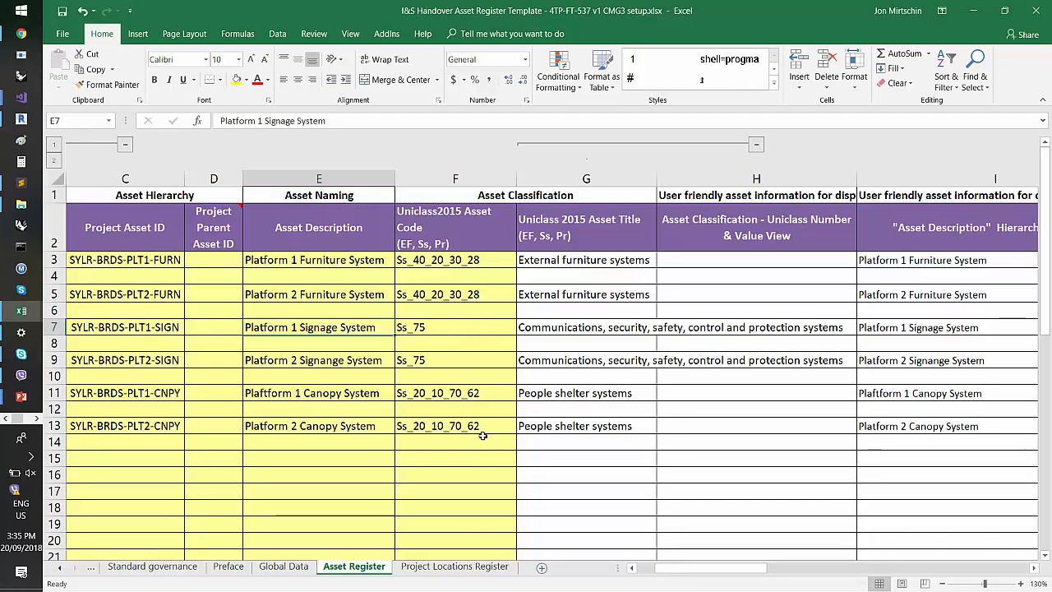
{"action": "left_click", "coordinate": [125, 360]}
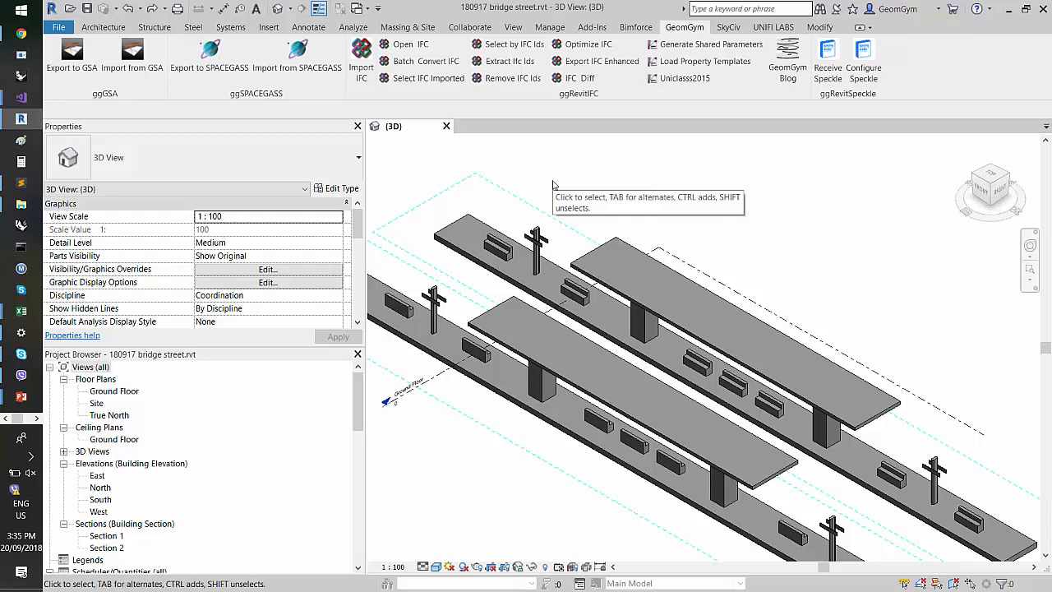
{"action": "mouse_move", "coordinate": [545, 184]}
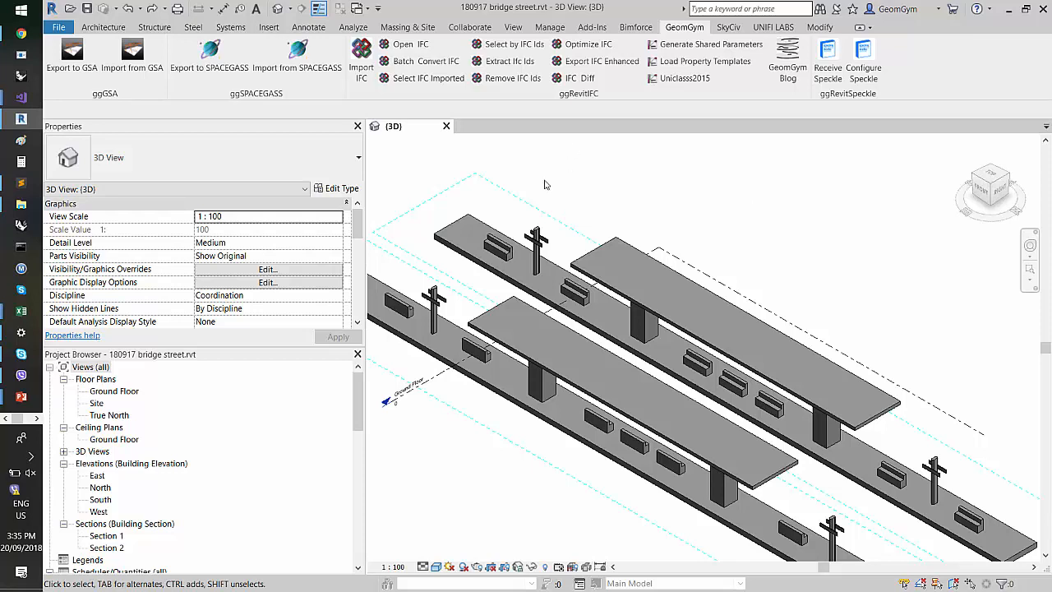
- Select a platform bench to show parent asset ID SYLR-BRDS-PLT2-FURN and mark SYLR-BRDS-PLT2-FURN-0007
{"action": "left_click", "coordinate": [502, 250]}
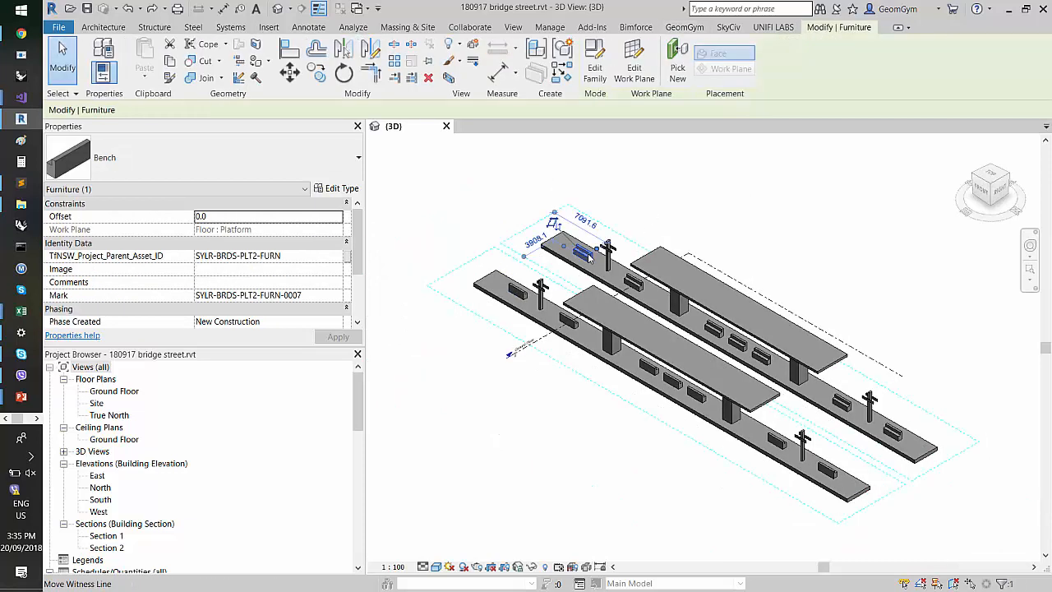
{"action": "scroll", "scroll_direction": "down", "scroll_amount": 3}
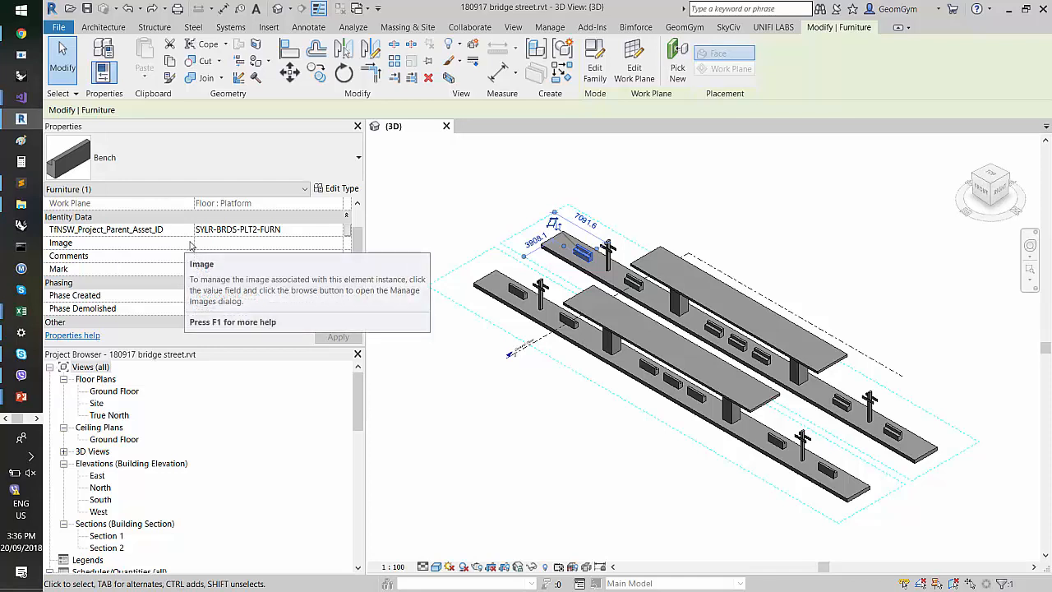
{"action": "left_click", "coordinate": [263, 230]}
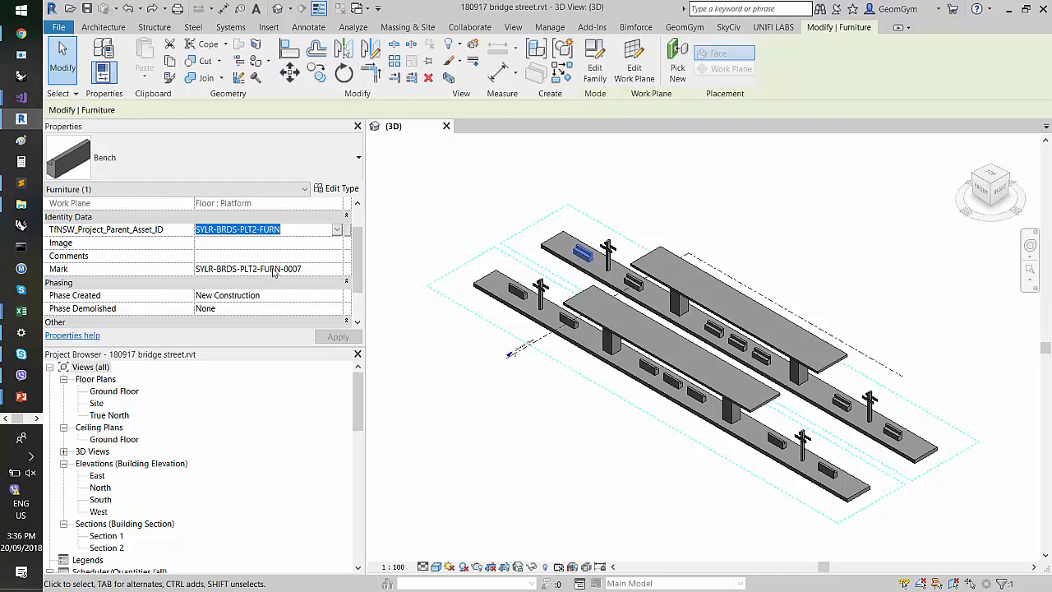
{"action": "left_click", "coordinate": [263, 230]}
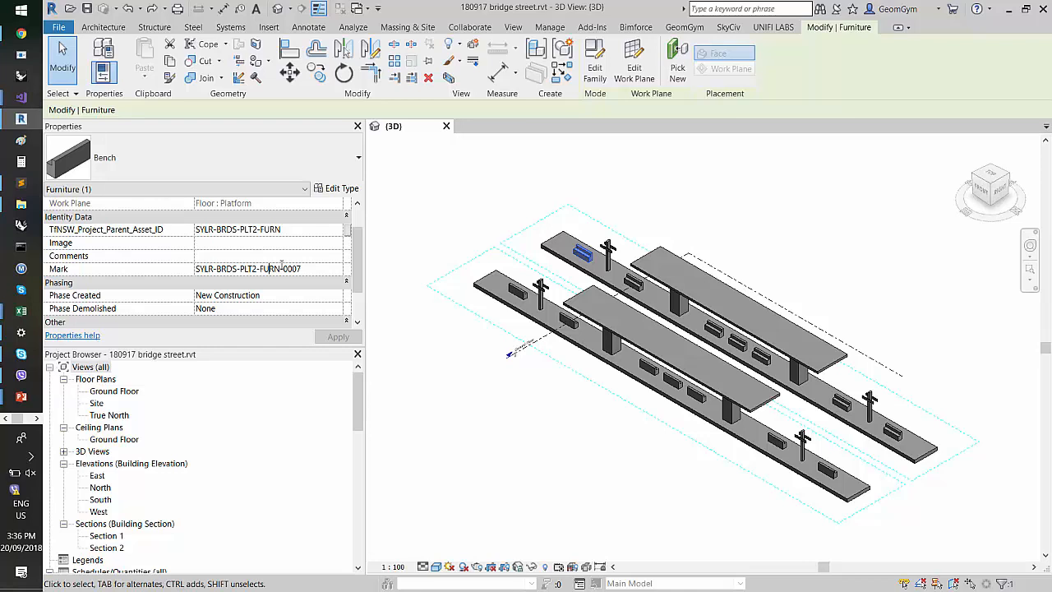
{"action": "left_click", "coordinate": [269, 269]}
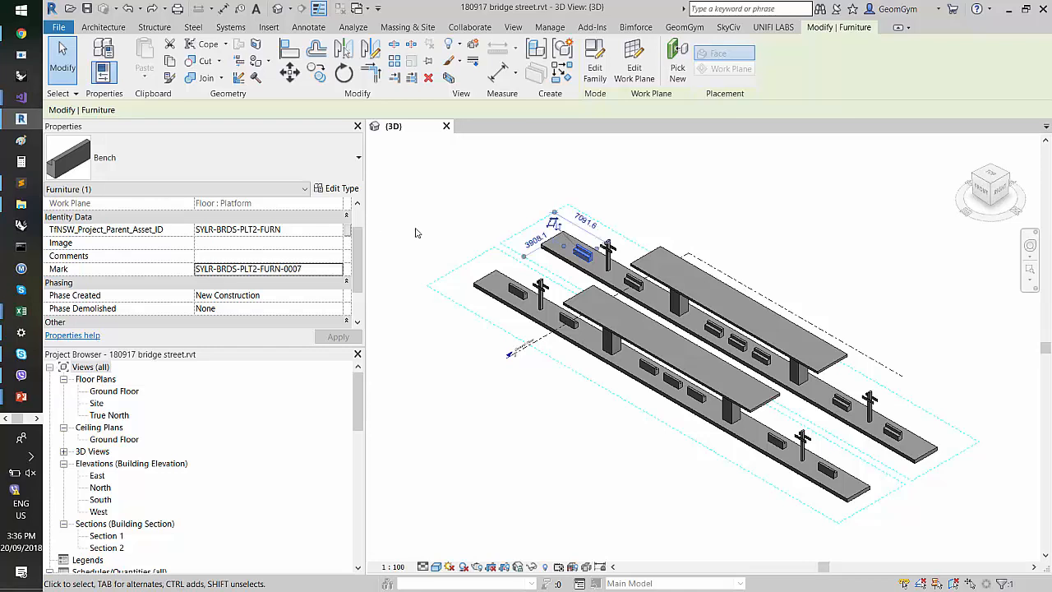
- Load the project handover IFC property templates via the GeomGym add-in
{"action": "left_click", "coordinate": [684, 26]}
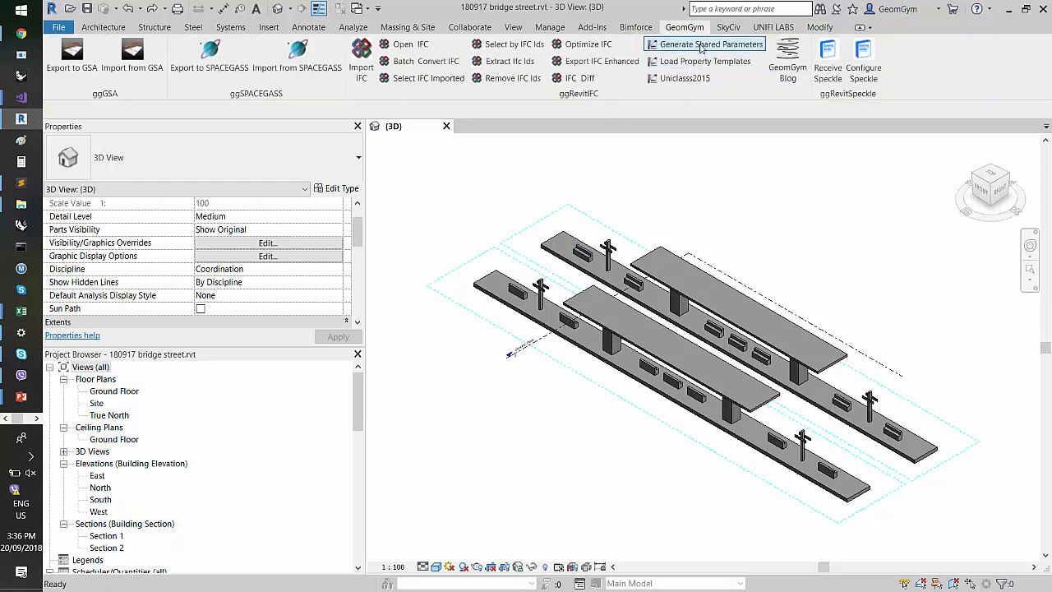
{"action": "mouse_move", "coordinate": [696, 61]}
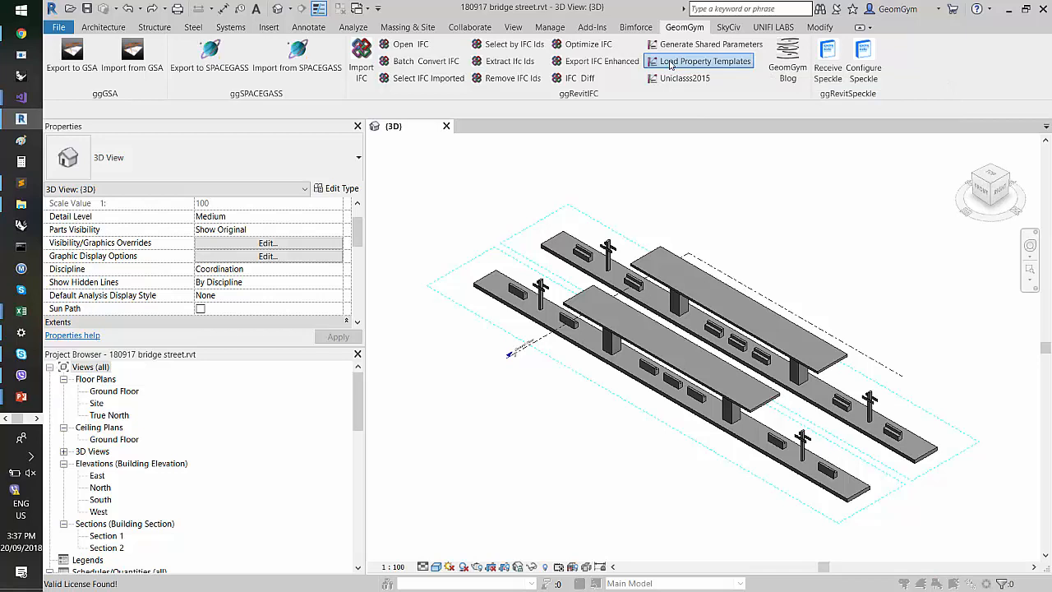
{"action": "left_click", "coordinate": [704, 61]}
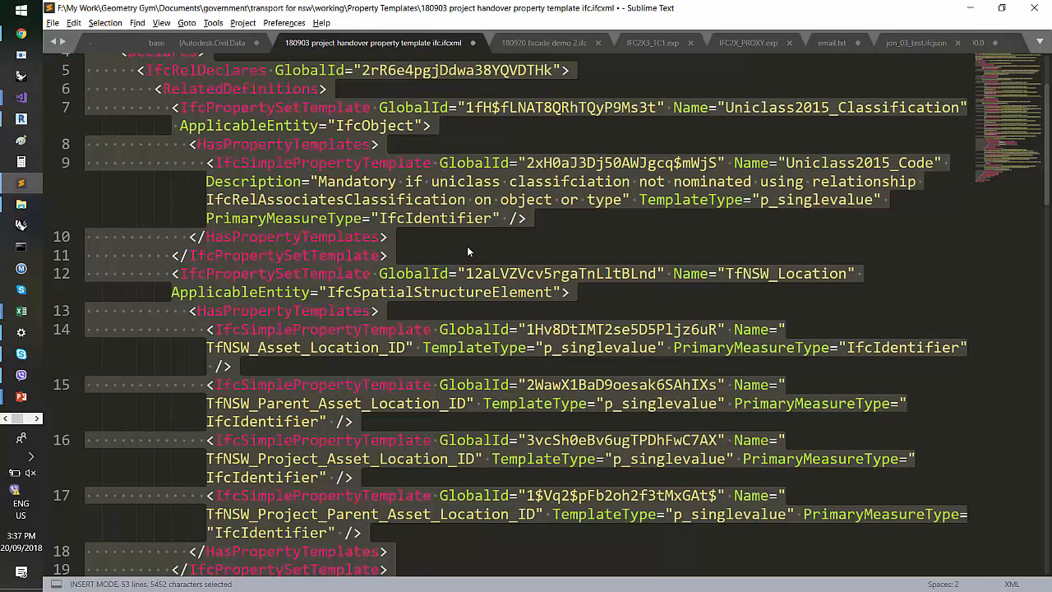
- Review the Uniclass and TfNSW property set definitions in the template, then return to Revit
{"action": "scroll", "scroll_direction": "down", "scroll_amount": 3}
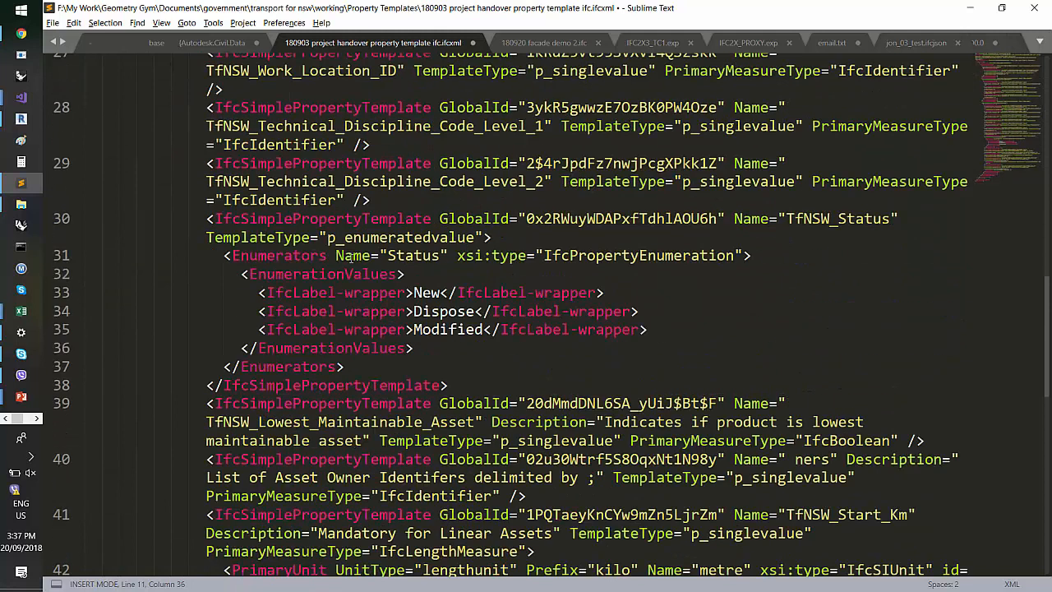
{"action": "scroll", "scroll_direction": "down", "scroll_amount": 3}
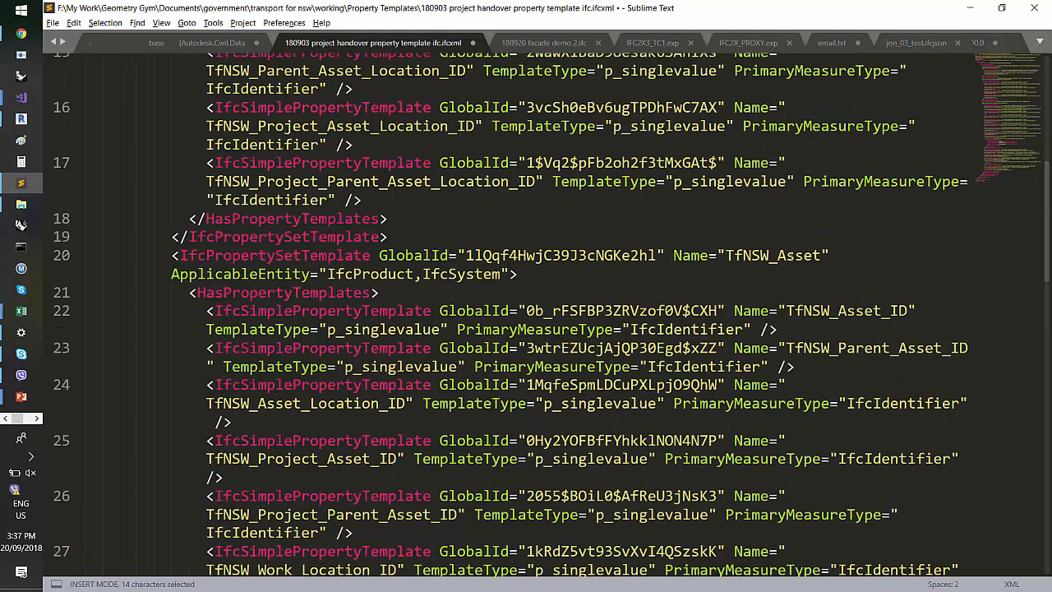
{"action": "mouse_move", "coordinate": [789, 256]}
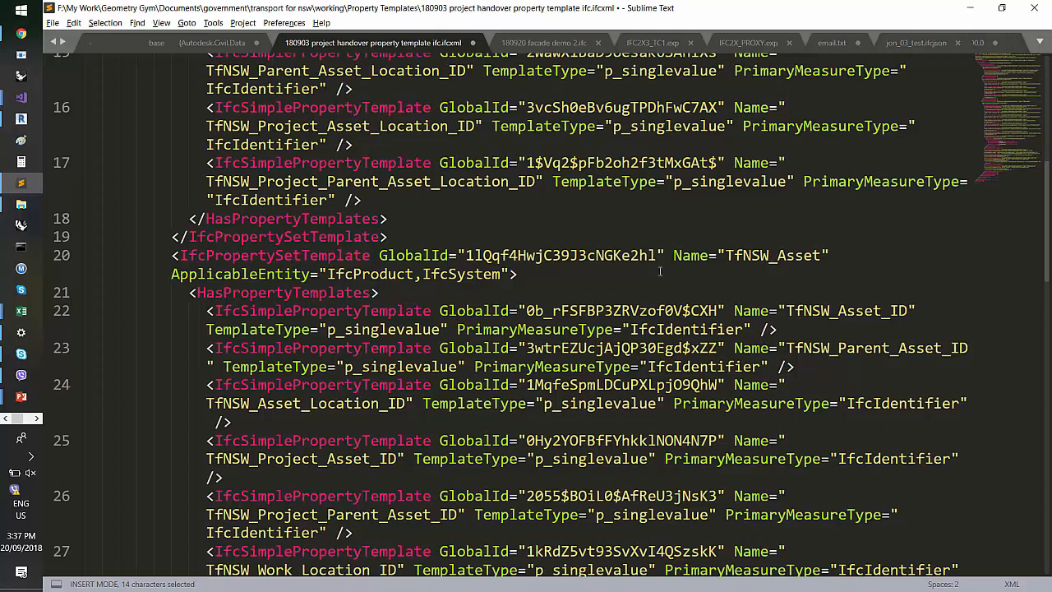
{"action": "key", "text": "alt+tab"}
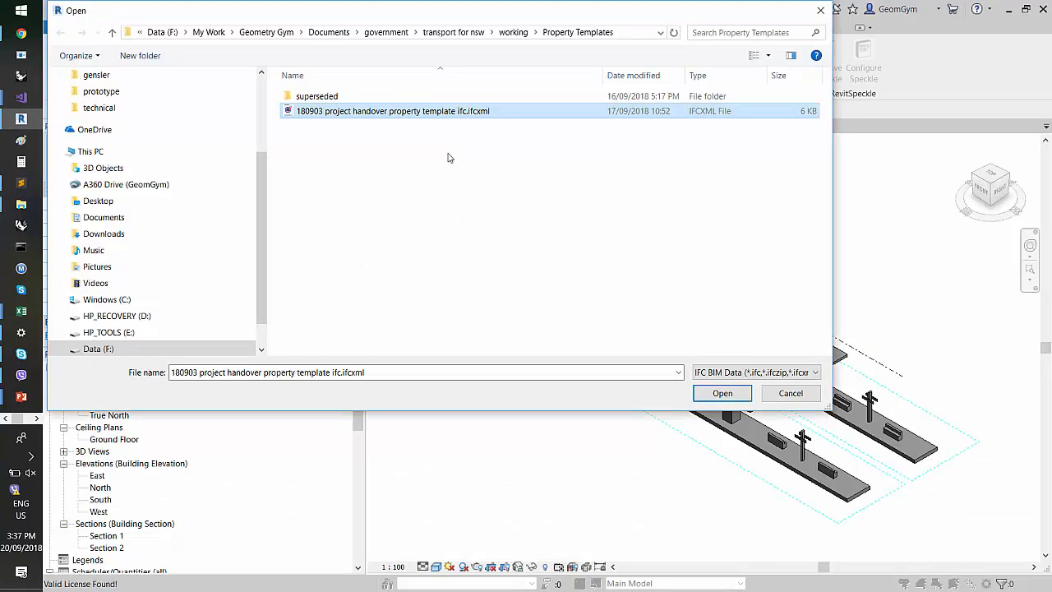
- Load the handover ifcXML template and the TfNSW parameters-to-ignore txt list into the model
{"action": "left_click", "coordinate": [721, 393]}
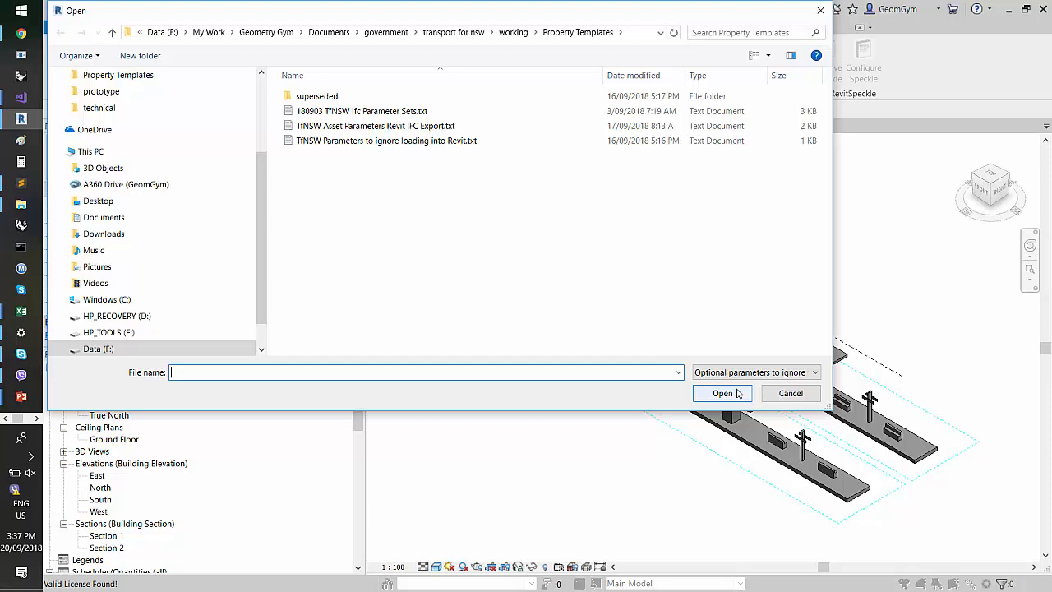
{"action": "mouse_move", "coordinate": [585, 250]}
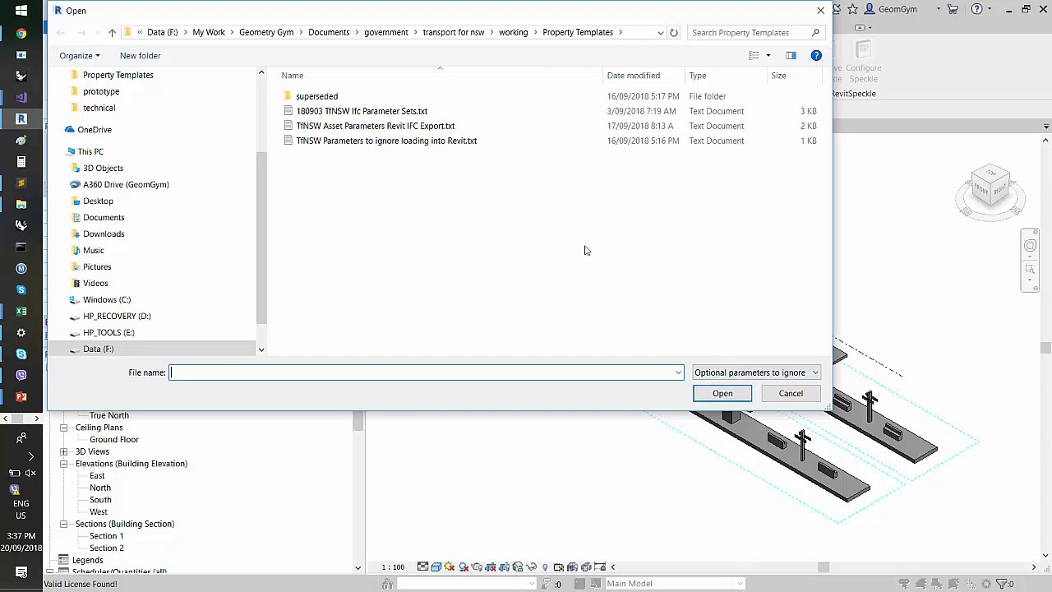
{"action": "left_click", "coordinate": [386, 141]}
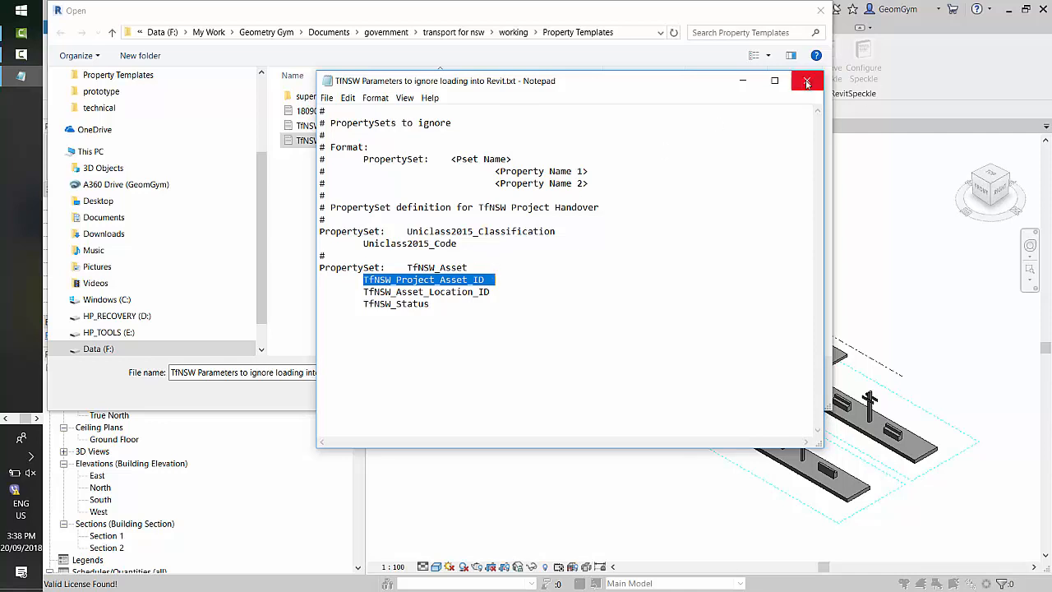
{"action": "left_click", "coordinate": [805, 81]}
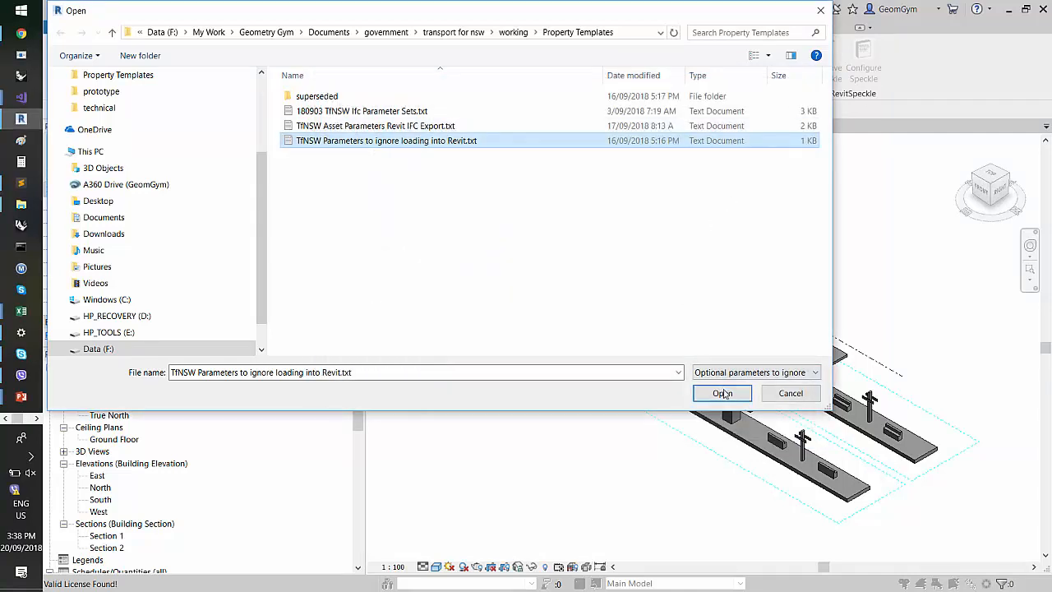
{"action": "left_click", "coordinate": [722, 392]}
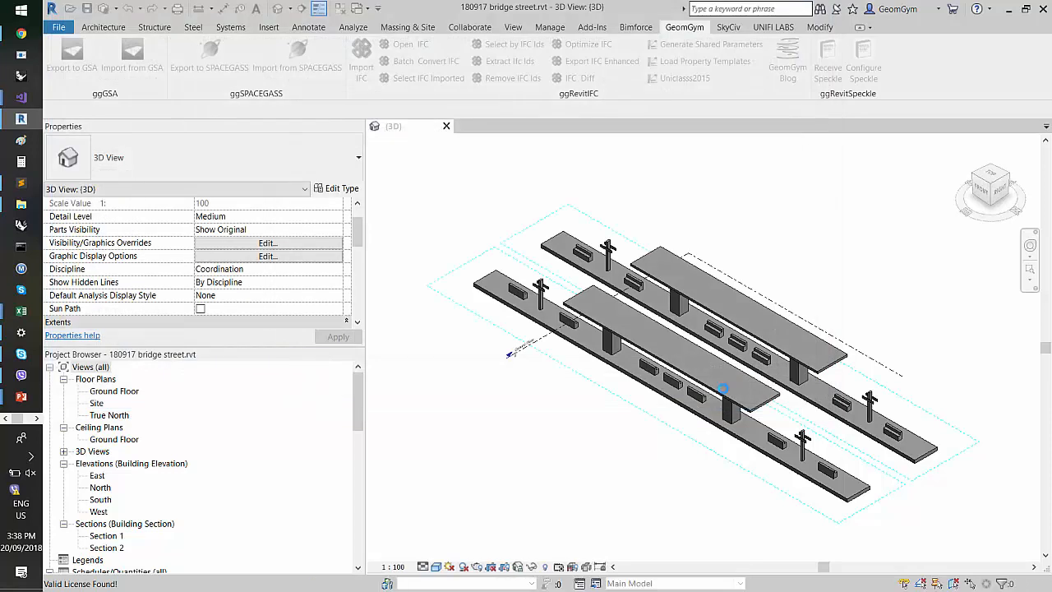
{"action": "mouse_move", "coordinate": [715, 283]}
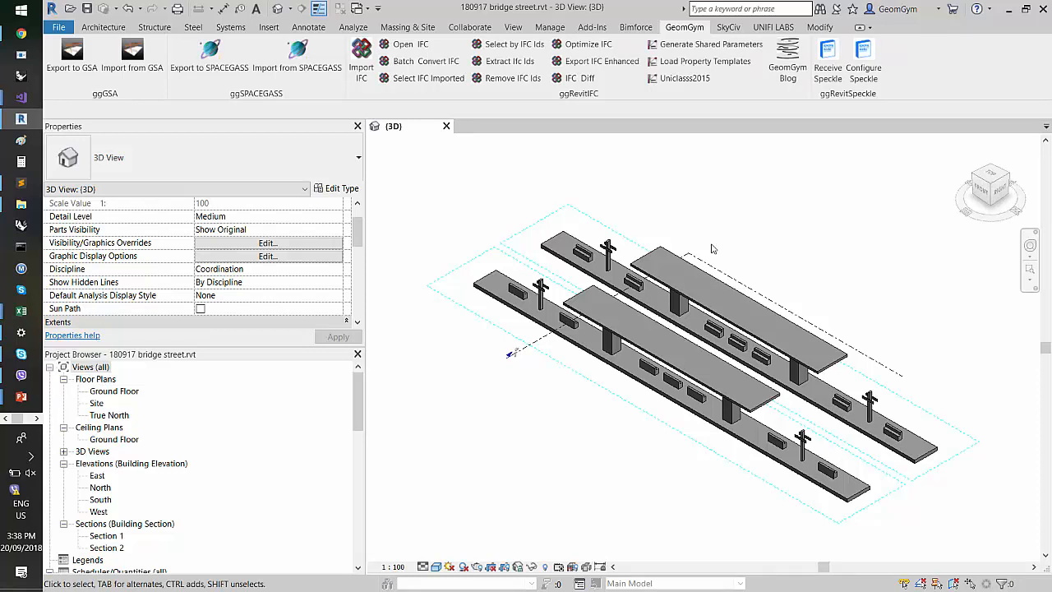
- Select a platform totem and review its TfNSW parameters, parent ID SYLR-BRDS-PLT2-SIGN and mark SYLR-BRDS-PLT2-SIGN-0002
{"action": "left_click", "coordinate": [608, 250]}
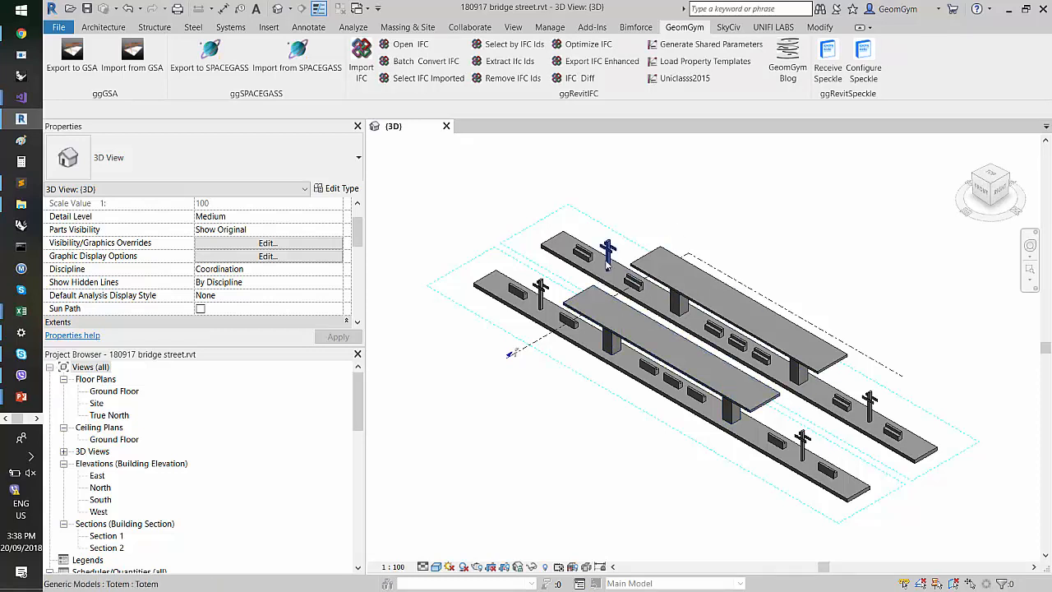
{"action": "left_click", "coordinate": [607, 246]}
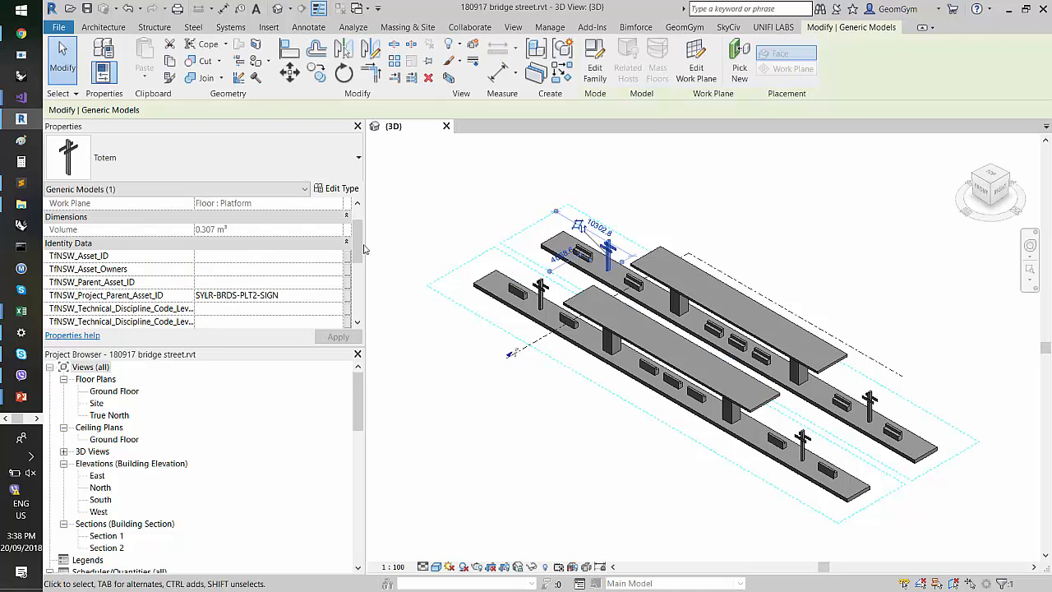
{"action": "scroll", "scroll_direction": "down", "scroll_amount": 3}
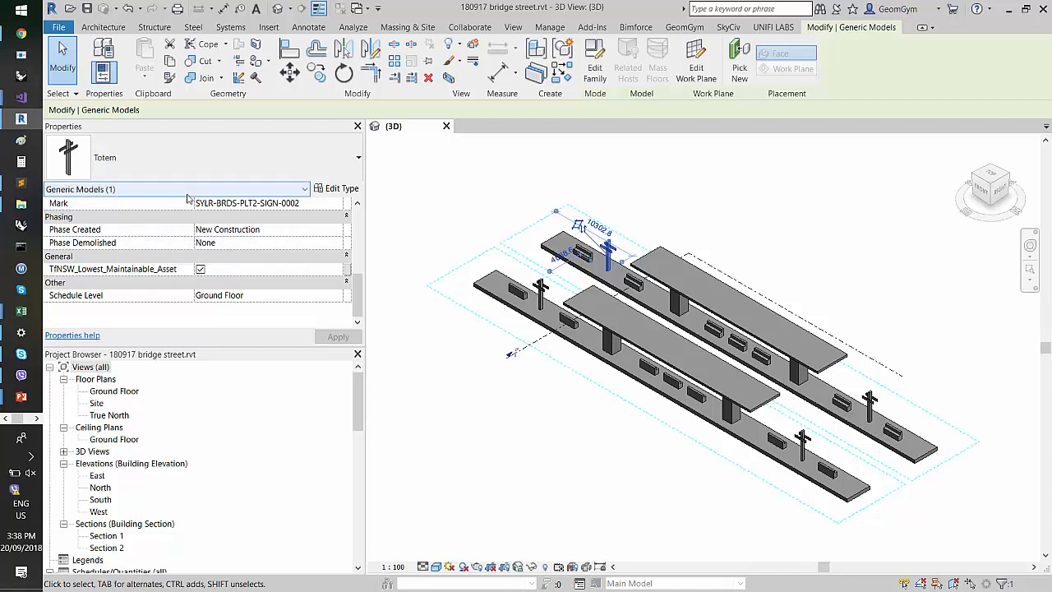
{"action": "mouse_move", "coordinate": [189, 204]}
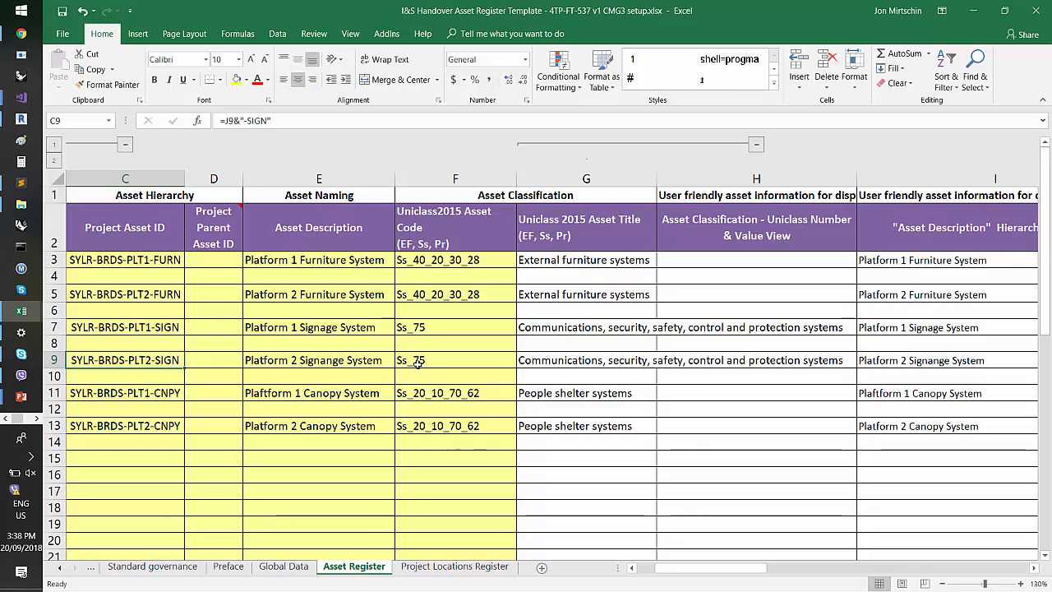
- Import 180917 bridge street.ifc from government > transport for nsw > prototype into the register
{"action": "left_click", "coordinate": [386, 33]}
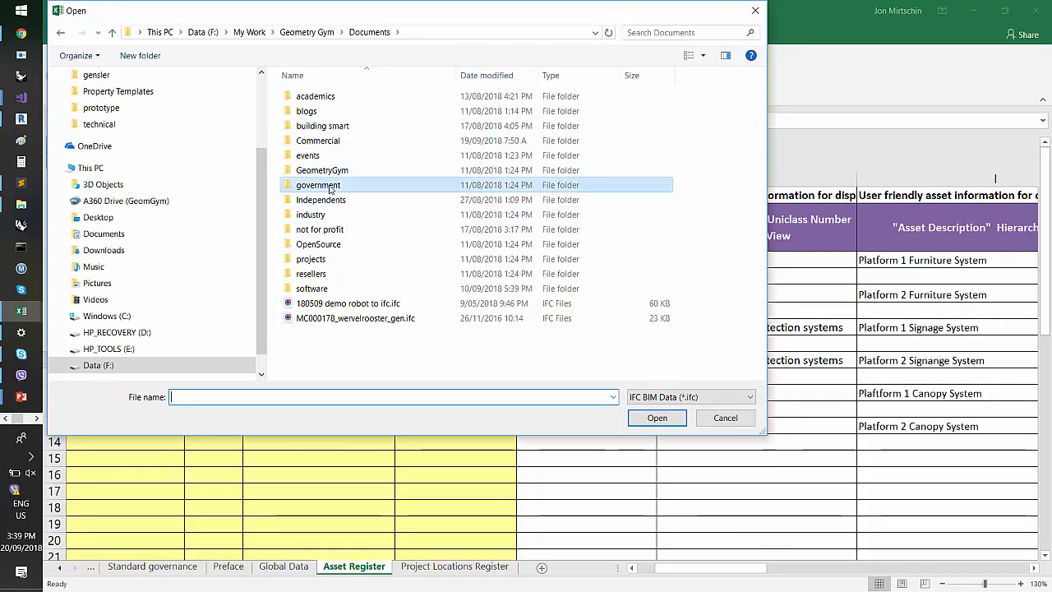
{"action": "double_click", "coordinate": [318, 185]}
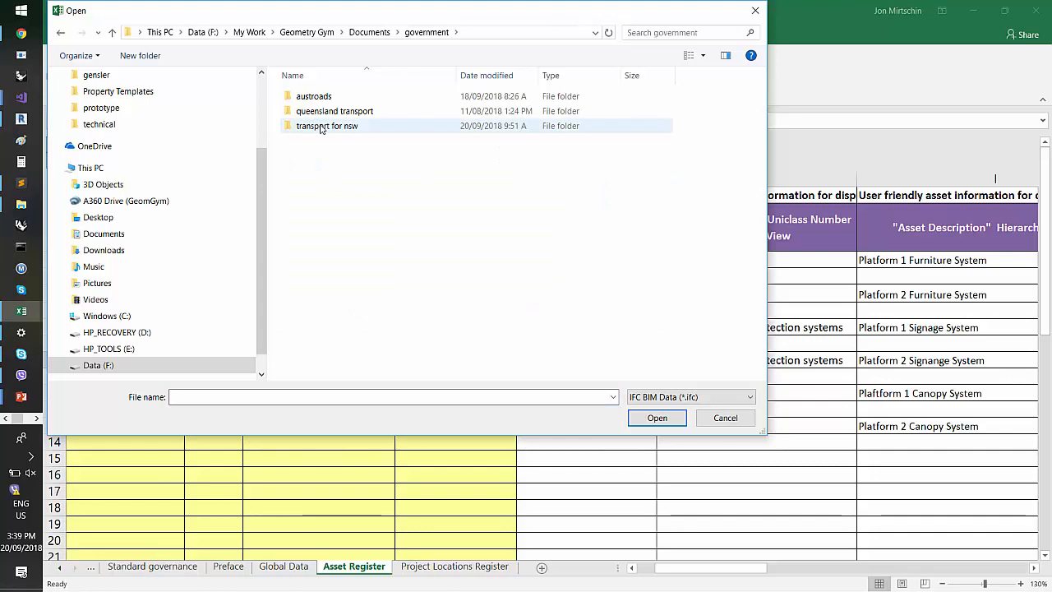
{"action": "double_click", "coordinate": [327, 125]}
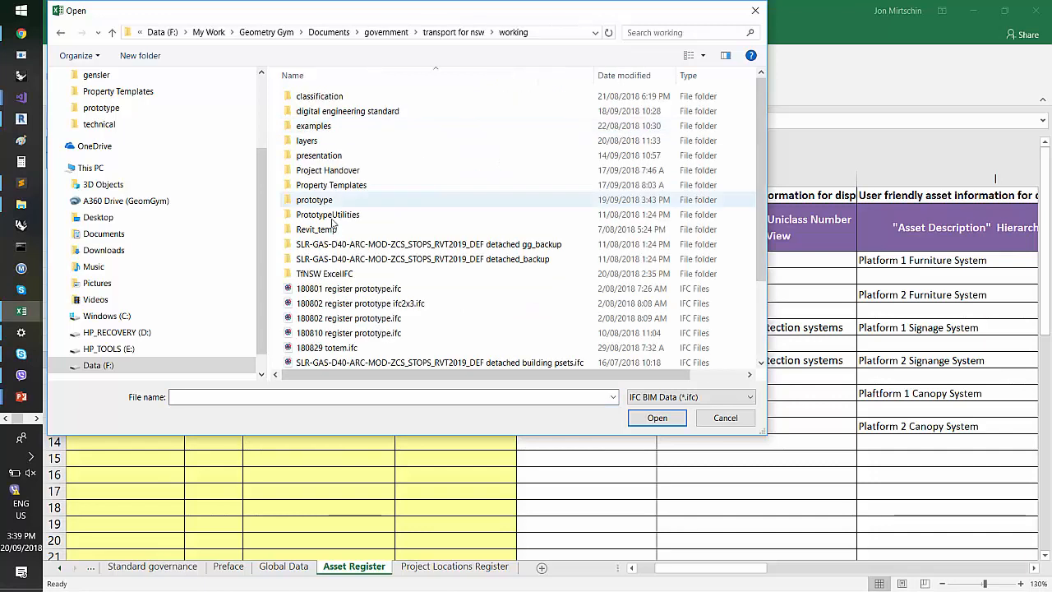
{"action": "double_click", "coordinate": [314, 199]}
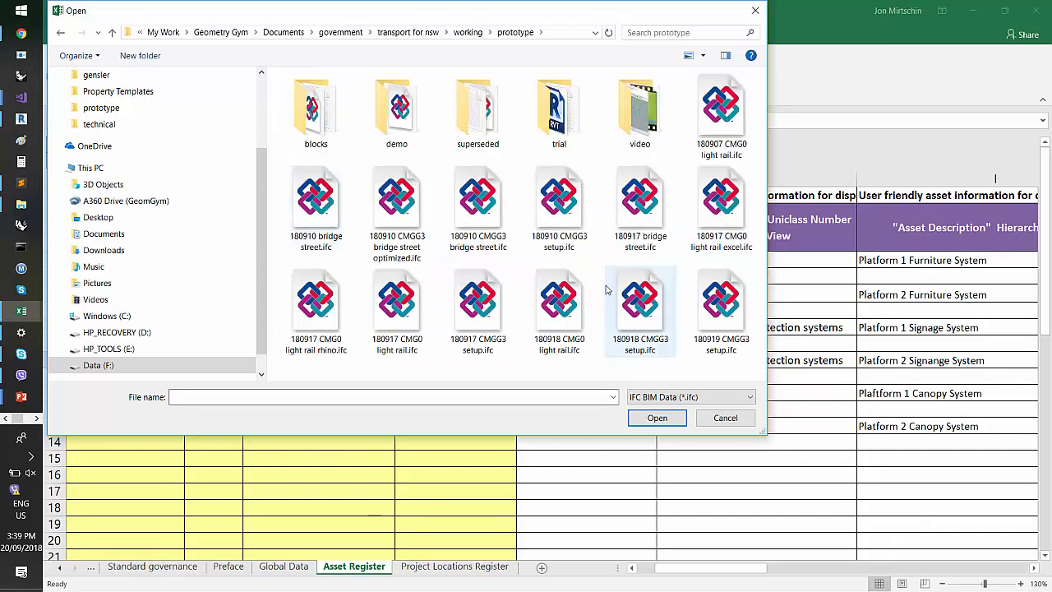
{"action": "left_click", "coordinate": [476, 304]}
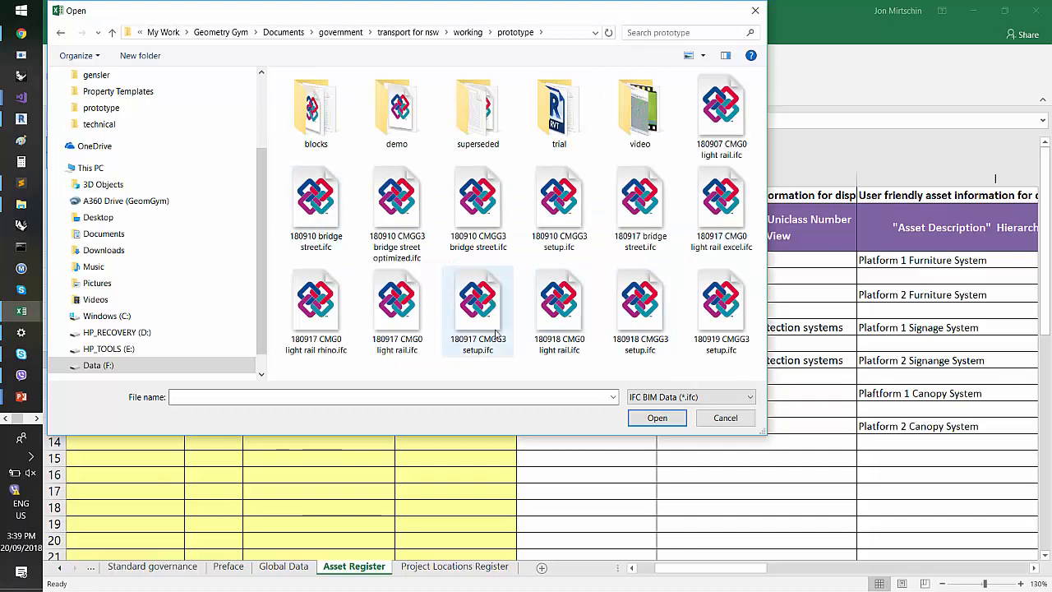
{"action": "left_click", "coordinate": [641, 197]}
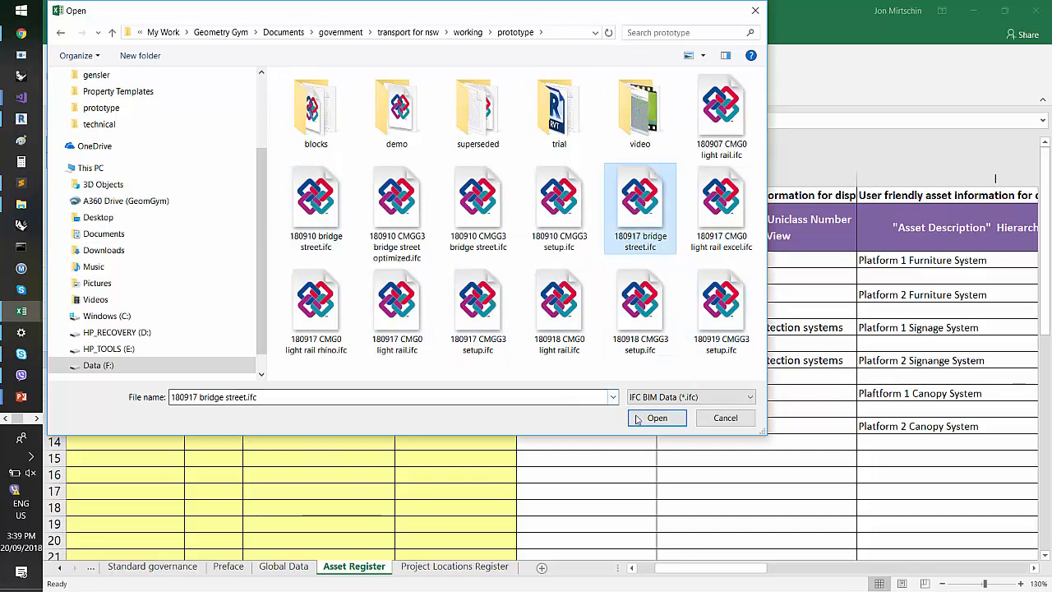
{"action": "left_click", "coordinate": [658, 418]}
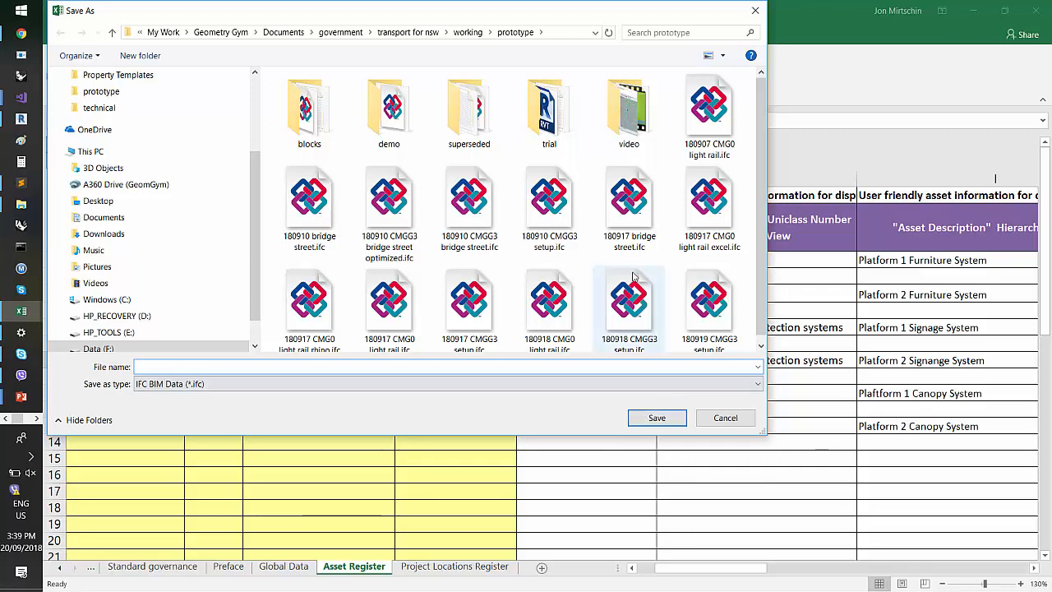
- Save the combined model as 180920 CMGG3 setup.ifc in the prototype folder
{"action": "left_click", "coordinate": [710, 299]}
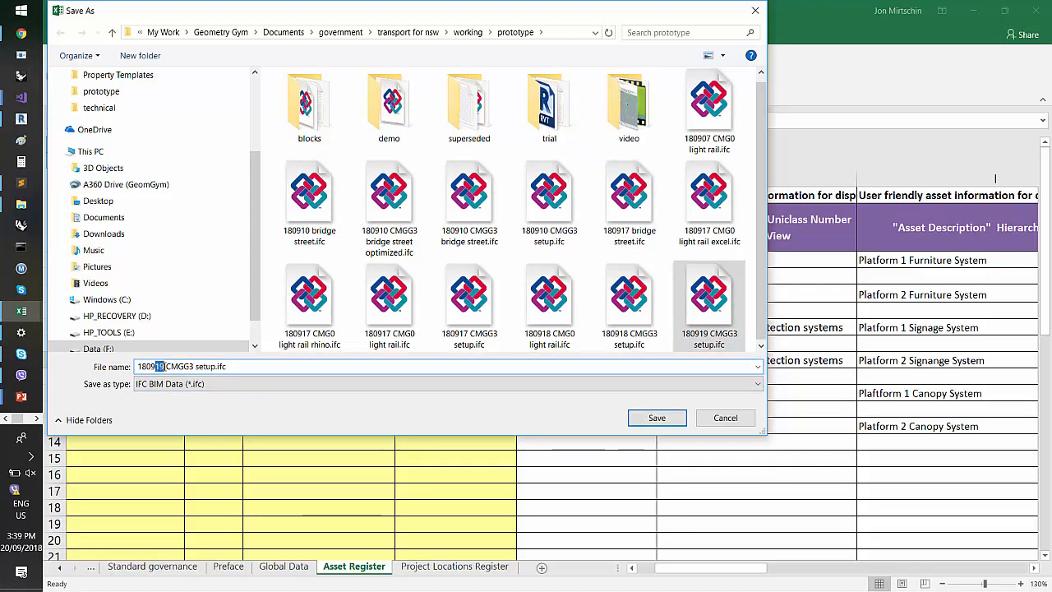
{"action": "left_click", "coordinate": [658, 418]}
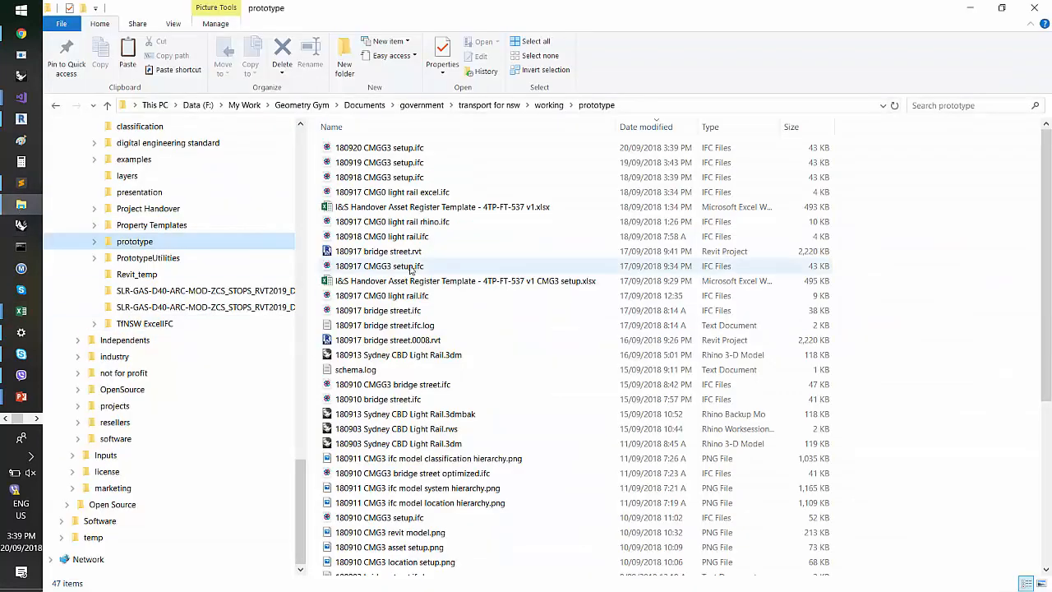
{"action": "right_click", "coordinate": [378, 148]}
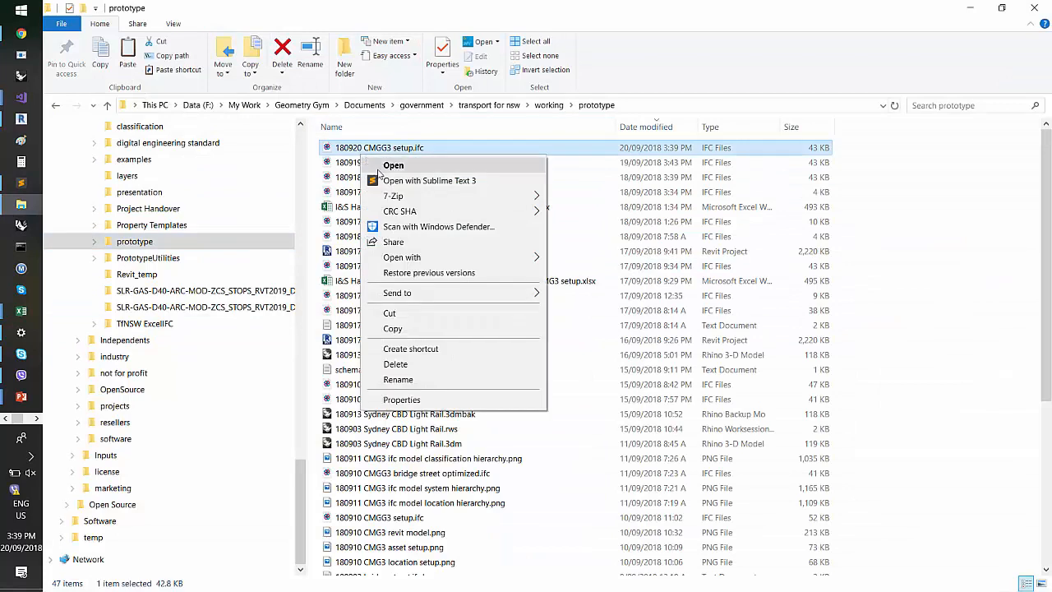
{"action": "mouse_move", "coordinate": [457, 273]}
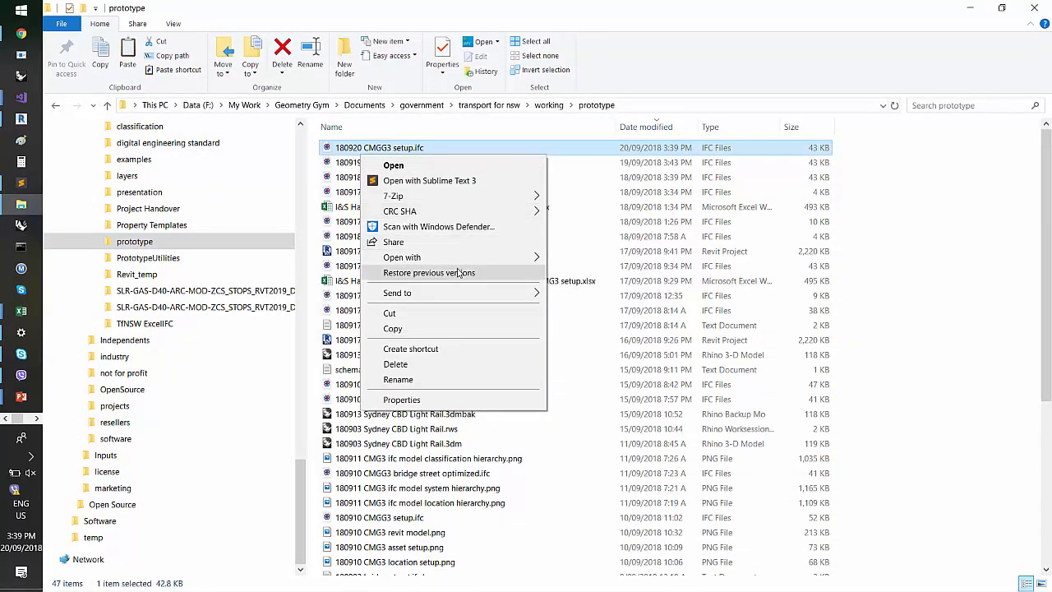
- Open 180920 CMGG3 setup.ifc in IFC Tree Browser and expand its root to the IFCPROJECT entry
{"action": "left_click", "coordinate": [572, 266]}
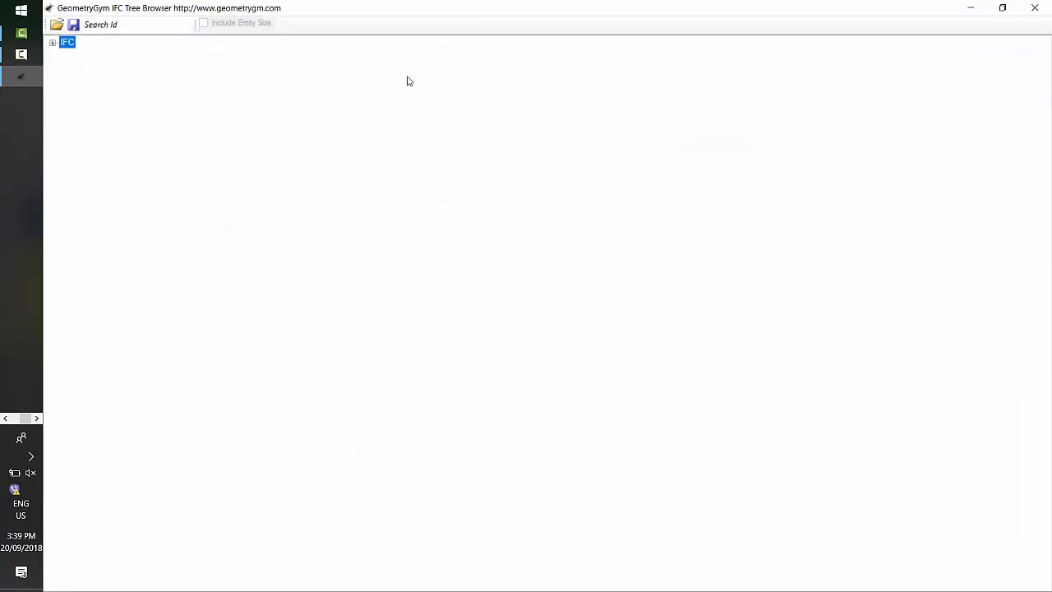
{"action": "left_click", "coordinate": [53, 43]}
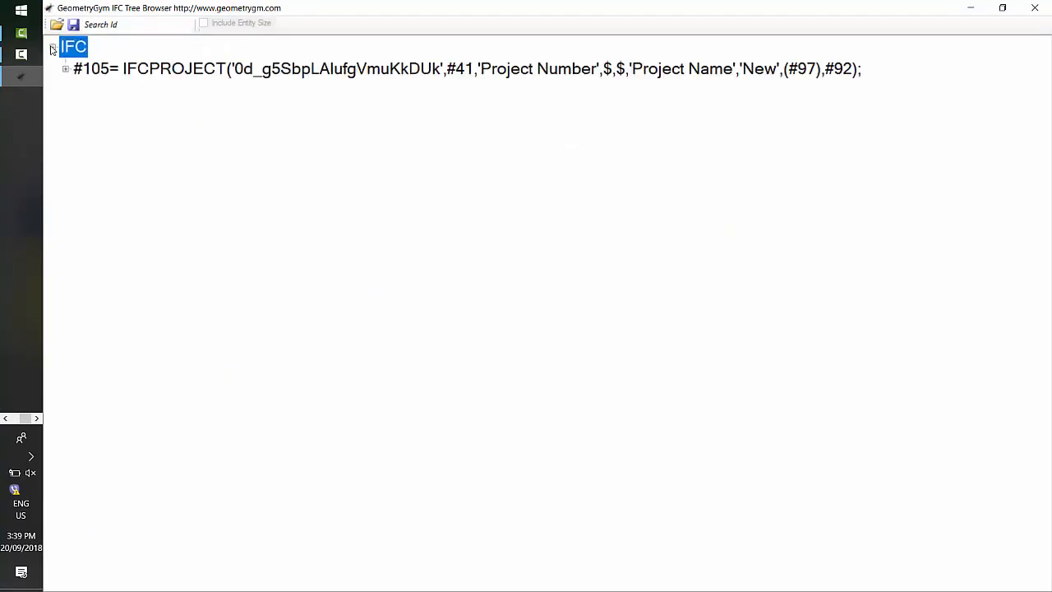
- Expand project > site > Sydney Light Rail > stations > Bridge Street > Platform 2 > ServicedBySystems
{"action": "left_click", "coordinate": [66, 69]}
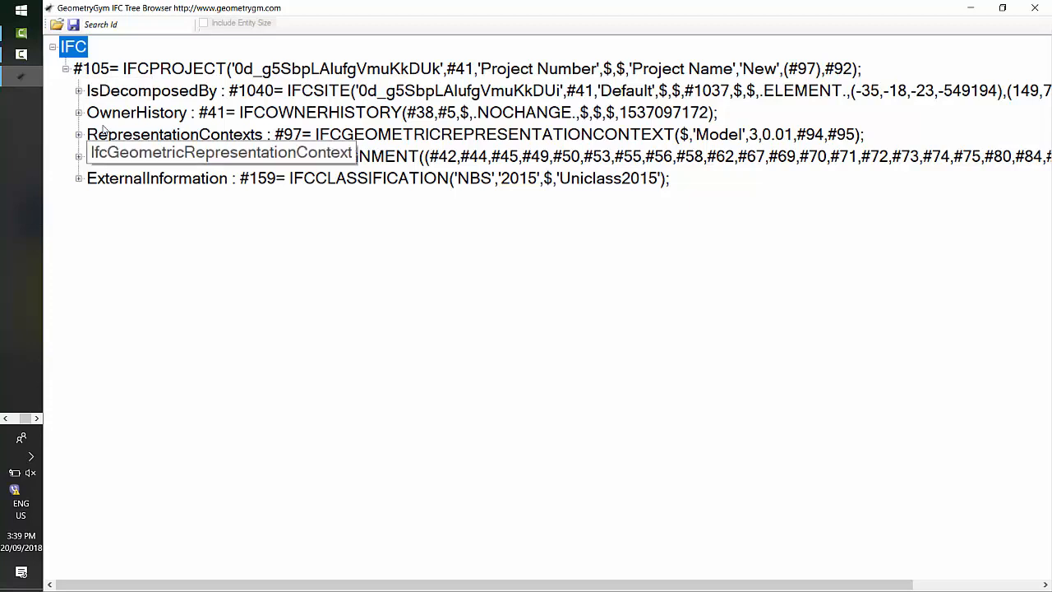
{"action": "left_click", "coordinate": [79, 91]}
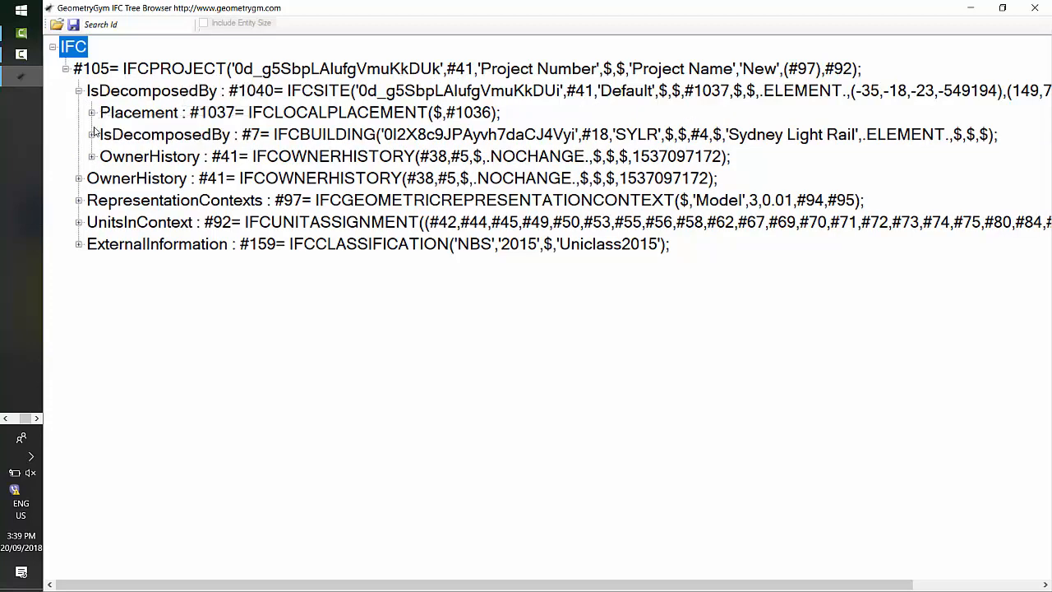
{"action": "left_click", "coordinate": [92, 135]}
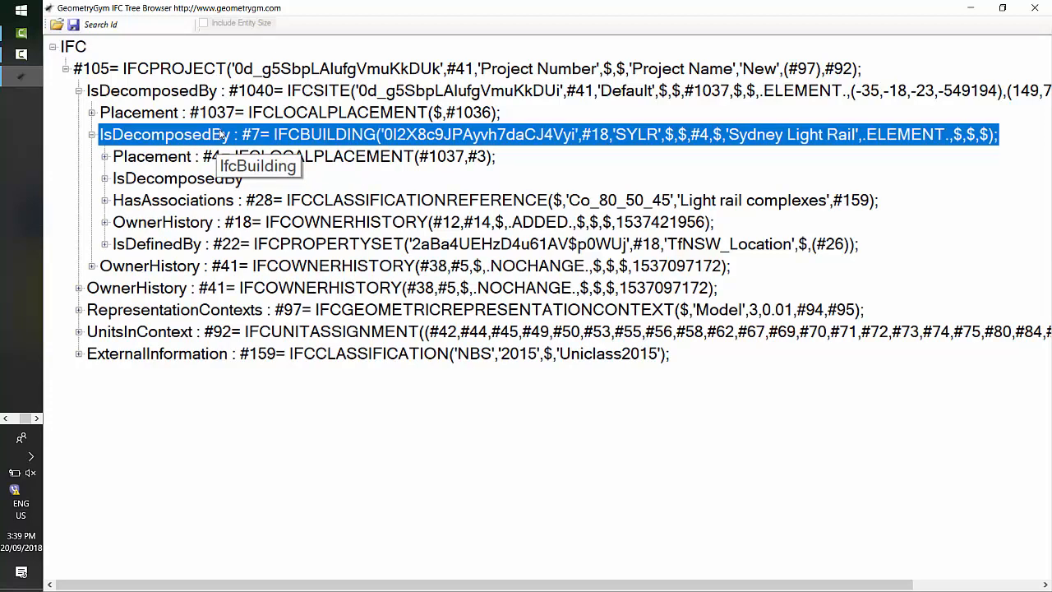
{"action": "mouse_move", "coordinate": [250, 137]}
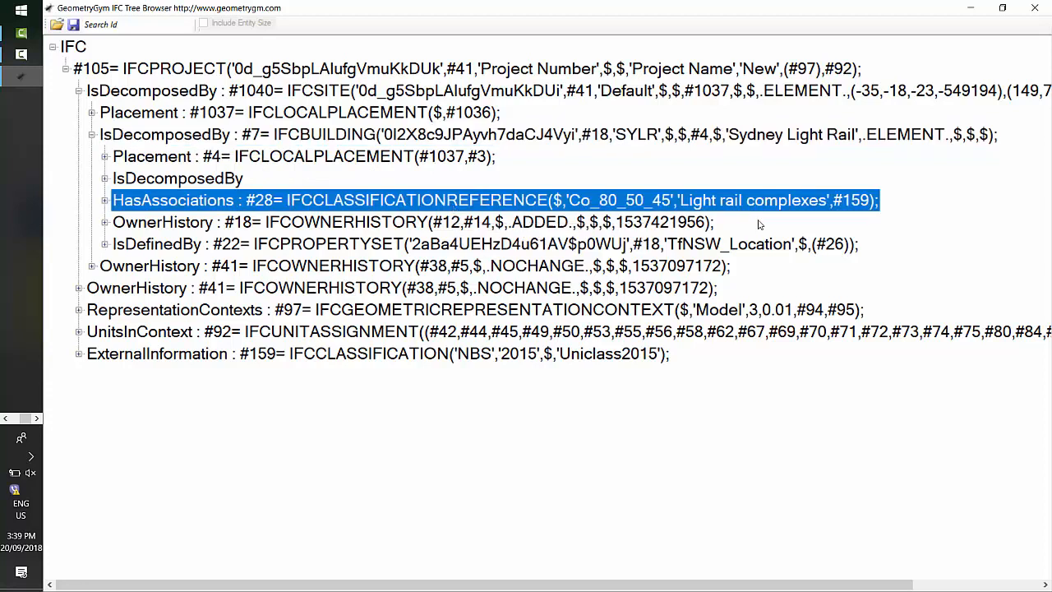
{"action": "mouse_move", "coordinate": [731, 200]}
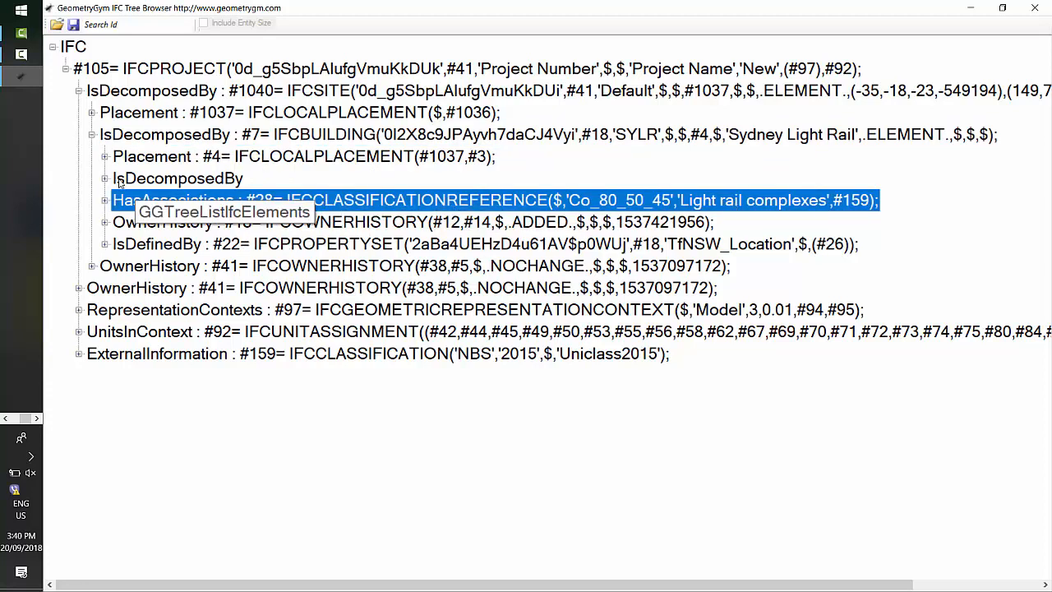
{"action": "left_click", "coordinate": [105, 177]}
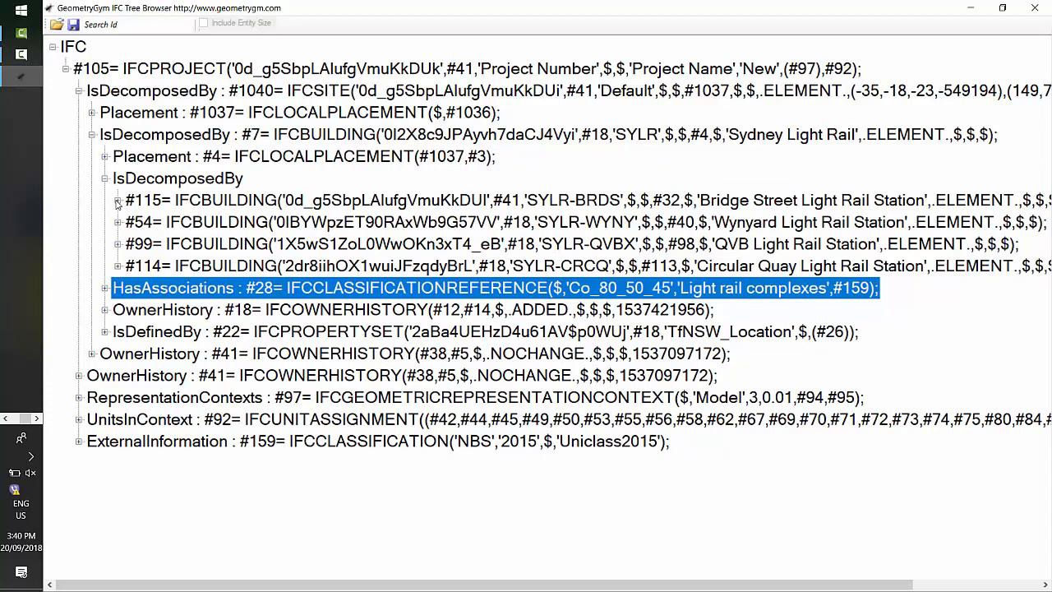
{"action": "mouse_move", "coordinate": [118, 206]}
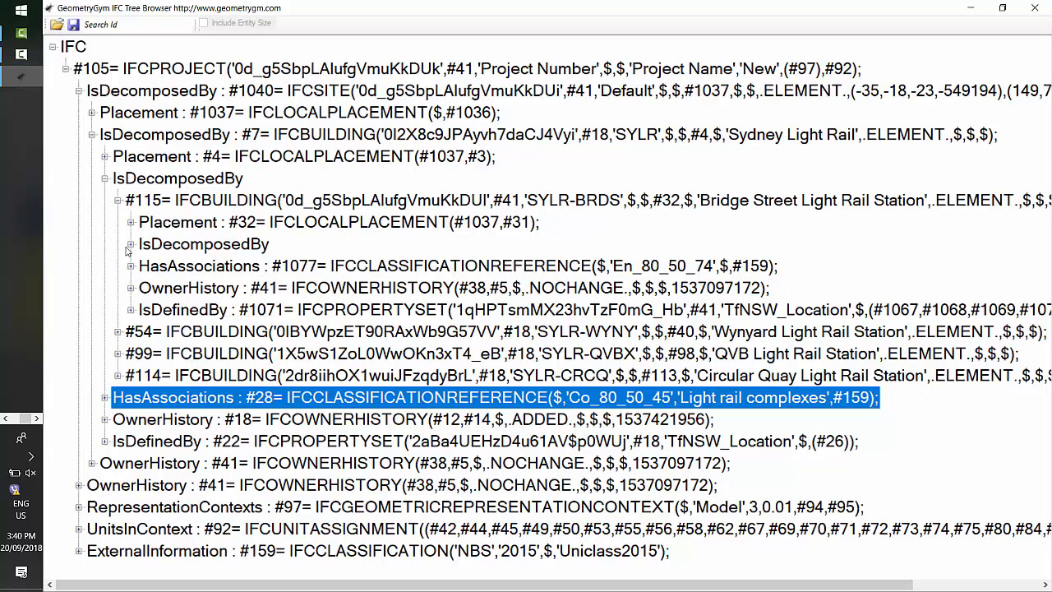
{"action": "left_click", "coordinate": [132, 243]}
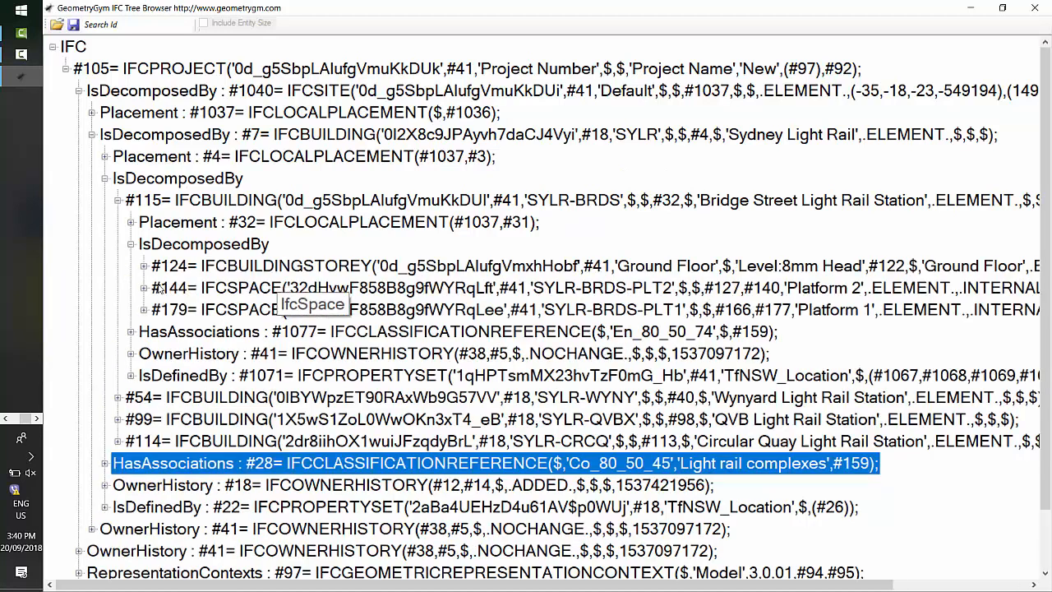
{"action": "left_click", "coordinate": [143, 288]}
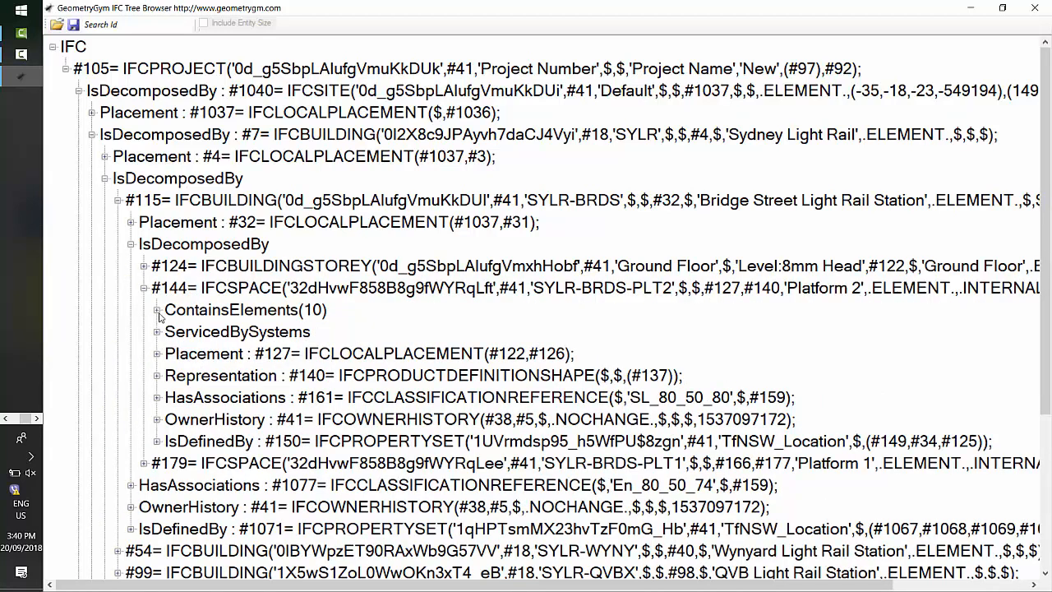
{"action": "left_click", "coordinate": [158, 309]}
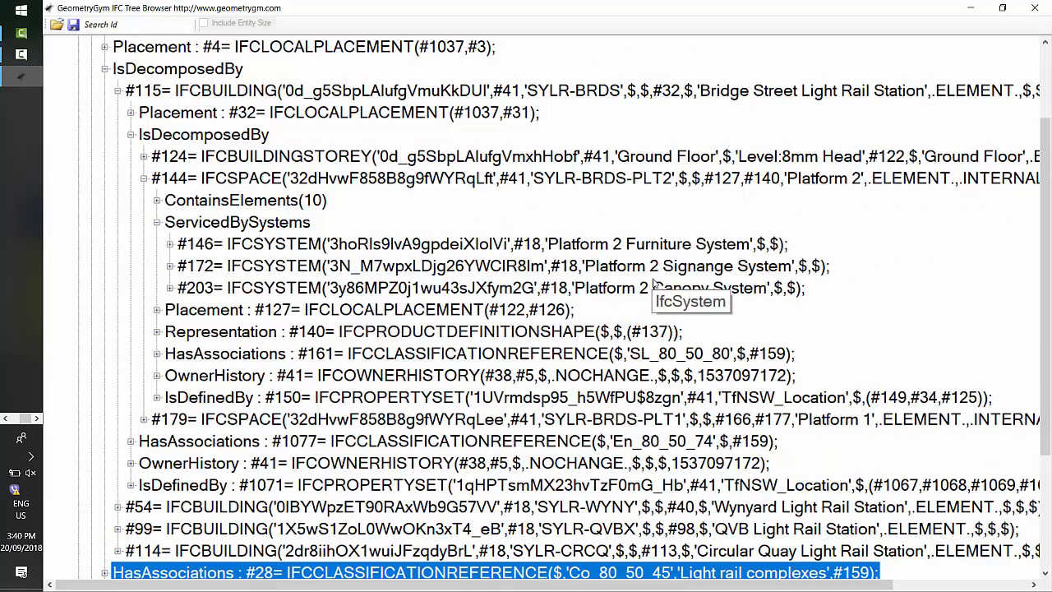
{"action": "mouse_move", "coordinate": [355, 220]}
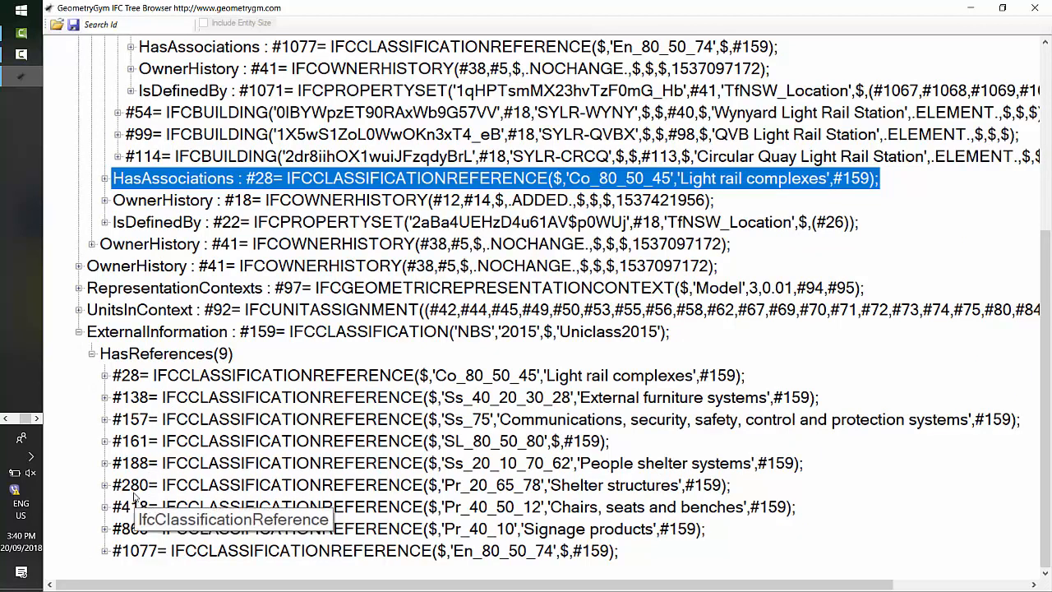
- Inspect the SL_80_50_80 classification reference and its classified objects, then return to Excel
{"action": "left_click", "coordinate": [106, 441]}
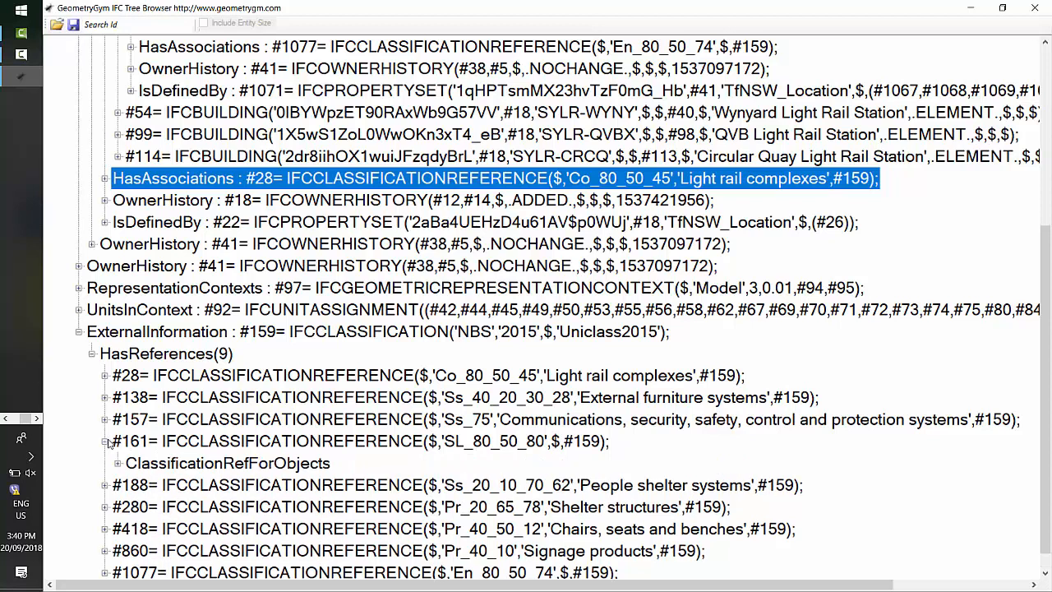
{"action": "left_click", "coordinate": [125, 464]}
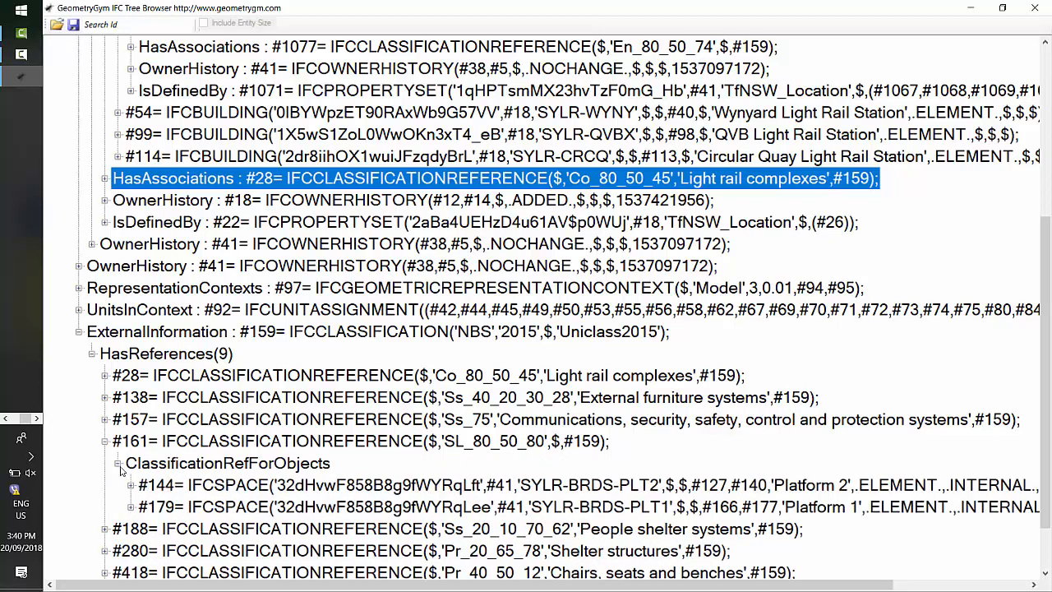
{"action": "mouse_move", "coordinate": [622, 496]}
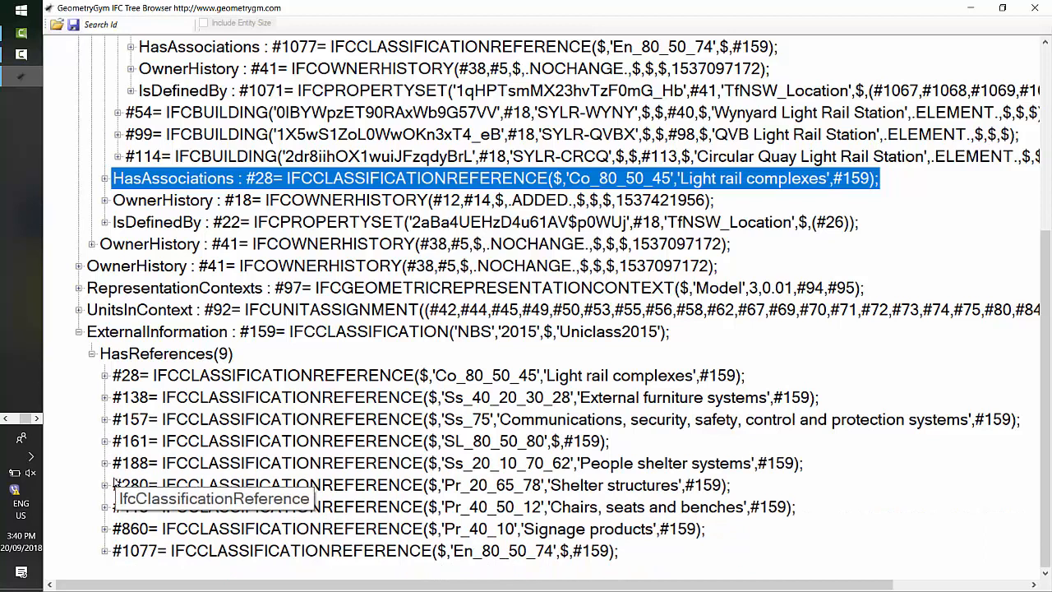
{"action": "left_click", "coordinate": [105, 483]}
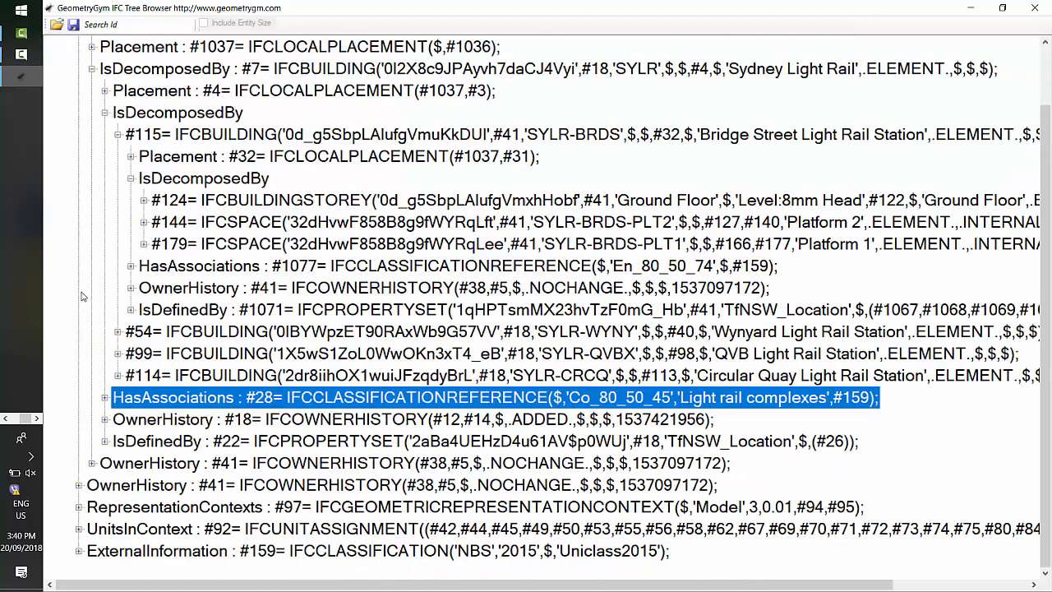
{"action": "key", "text": "Alt+Tab"}
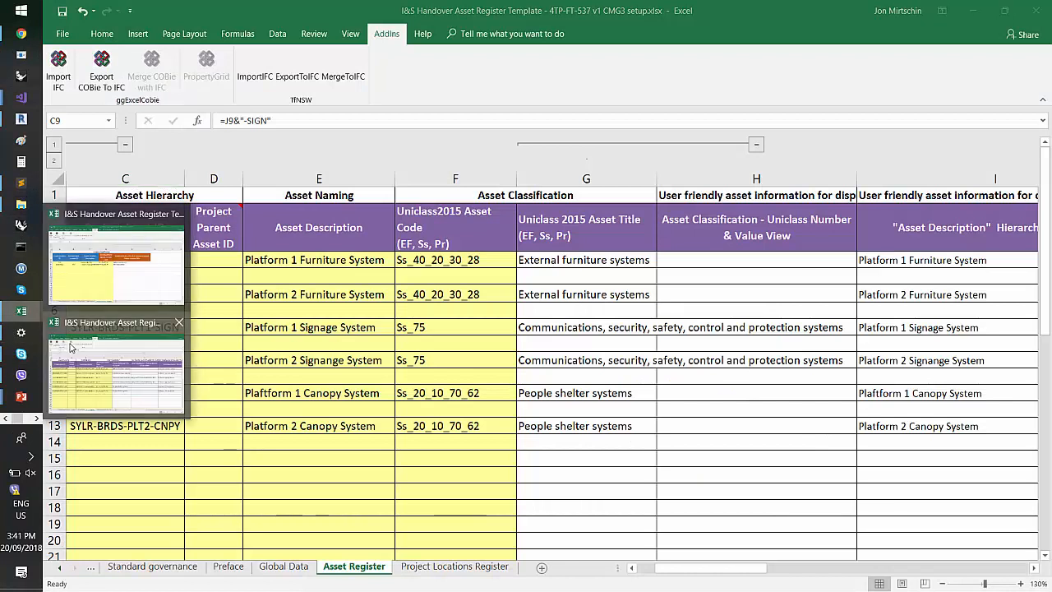
- Run ImportIFC into the asset register workbook and view the Asset Register sheet of benches, totems and canopies
{"action": "left_click", "coordinate": [454, 566]}
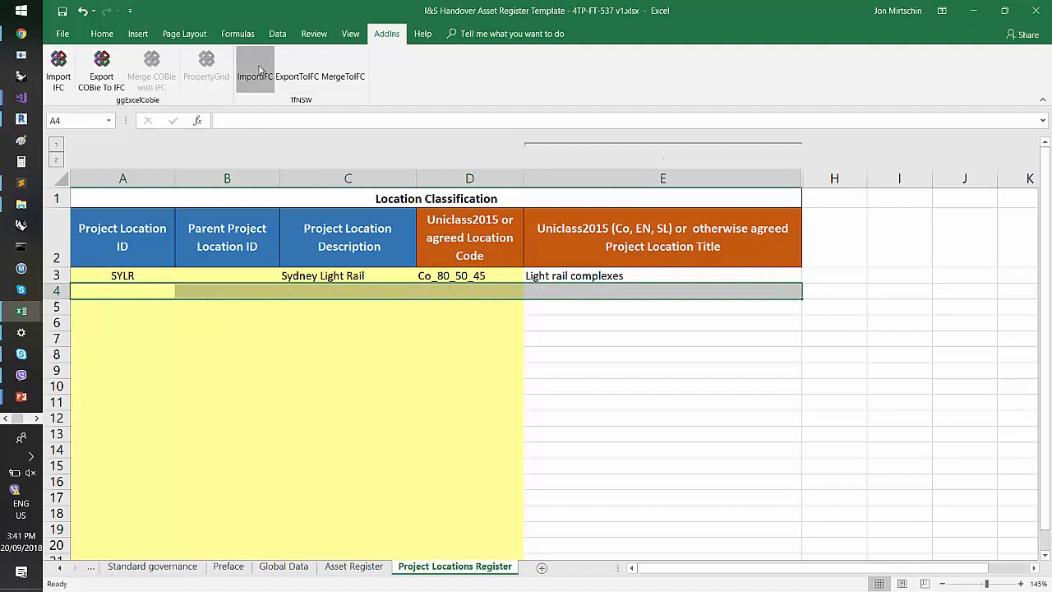
{"action": "left_click", "coordinate": [254, 69]}
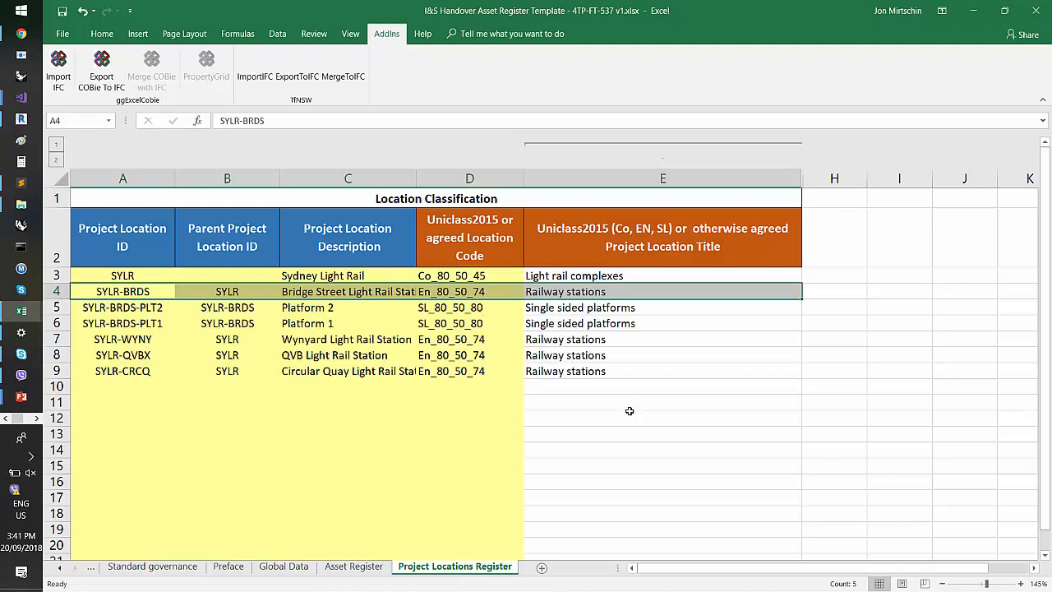
{"action": "left_click", "coordinate": [355, 566]}
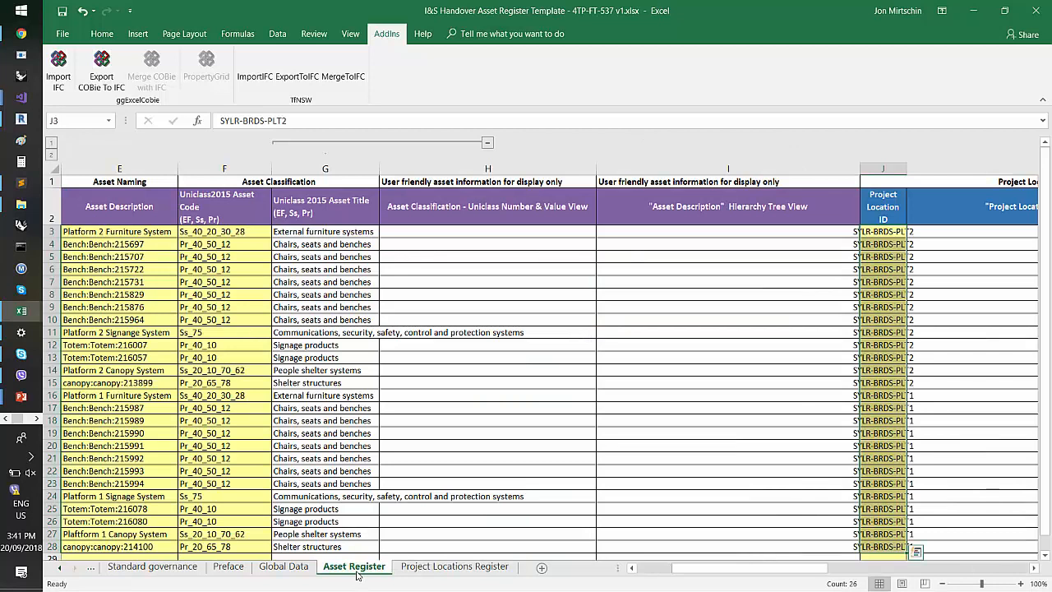
{"action": "mouse_move", "coordinate": [346, 341]}
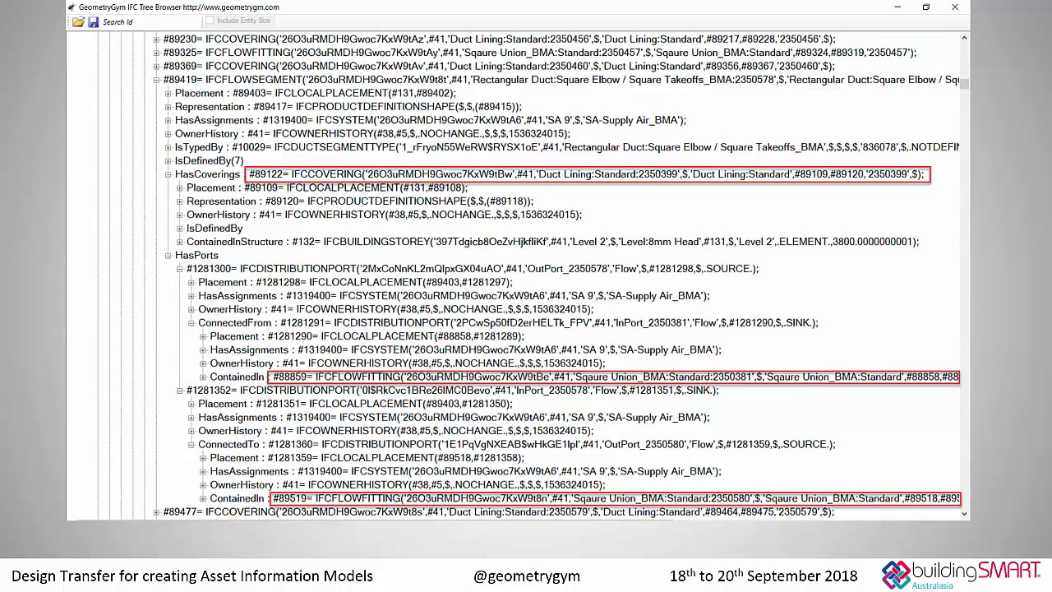
{"action": "mouse_move", "coordinate": [218, 57]}
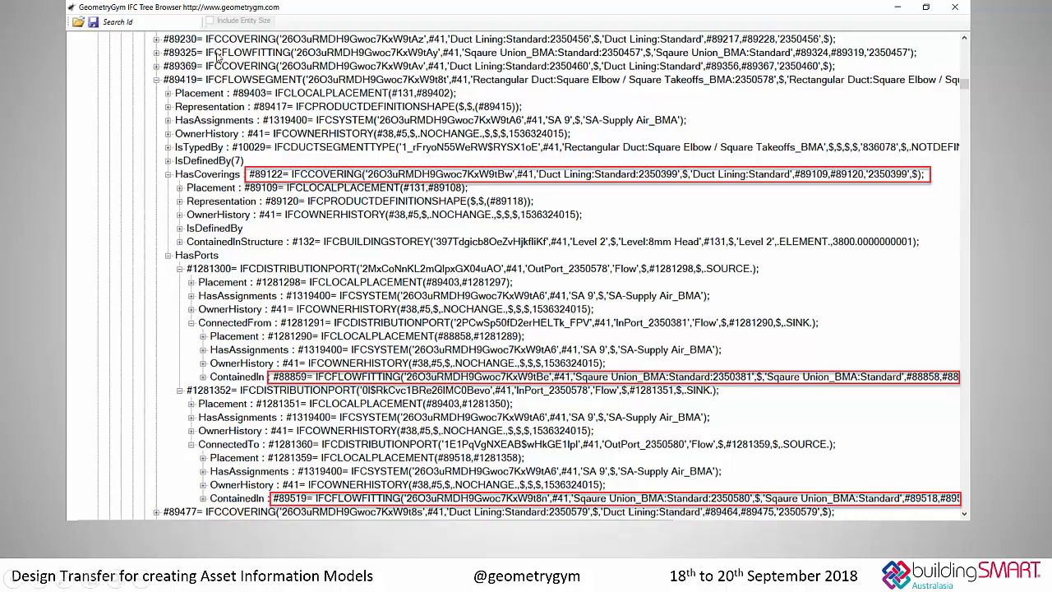
{"action": "mouse_move", "coordinate": [288, 107]}
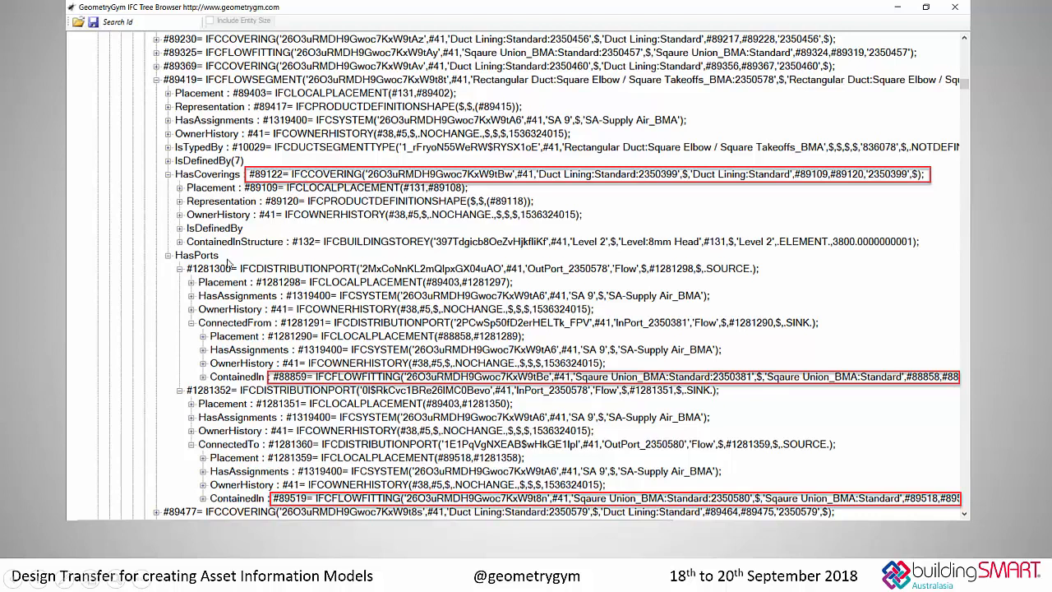
{"action": "mouse_move", "coordinate": [339, 353]}
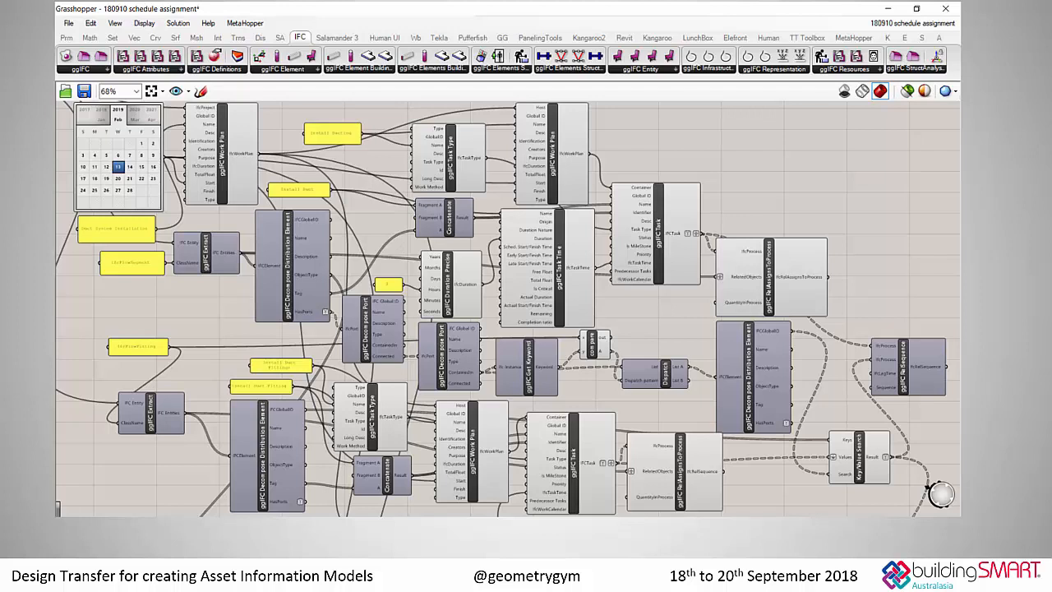
{"action": "mouse_move", "coordinate": [736, 346]}
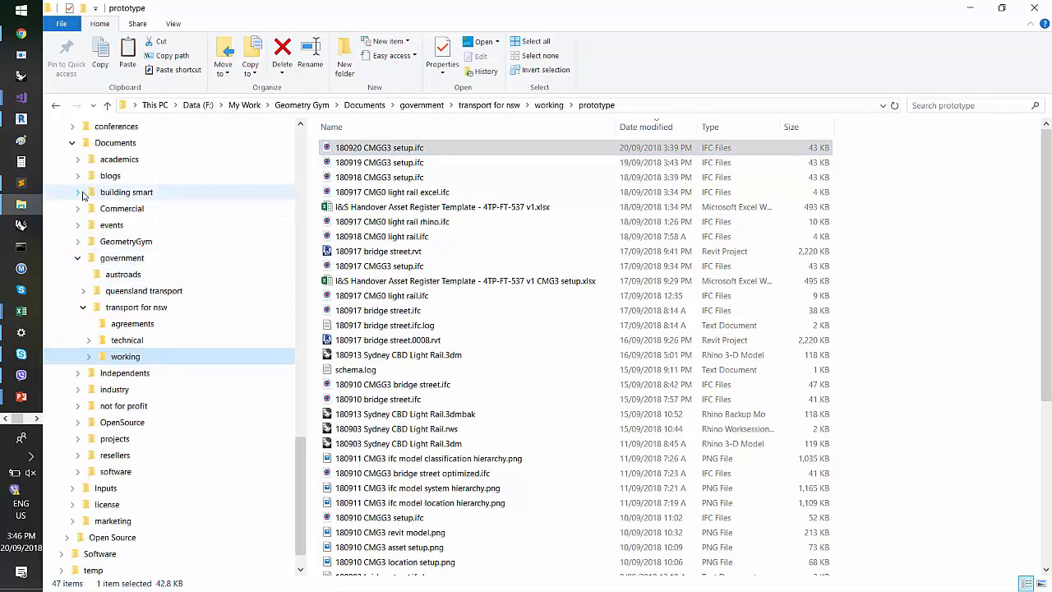
- Browse building smart > bsi > common schema and re-sort its files
{"action": "left_click", "coordinate": [78, 191]}
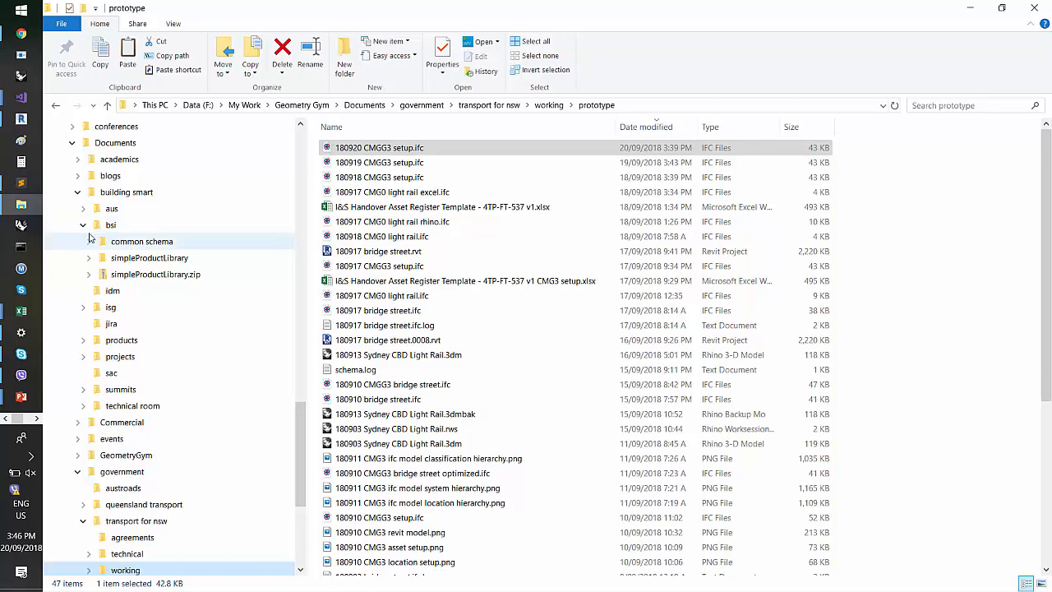
{"action": "double_click", "coordinate": [161, 273]}
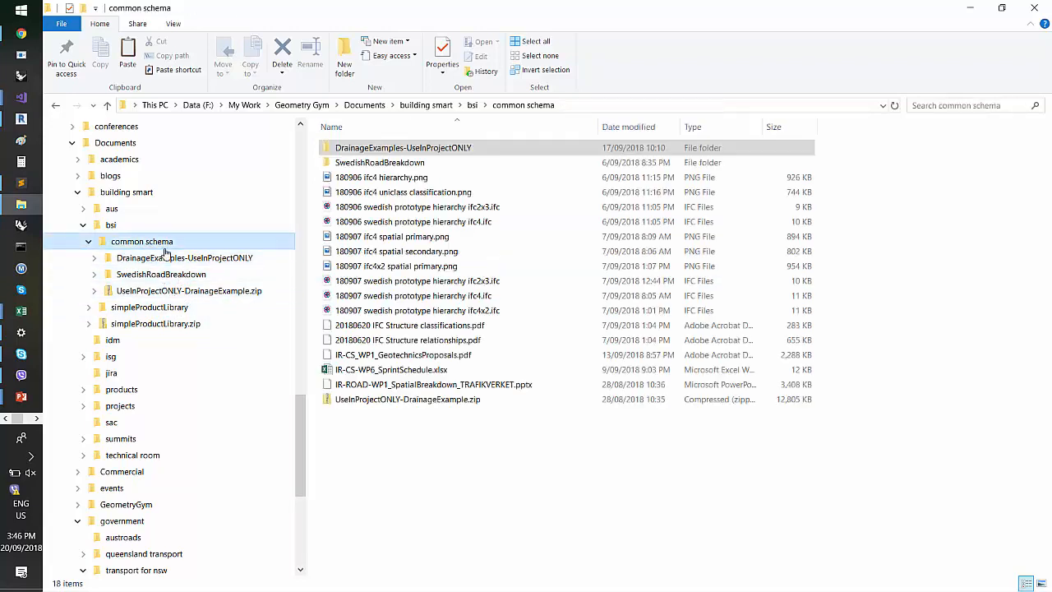
{"action": "left_click", "coordinate": [397, 250]}
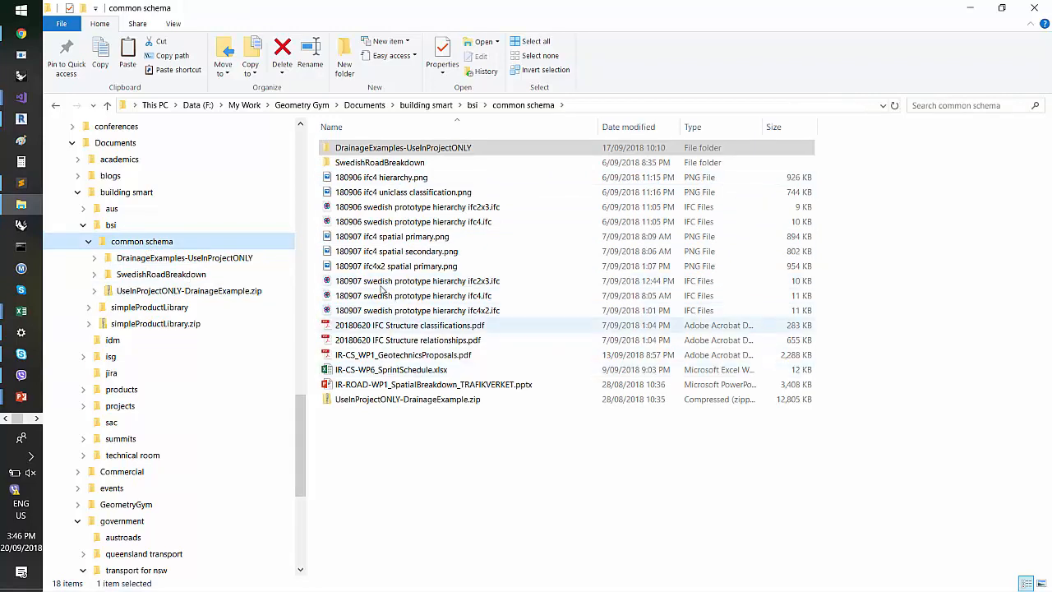
{"action": "left_click", "coordinate": [628, 126]}
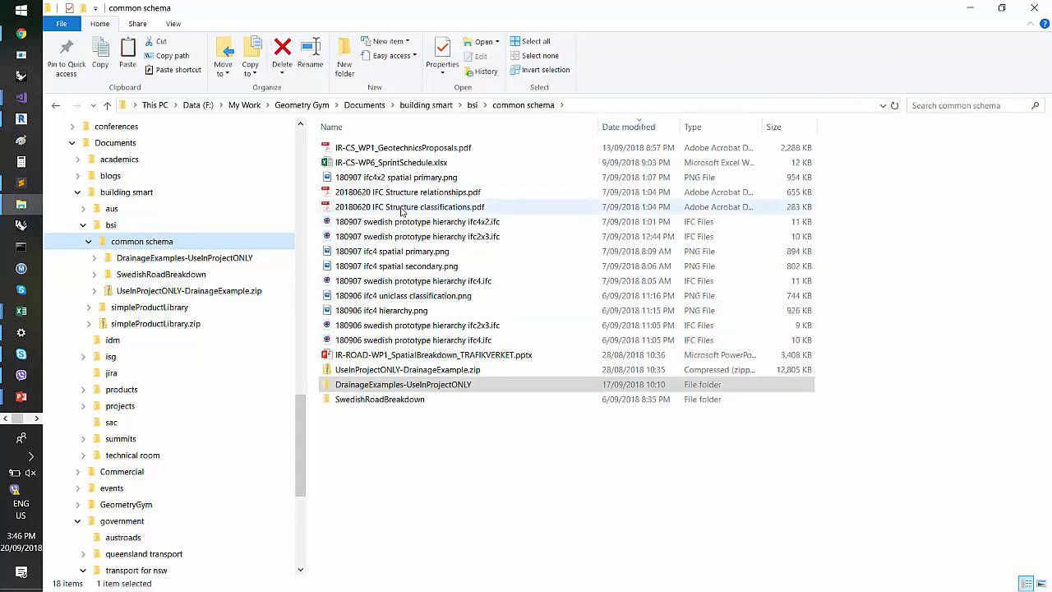
{"action": "mouse_move", "coordinate": [409, 207]}
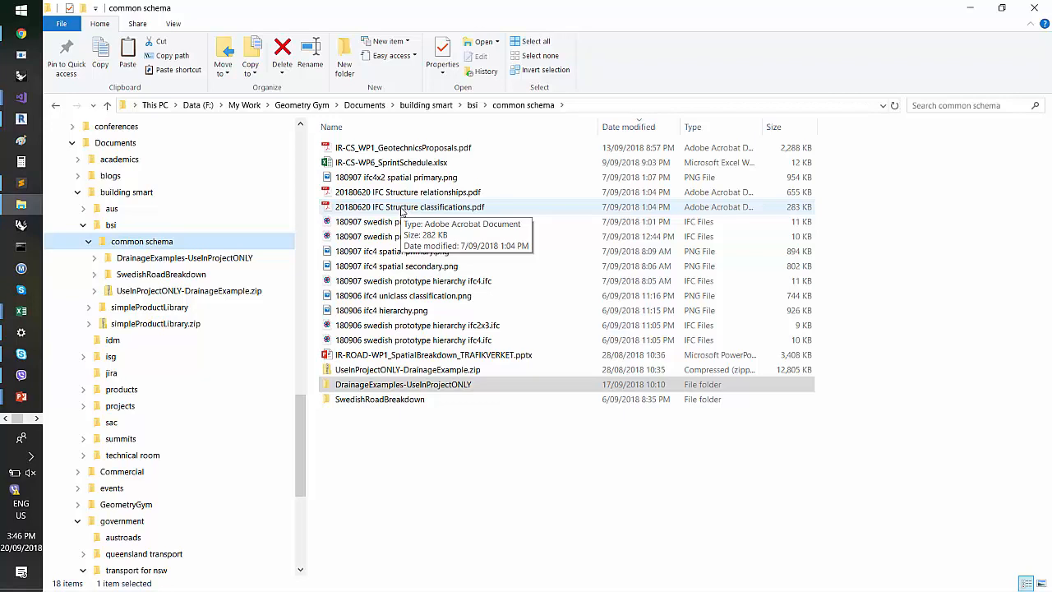
{"action": "mouse_move", "coordinate": [386, 355]}
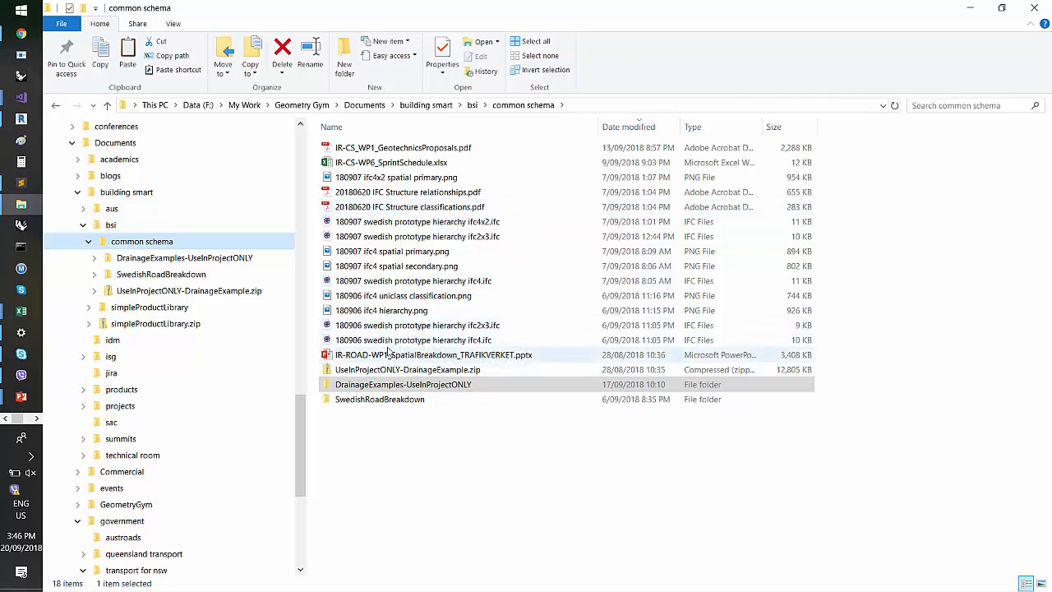
- Open 180906 swedish prototype hierarchy ifc4.ifc with IFCTreeViewer
{"action": "right_click", "coordinate": [414, 338]}
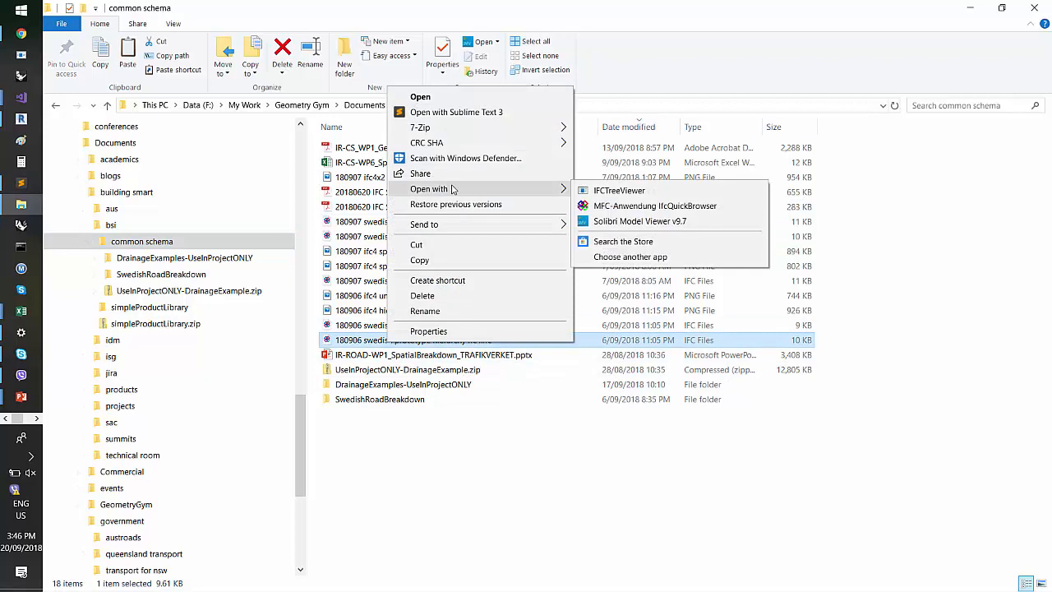
{"action": "left_click", "coordinate": [618, 191]}
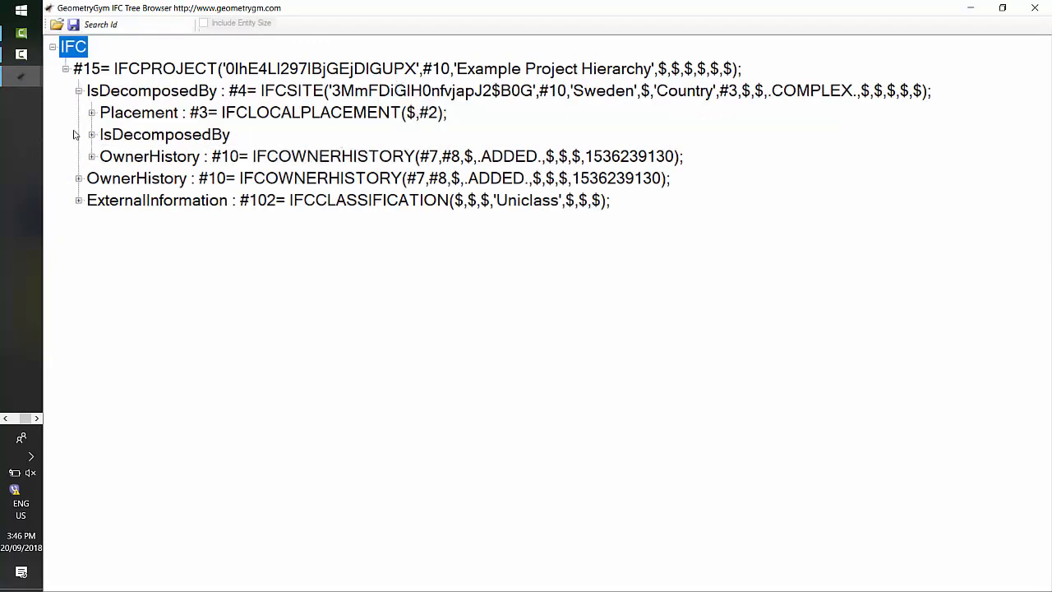
- Expand Sweden > Stockholms region > Foribifart Stockholm > its eight sections
{"action": "left_click", "coordinate": [92, 134]}
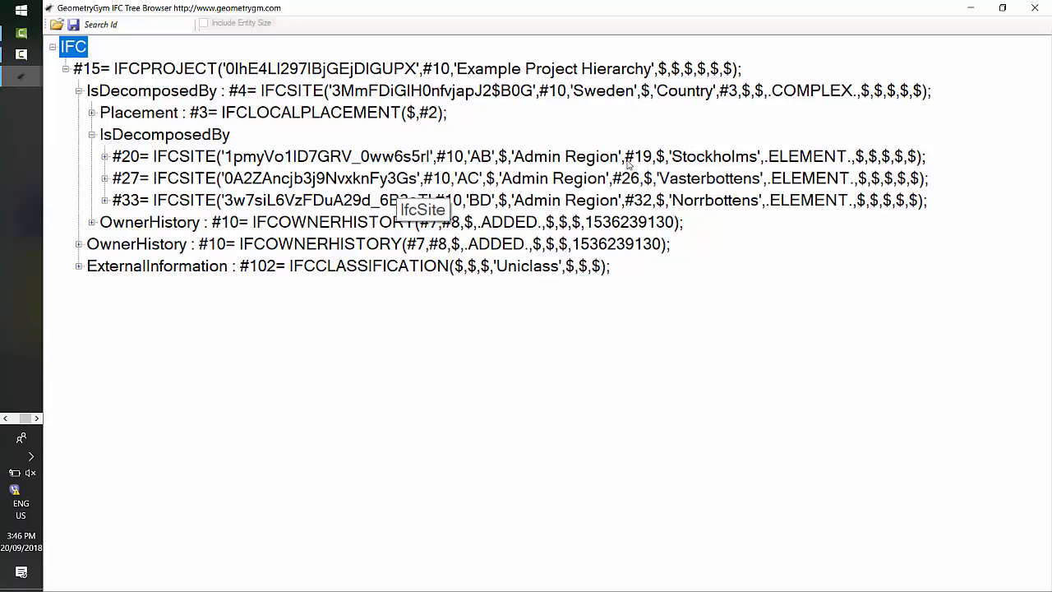
{"action": "mouse_move", "coordinate": [105, 161]}
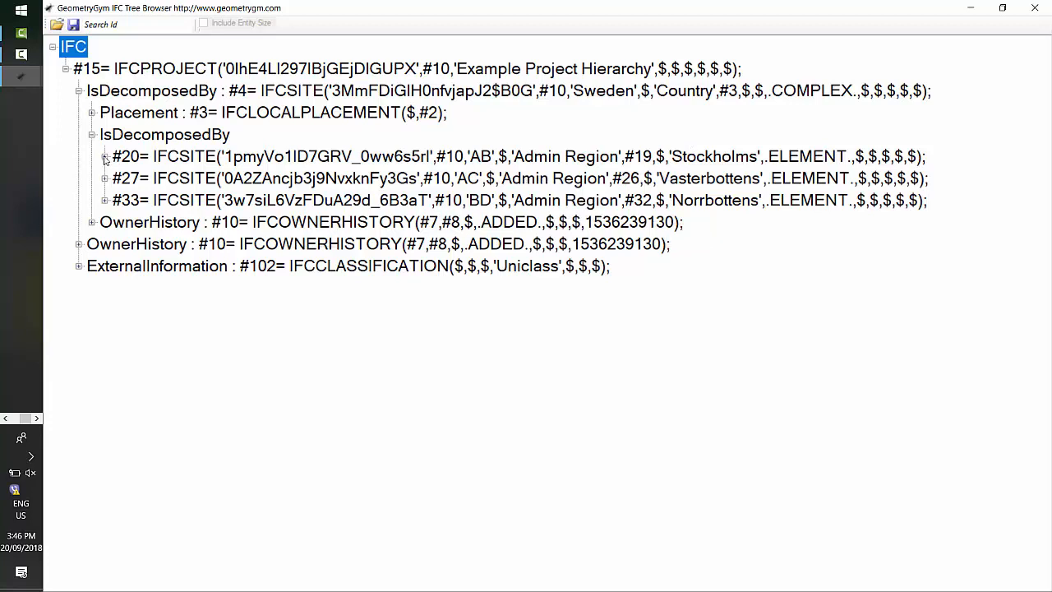
{"action": "left_click", "coordinate": [105, 156]}
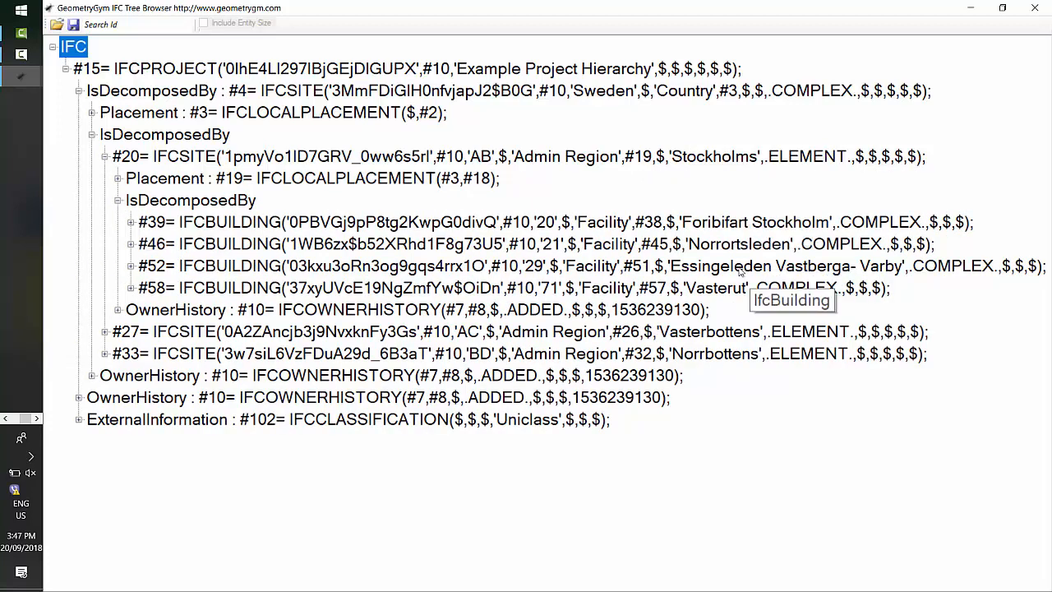
{"action": "left_click", "coordinate": [132, 222]}
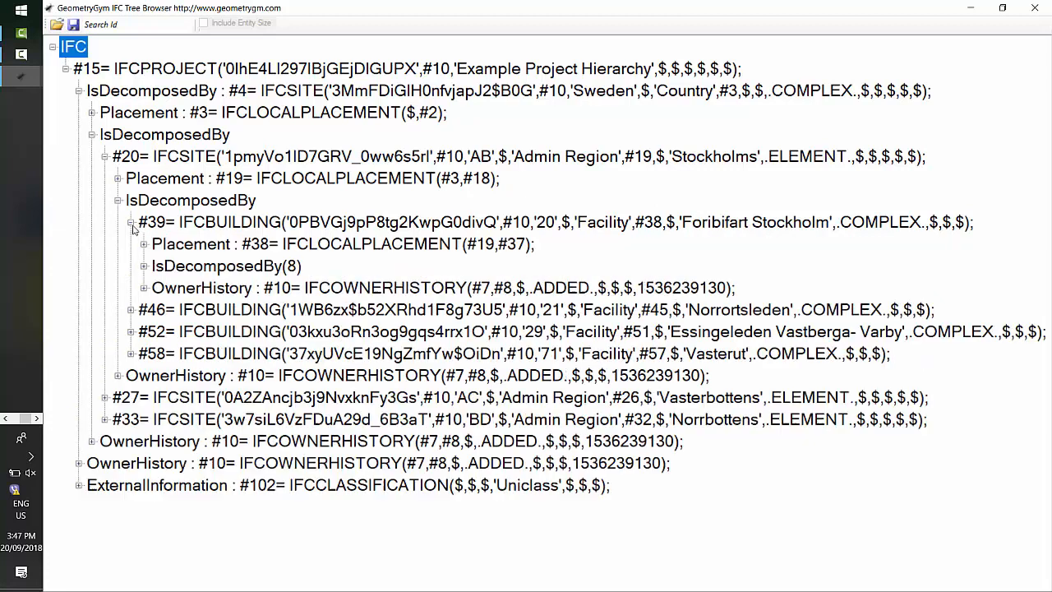
{"action": "left_click", "coordinate": [144, 266]}
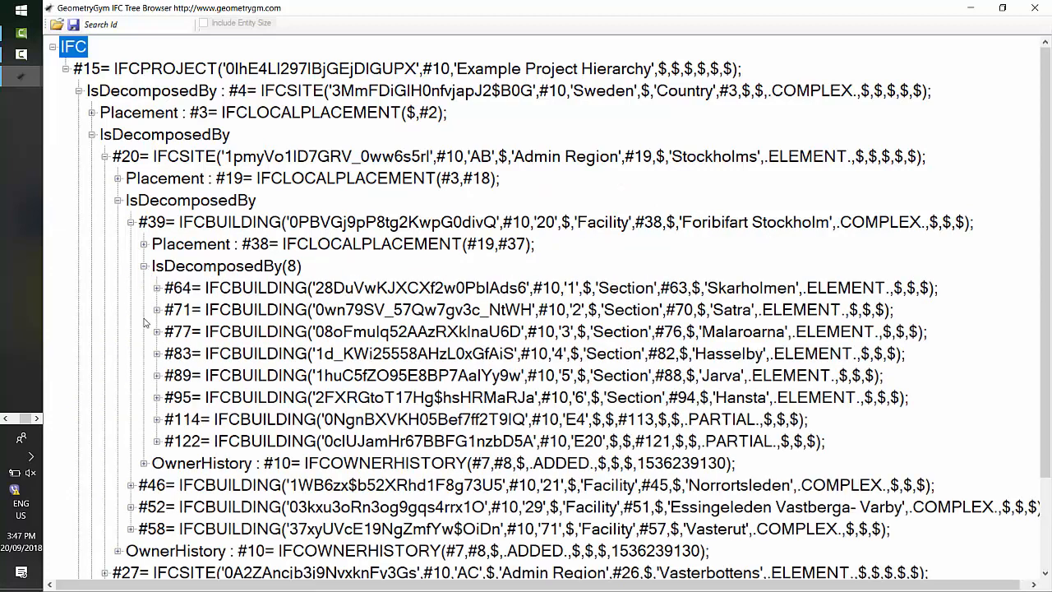
{"action": "mouse_move", "coordinate": [187, 287]}
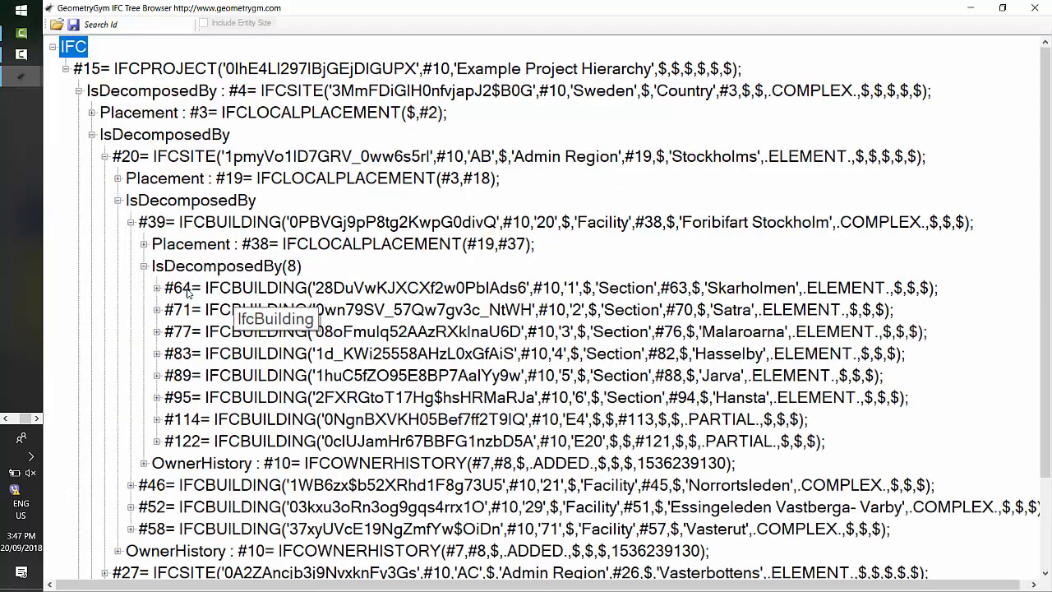
{"action": "scroll", "scroll_direction": "down", "scroll_amount": 3}
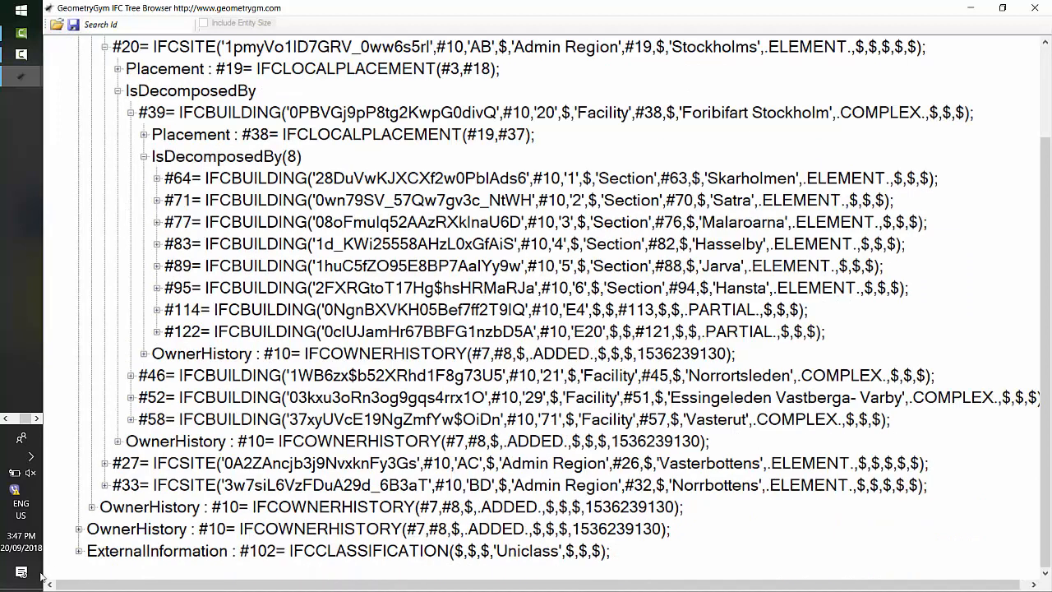
- Expand the Uniclass Entities reference to show its En_80 Transport entities sub-reference
{"action": "scroll", "scroll_direction": "down", "scroll_amount": 3}
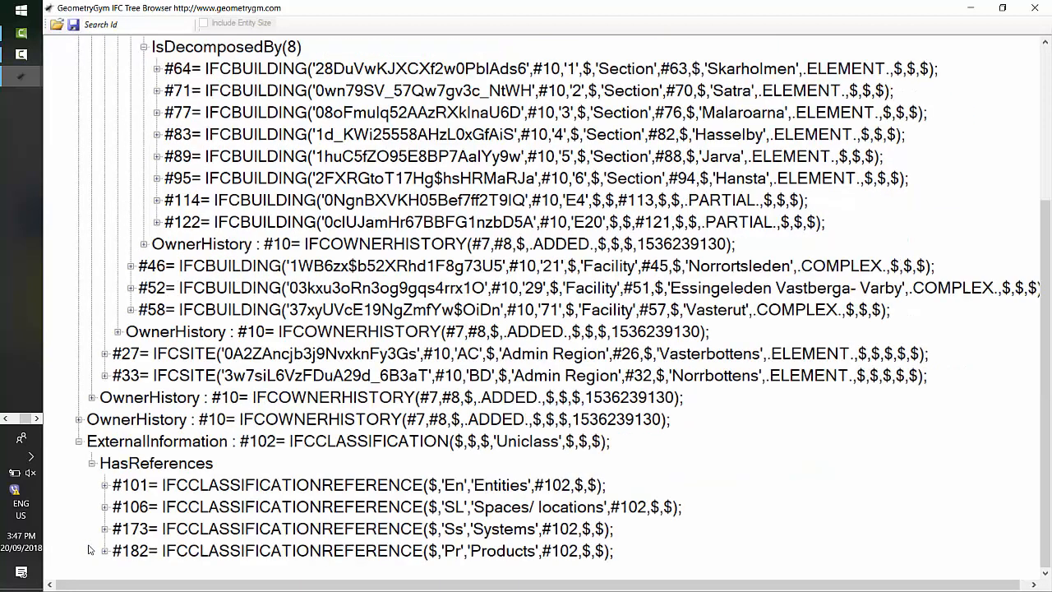
{"action": "mouse_move", "coordinate": [91, 525]}
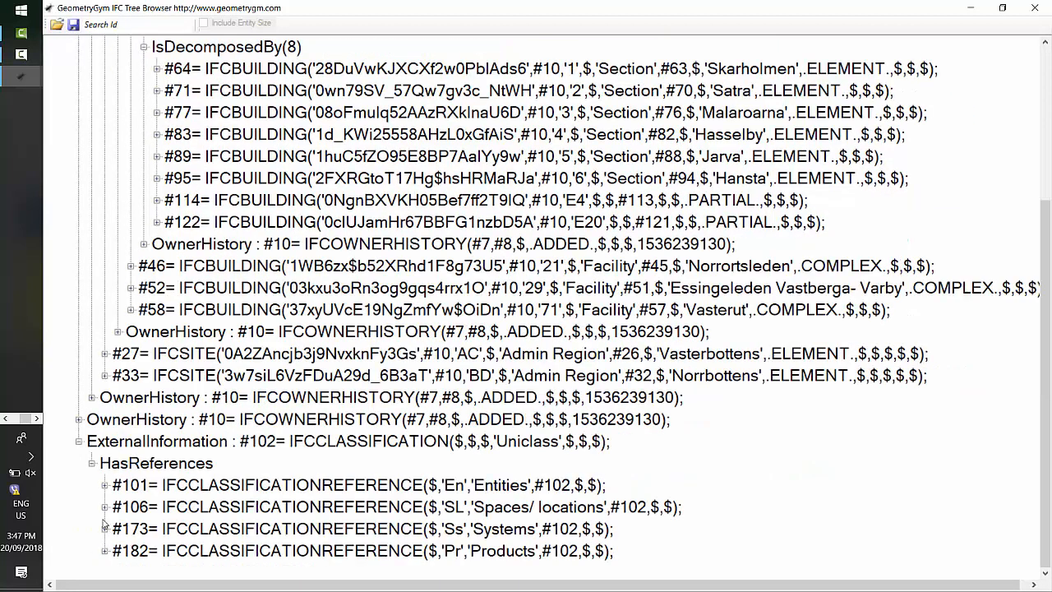
{"action": "left_click", "coordinate": [105, 484]}
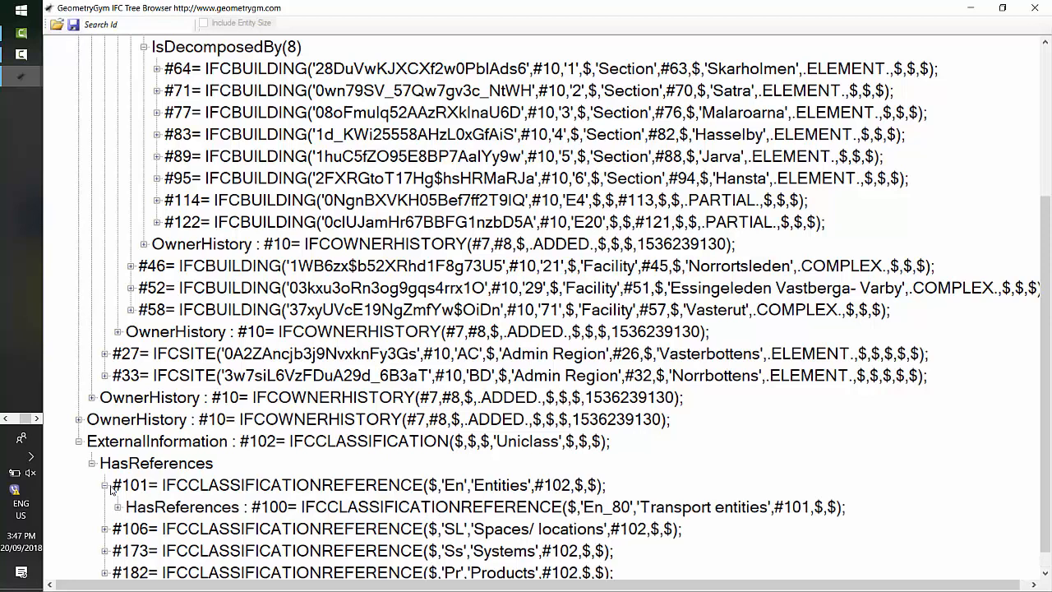
{"action": "left_click", "coordinate": [115, 507]}
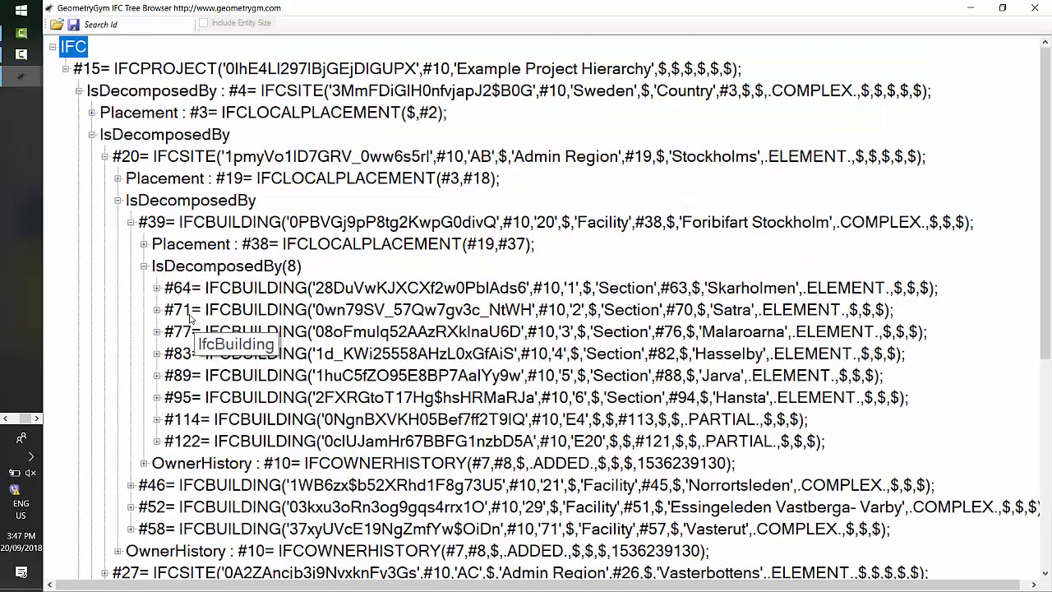
- Expand the Satra section, then Skarholmen's eight referenced E4/E20 elements
{"action": "left_click", "coordinate": [158, 309]}
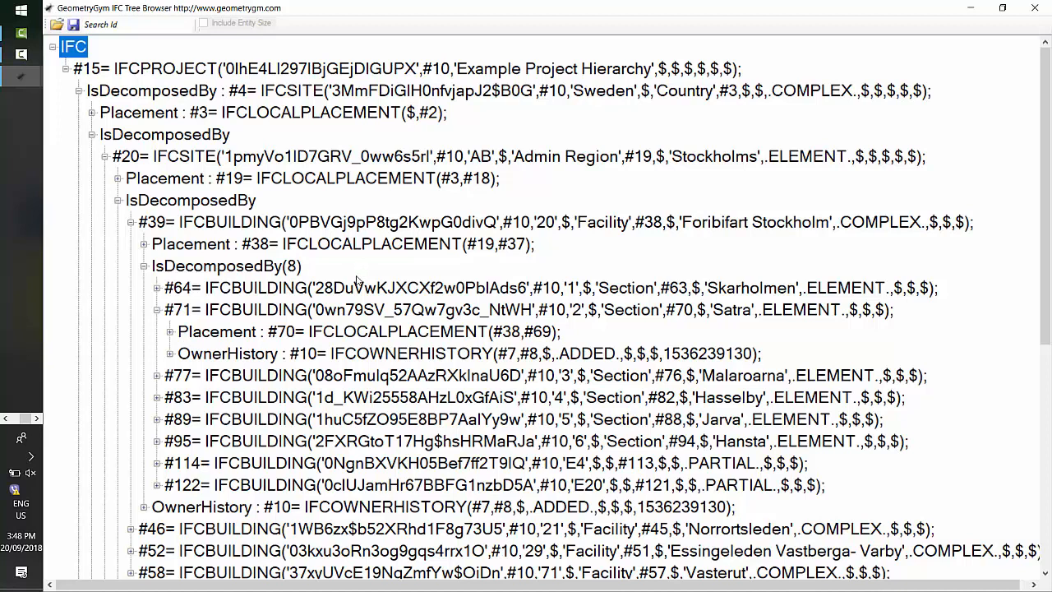
{"action": "mouse_move", "coordinate": [386, 287]}
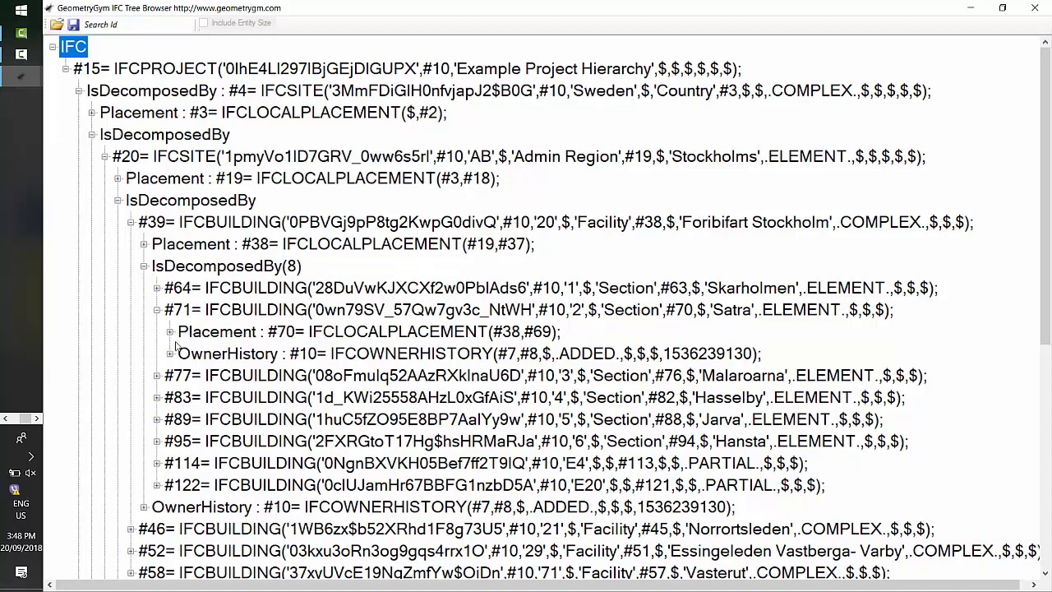
{"action": "mouse_move", "coordinate": [173, 322]}
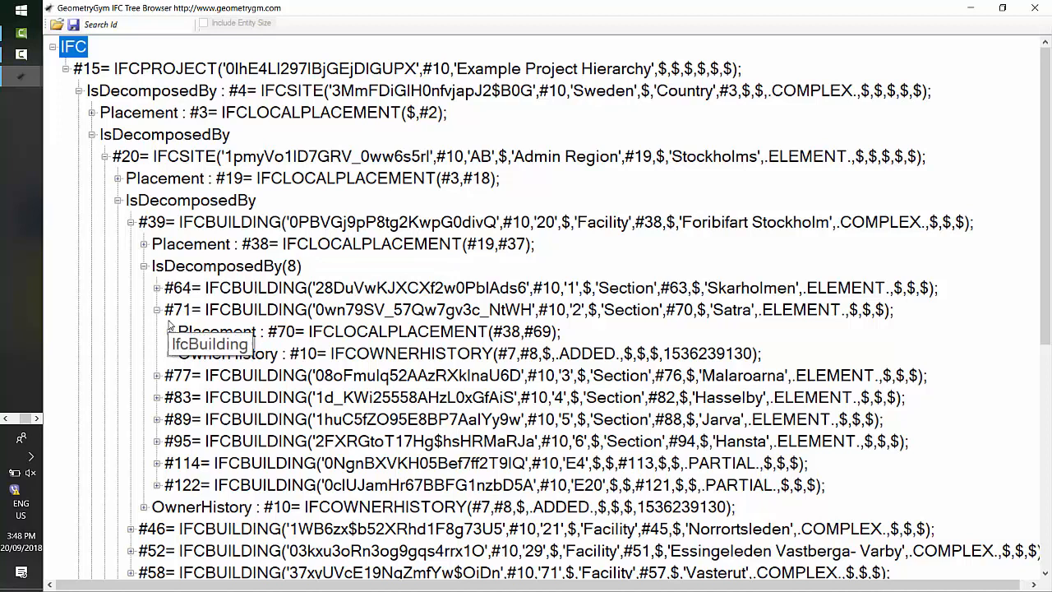
{"action": "left_click", "coordinate": [158, 288]}
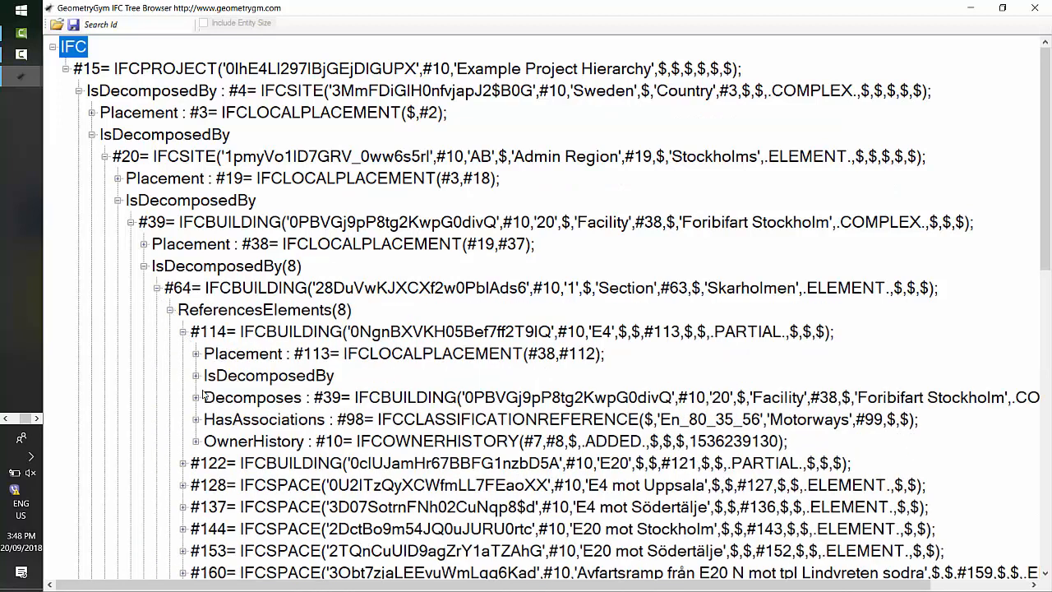
{"action": "mouse_move", "coordinate": [193, 401]}
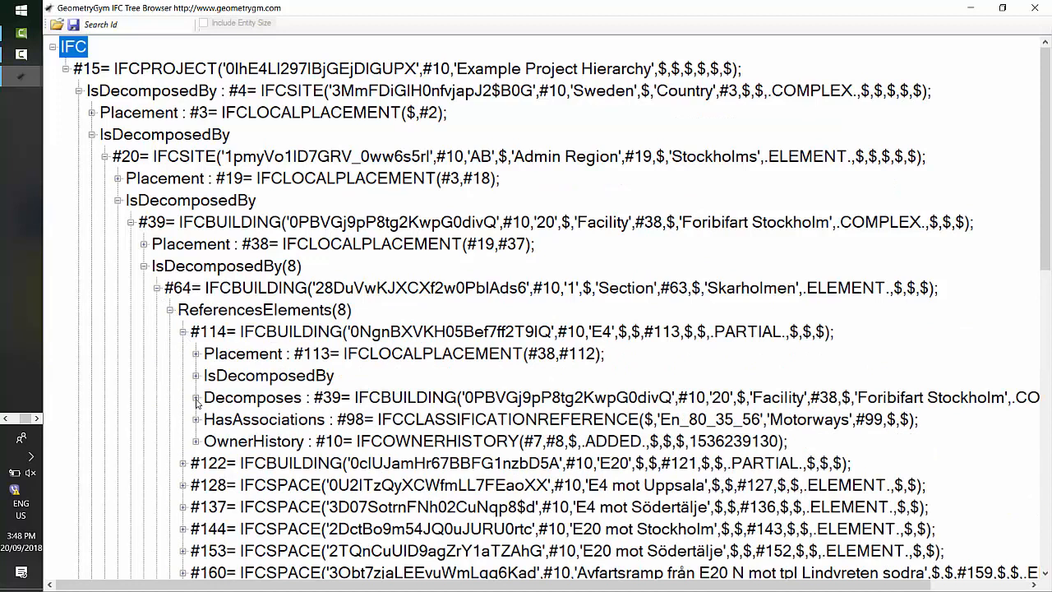